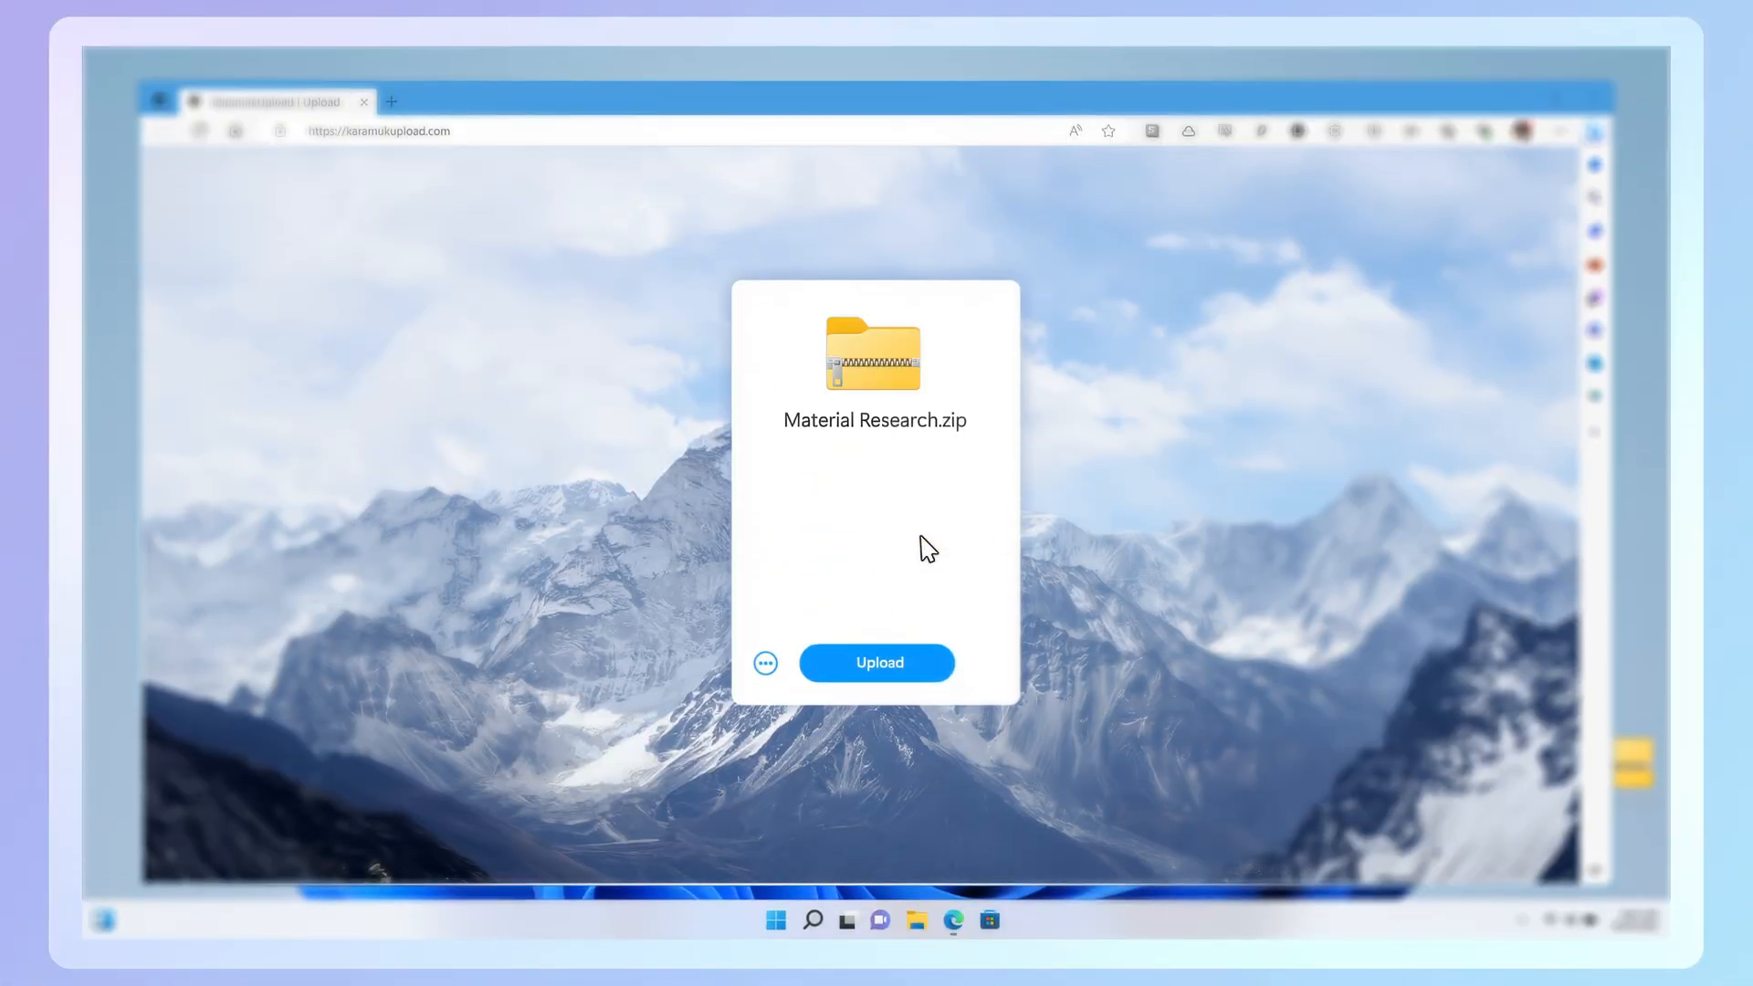
# - Show the Data Loss Prevention overview and scroll past DLP resources to the Adaptive Protection card
pyautogui.click(877, 661)
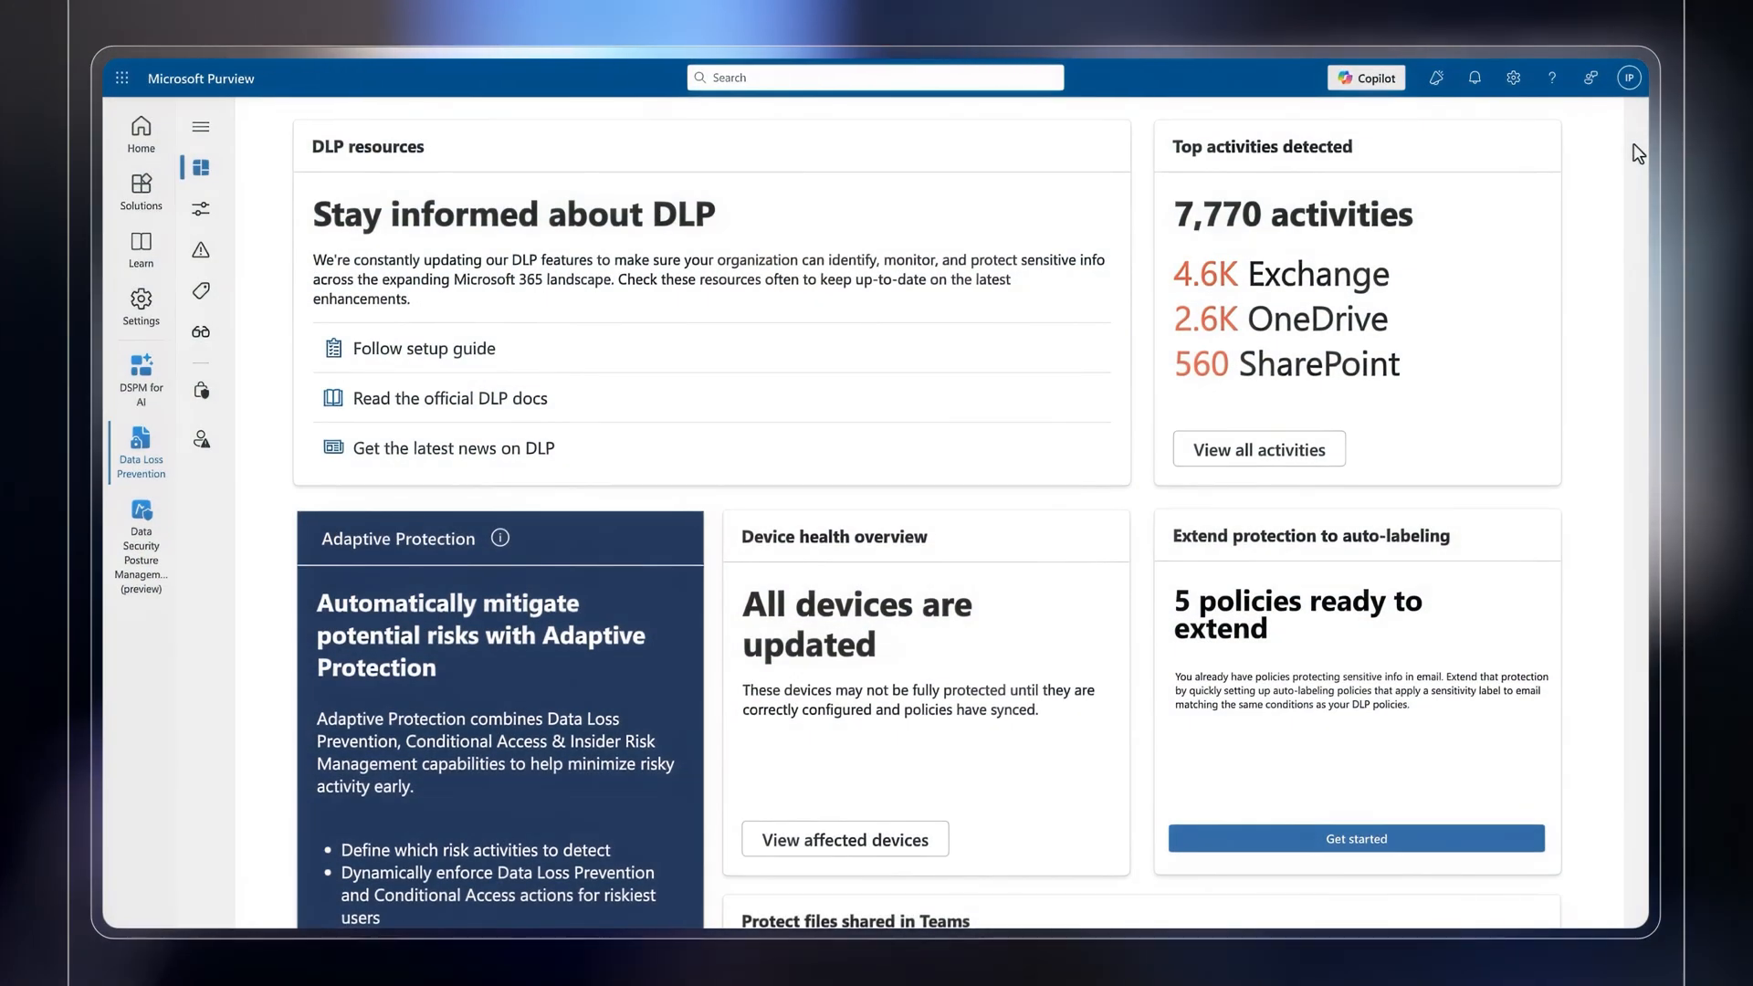
pyautogui.scroll(-3)
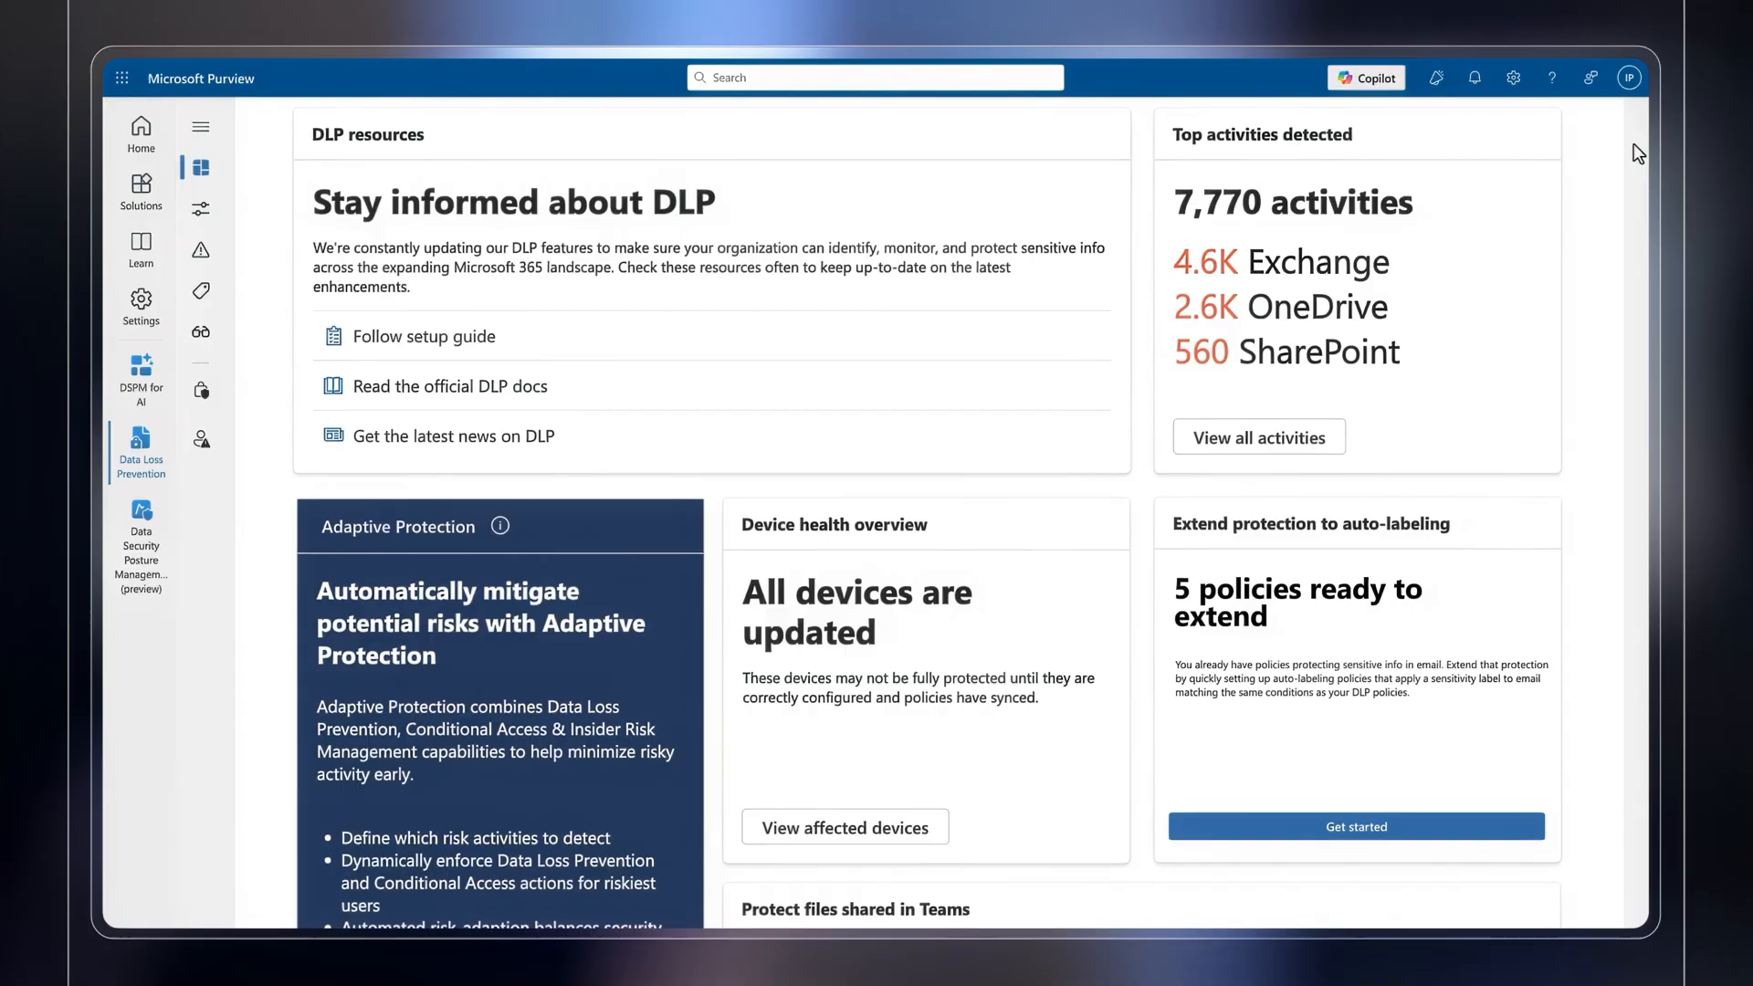
pyautogui.scroll(-3)
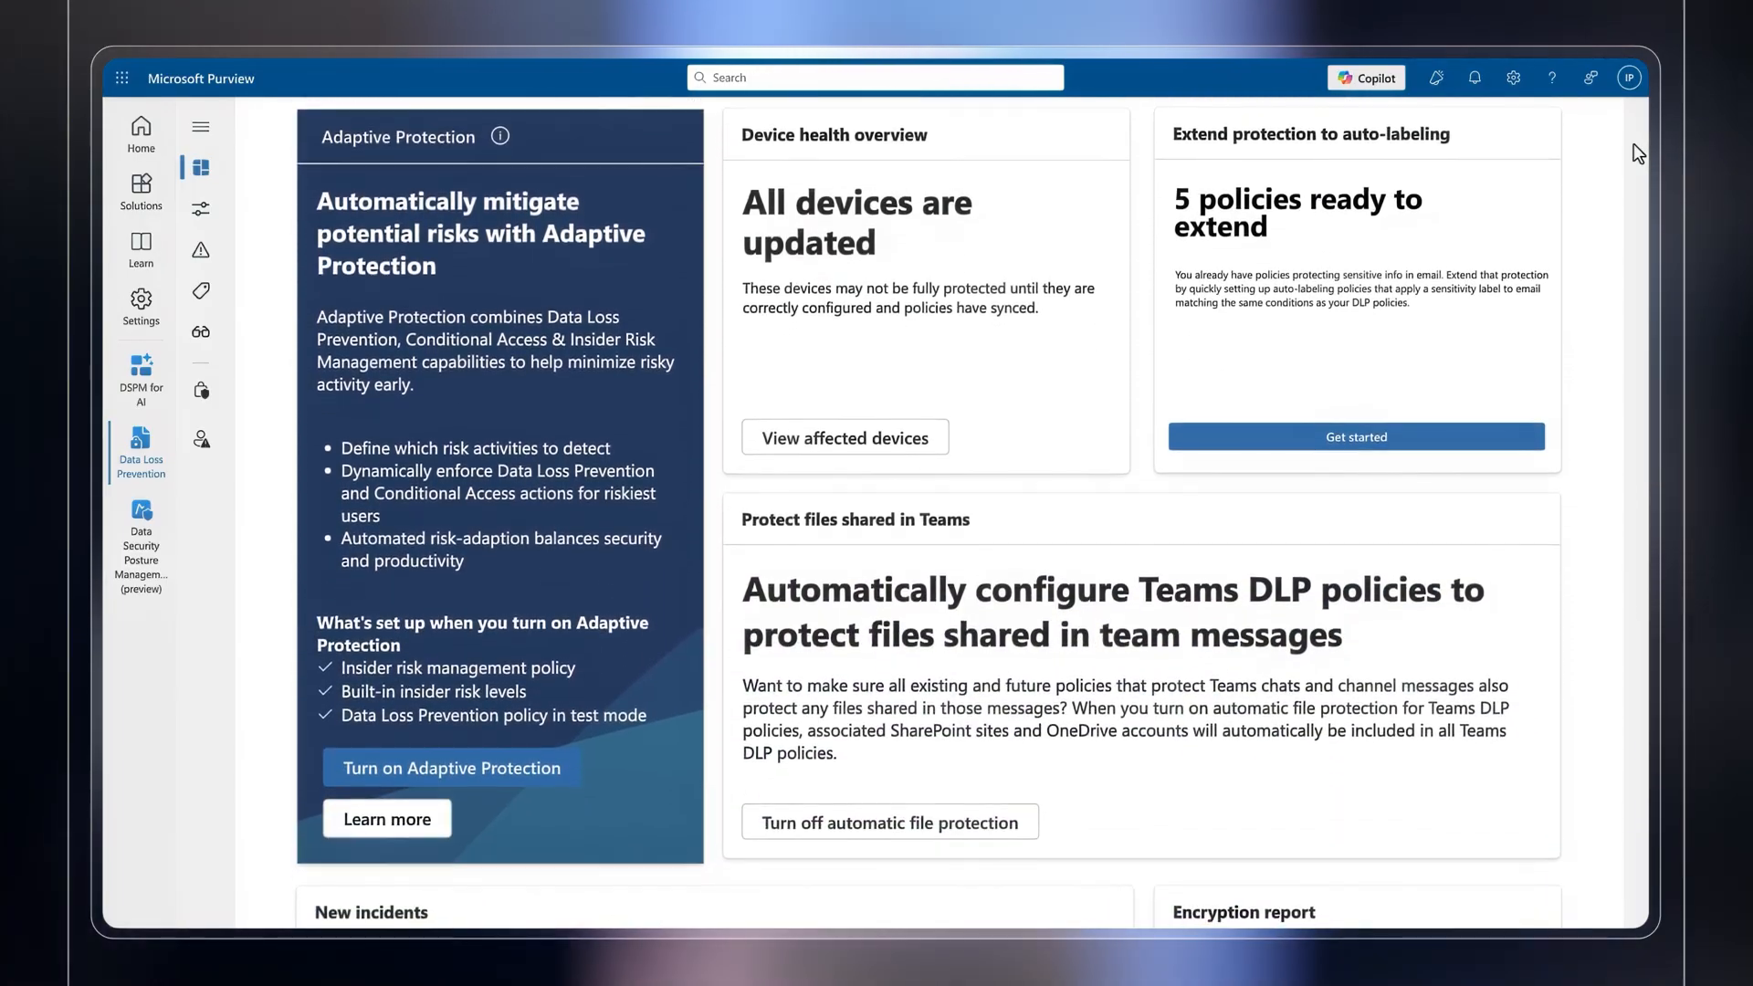
pyautogui.scroll(-3)
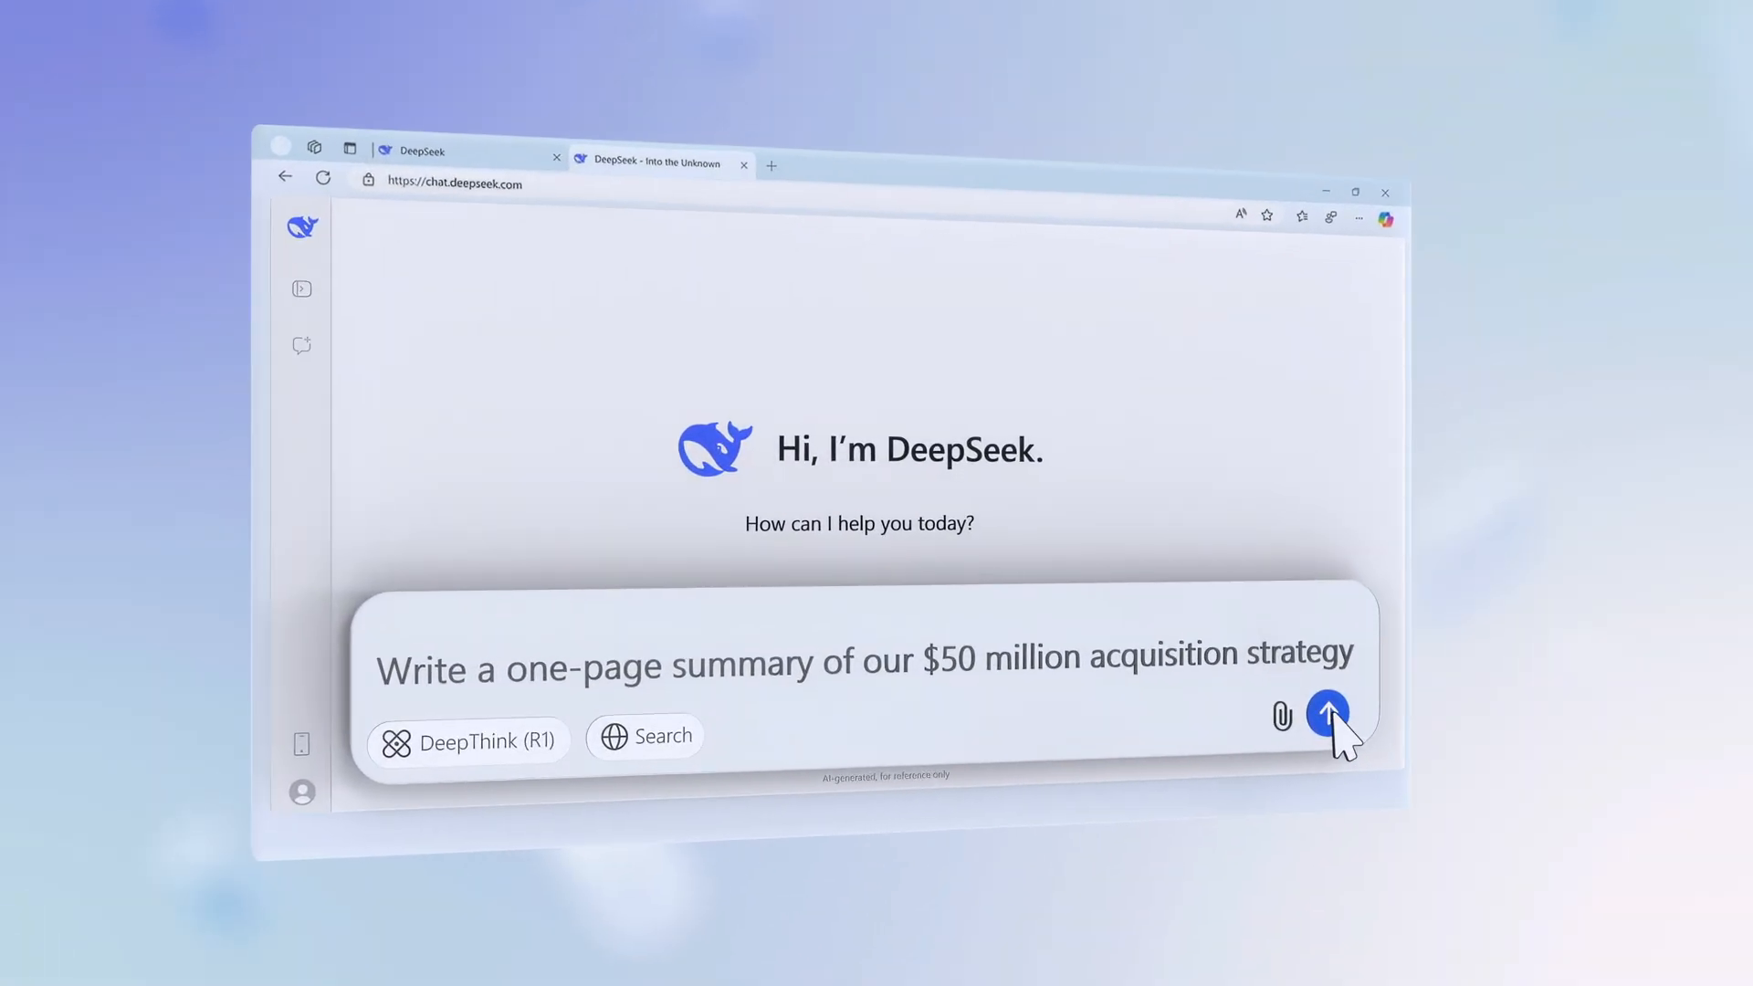
pyautogui.click(1328, 714)
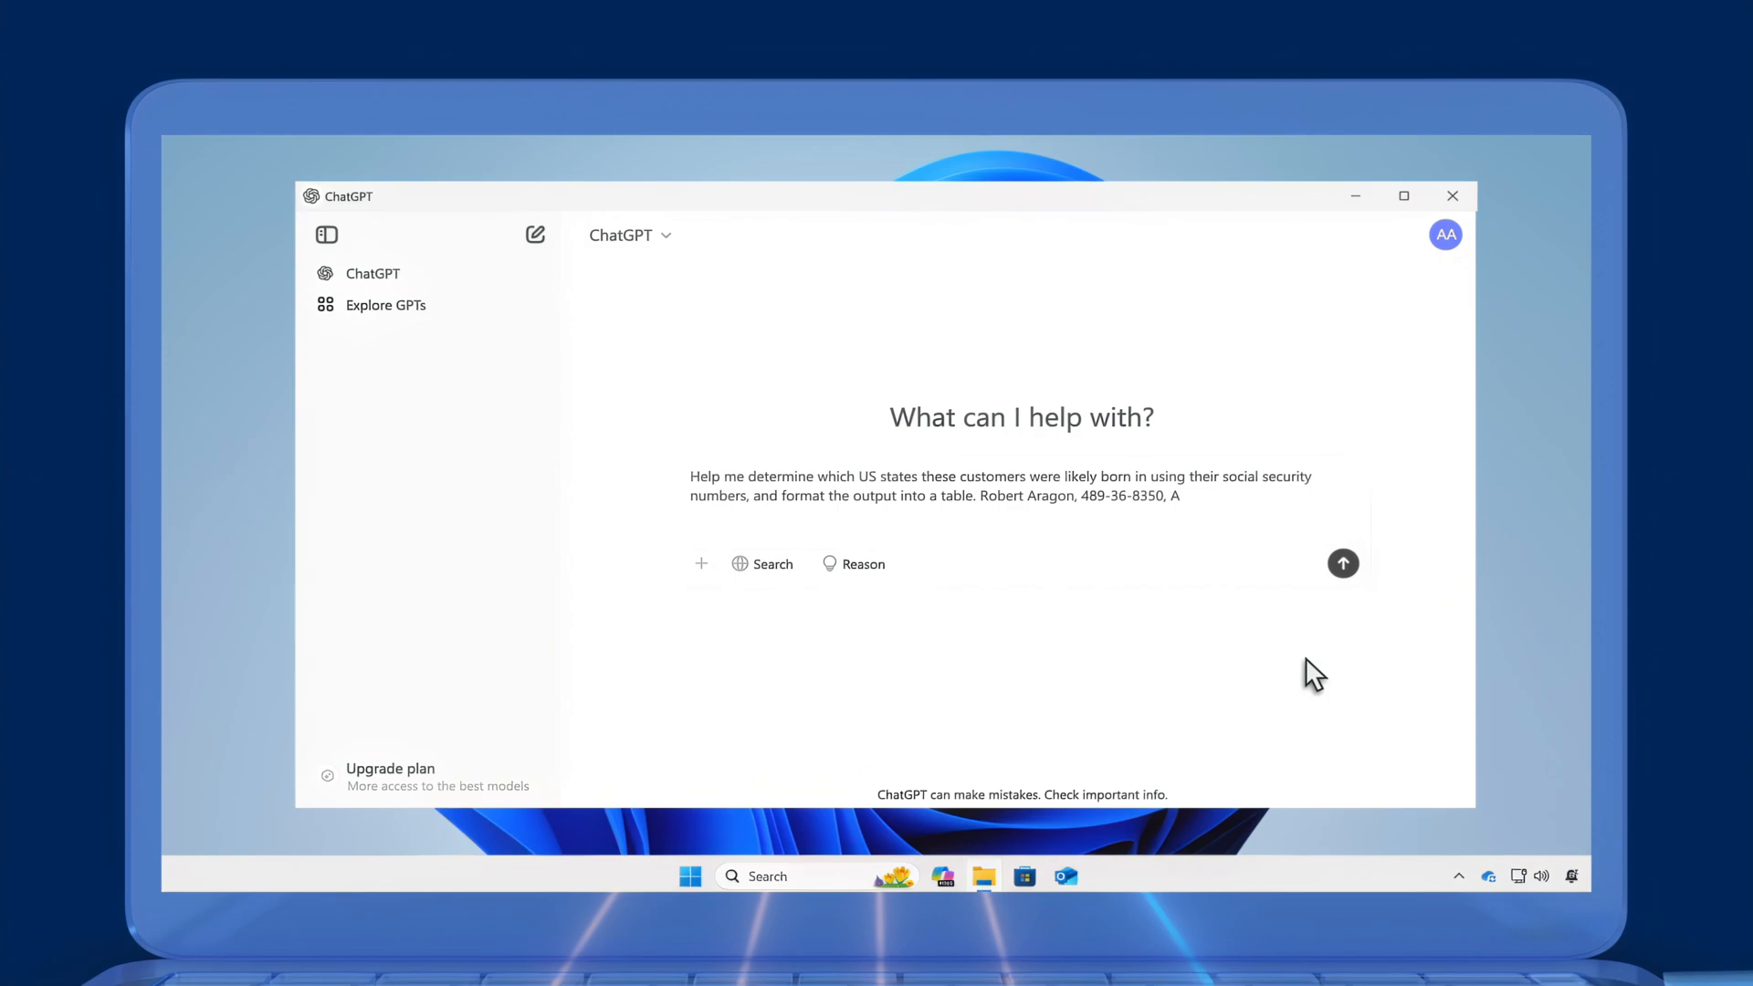
pyautogui.write(', Ashley Borden, 514-14-8905, Thomas Conley,421-37-1396')
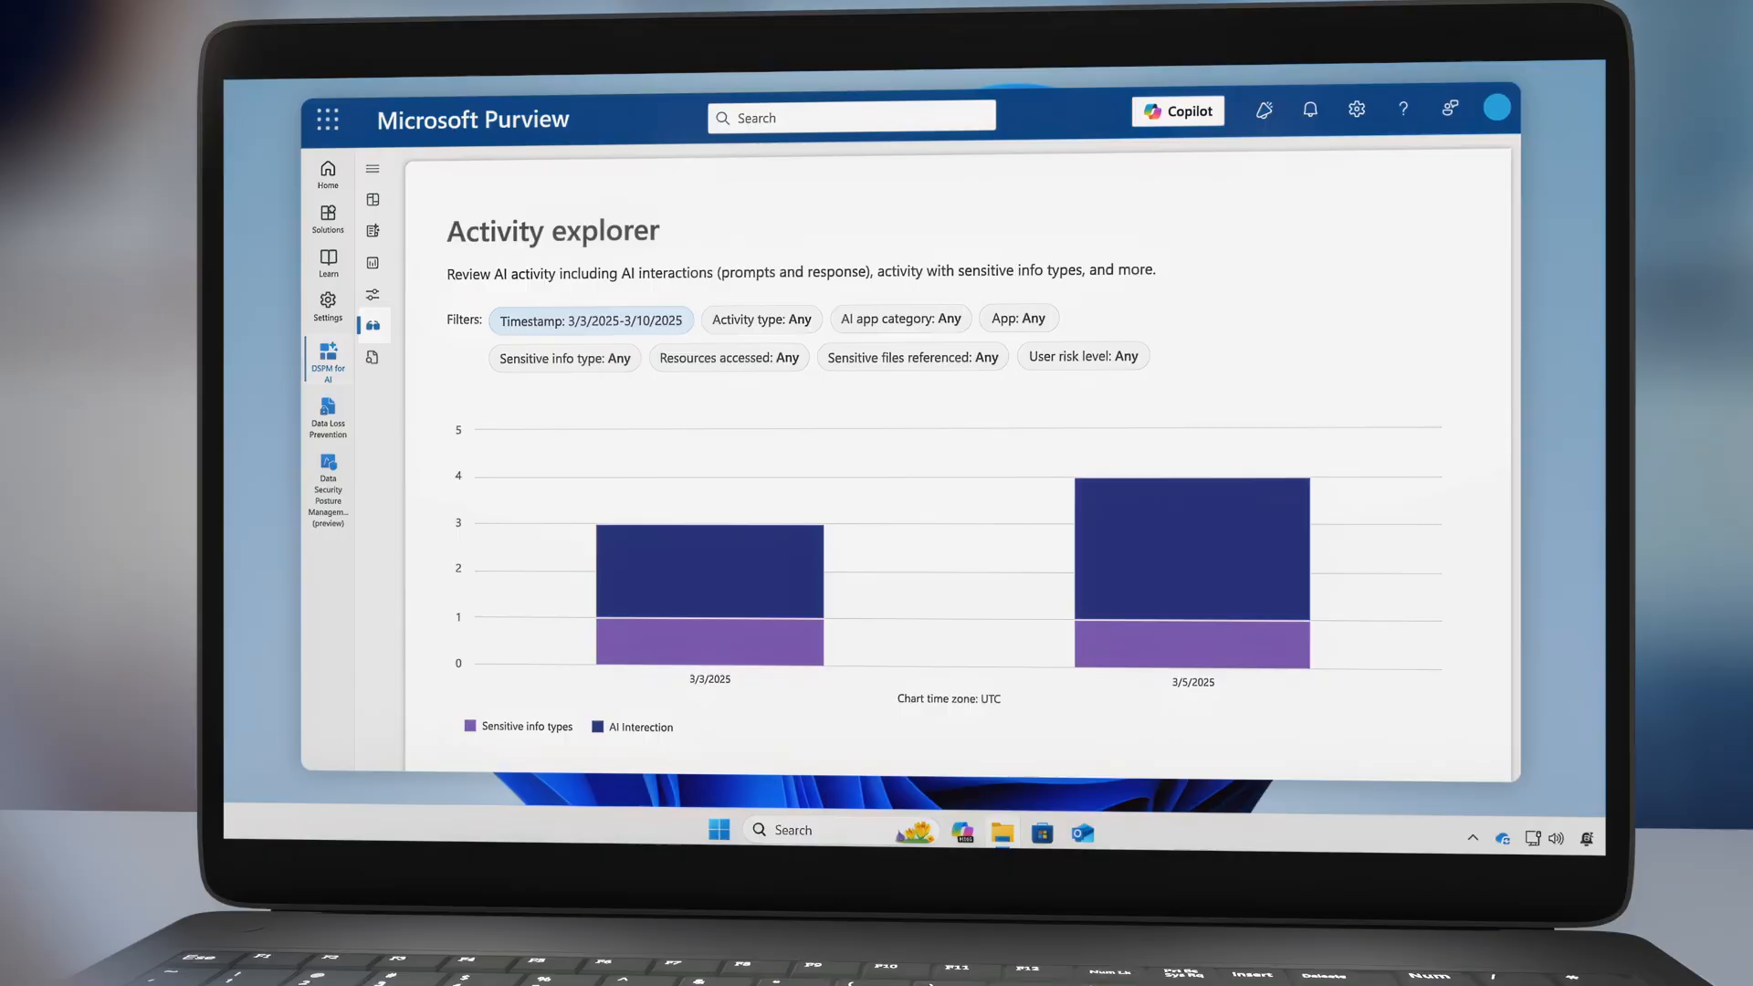
# - Scroll the Activity explorer to the AI activity table and select the flagged interaction
pyautogui.scroll(-3)
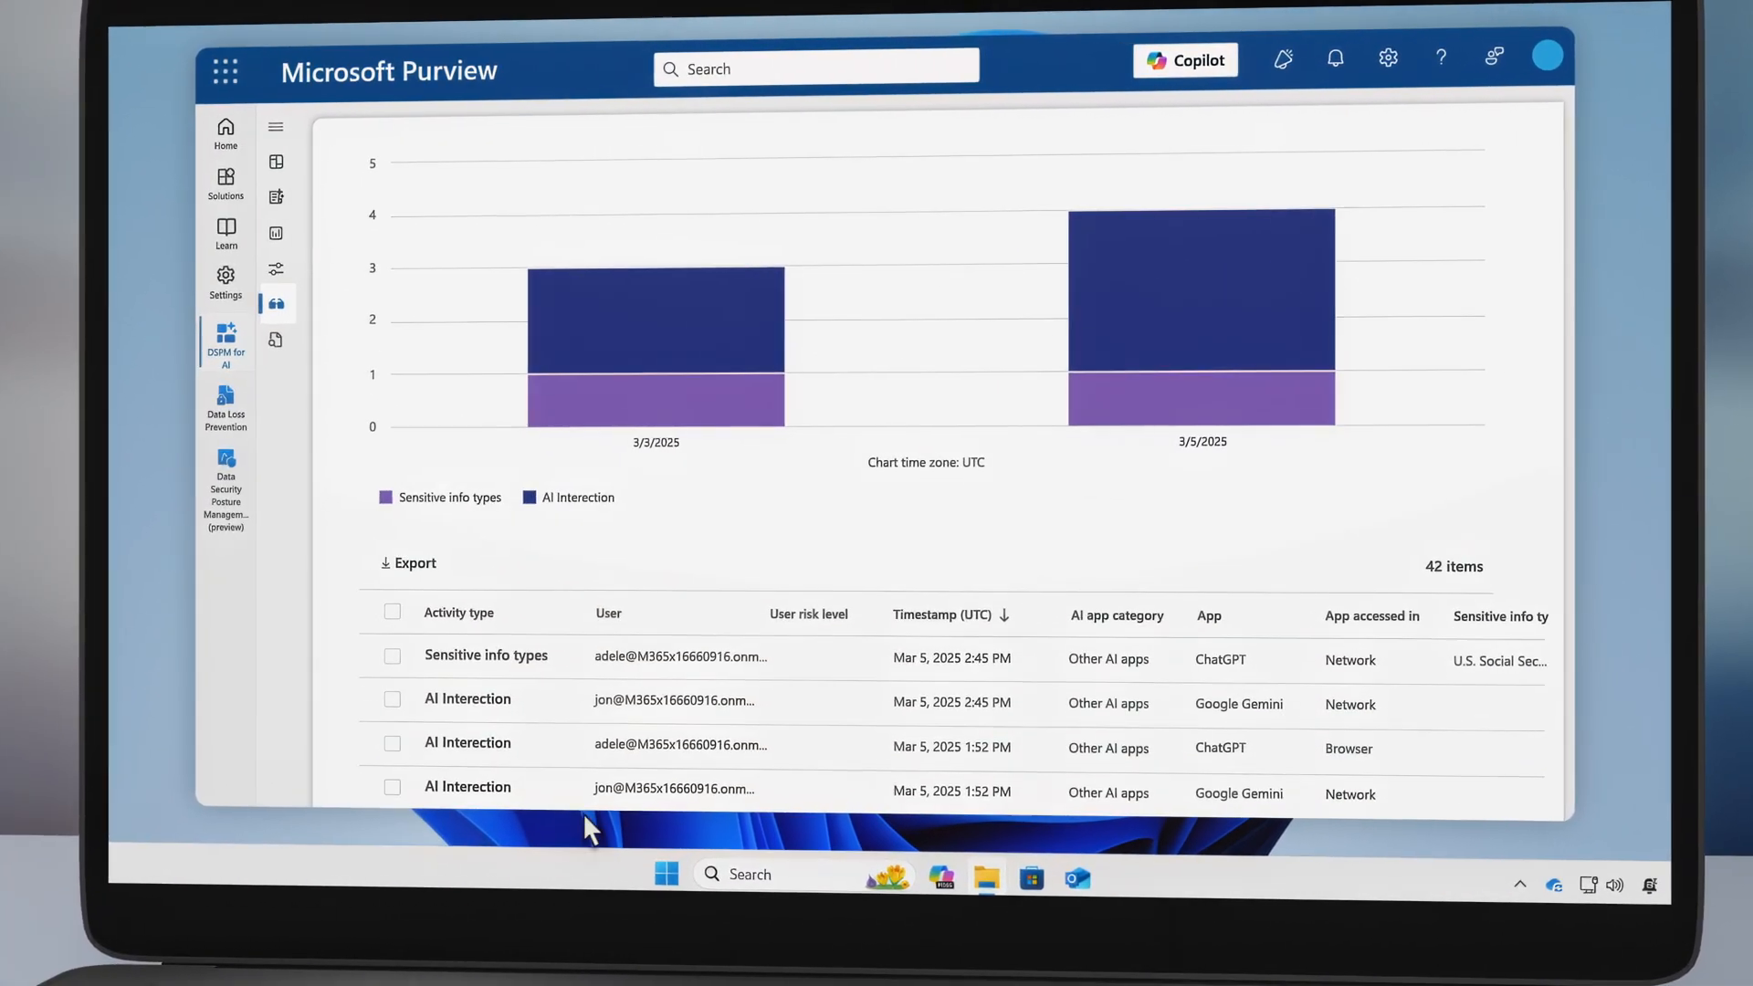
pyautogui.click(486, 655)
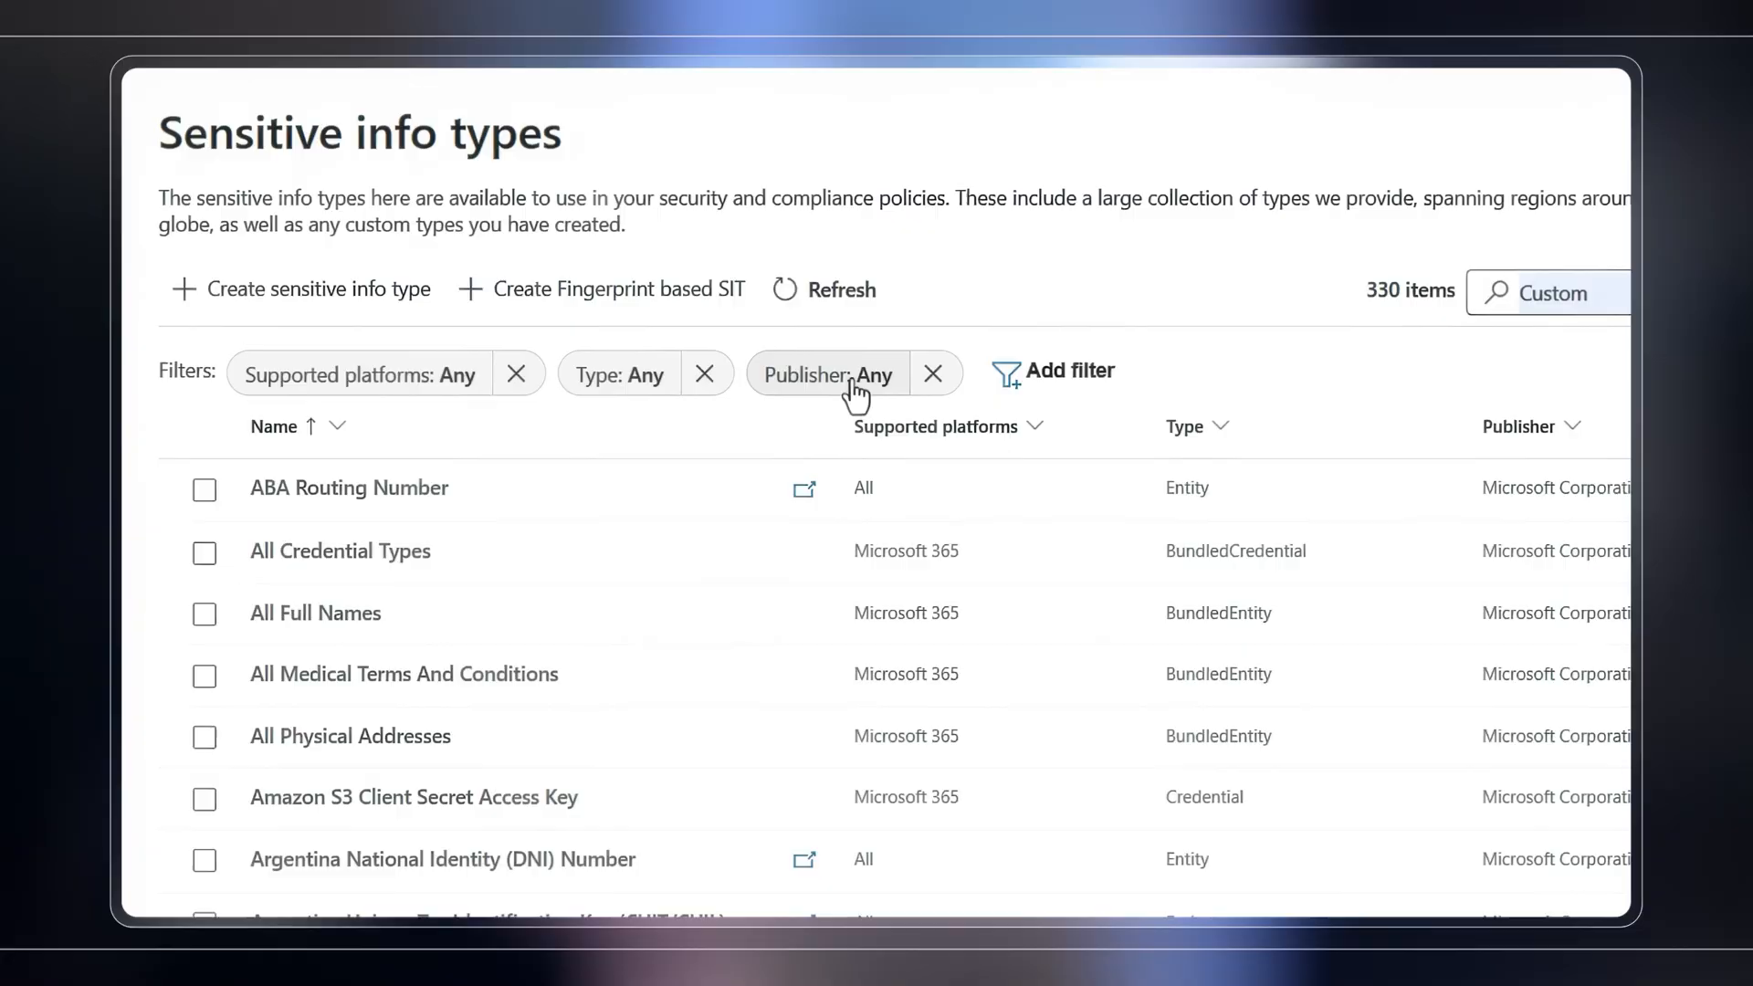
# - Filter the sensitive info types list to Publisher: Contoso
pyautogui.click(828, 372)
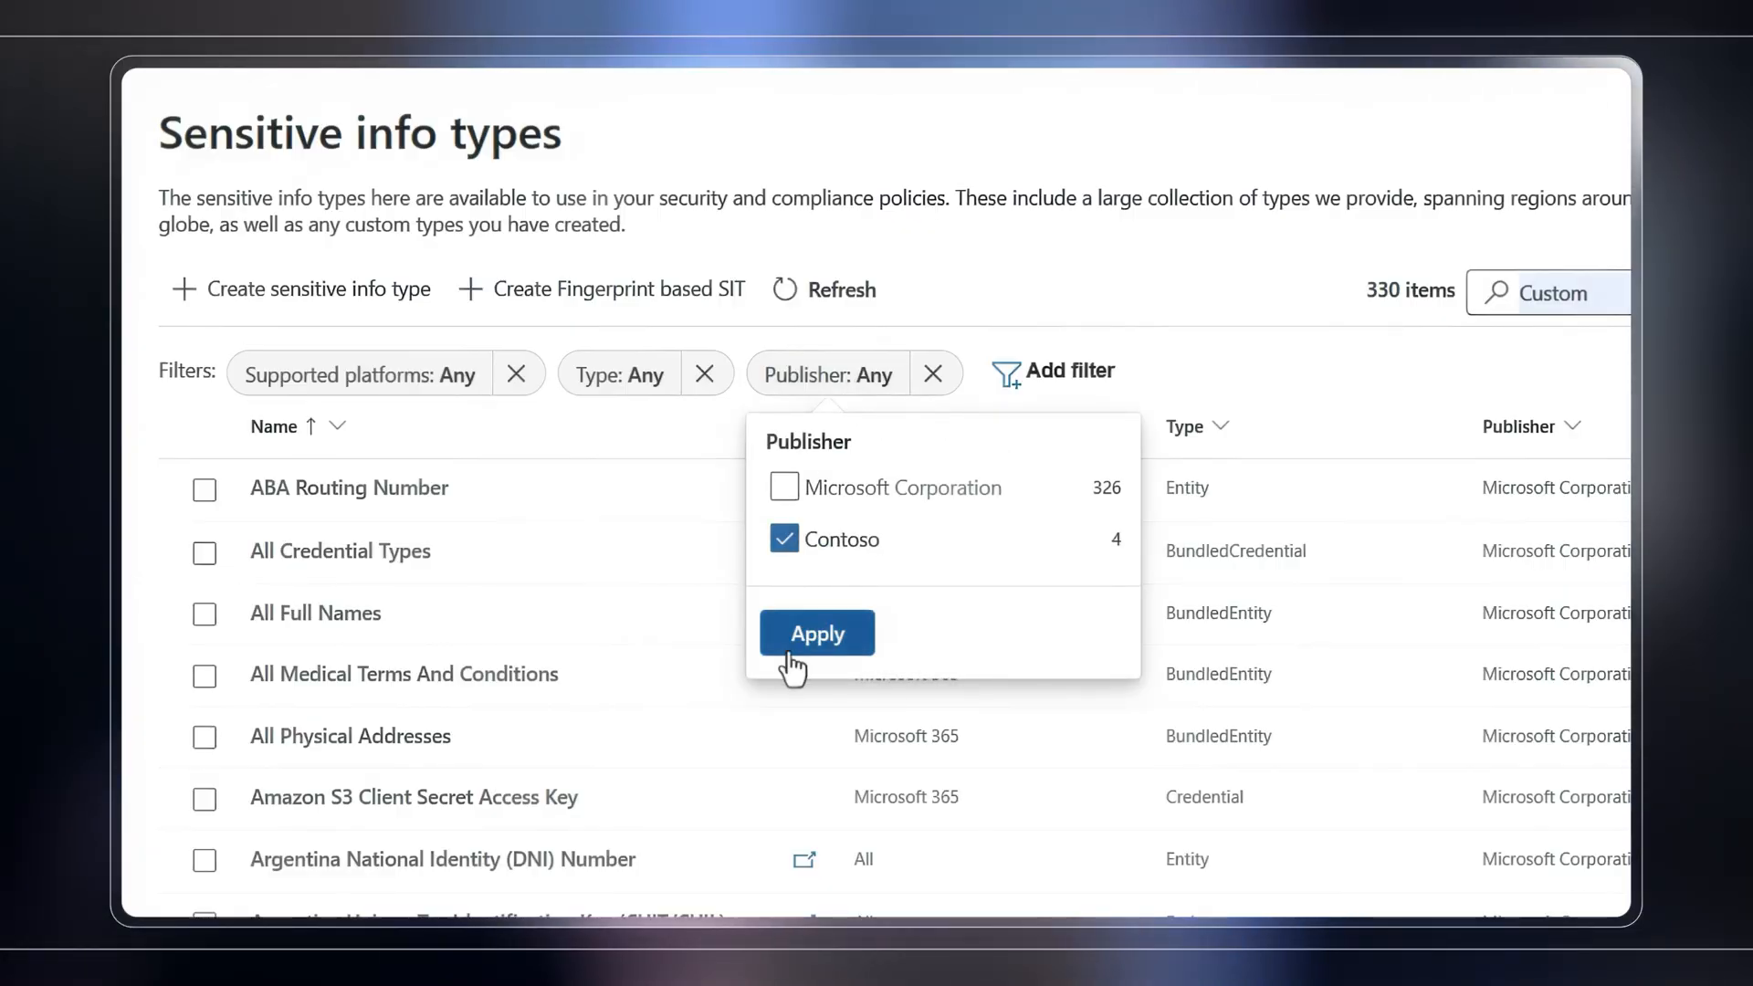
pyautogui.click(816, 634)
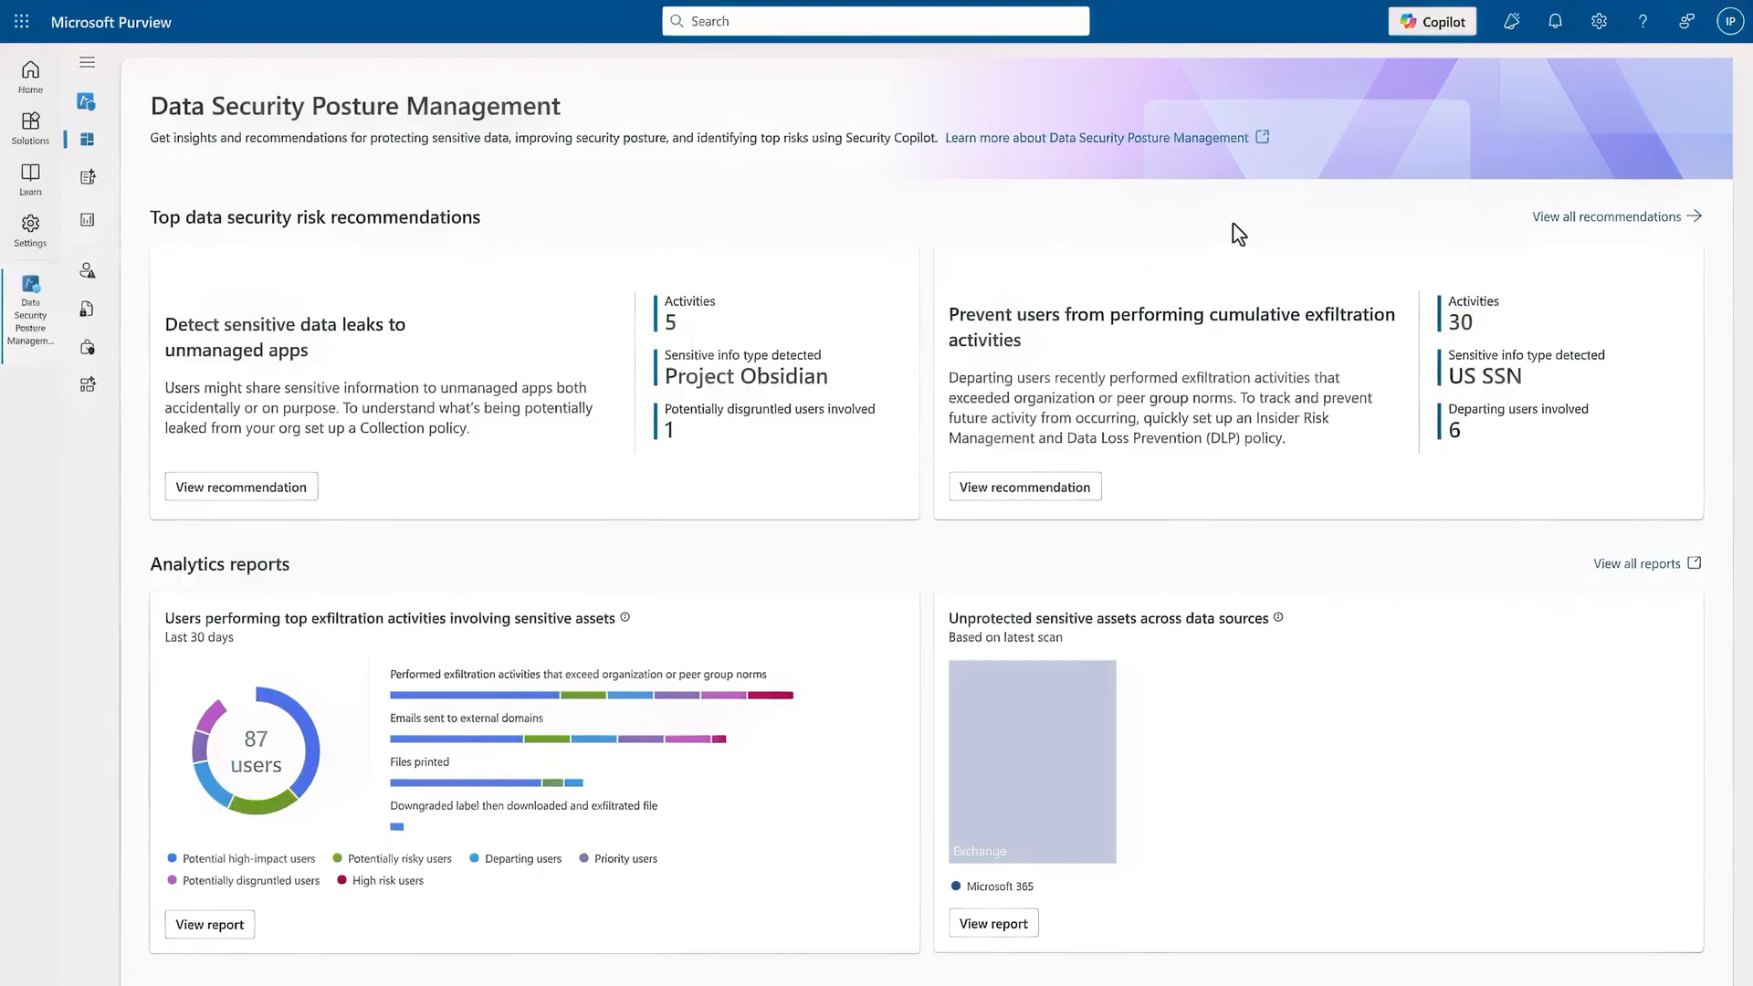
# - View the 'Detect sensitive data leaks to unmanaged apps' recommendation on the DSPM page
pyautogui.scroll(-3)
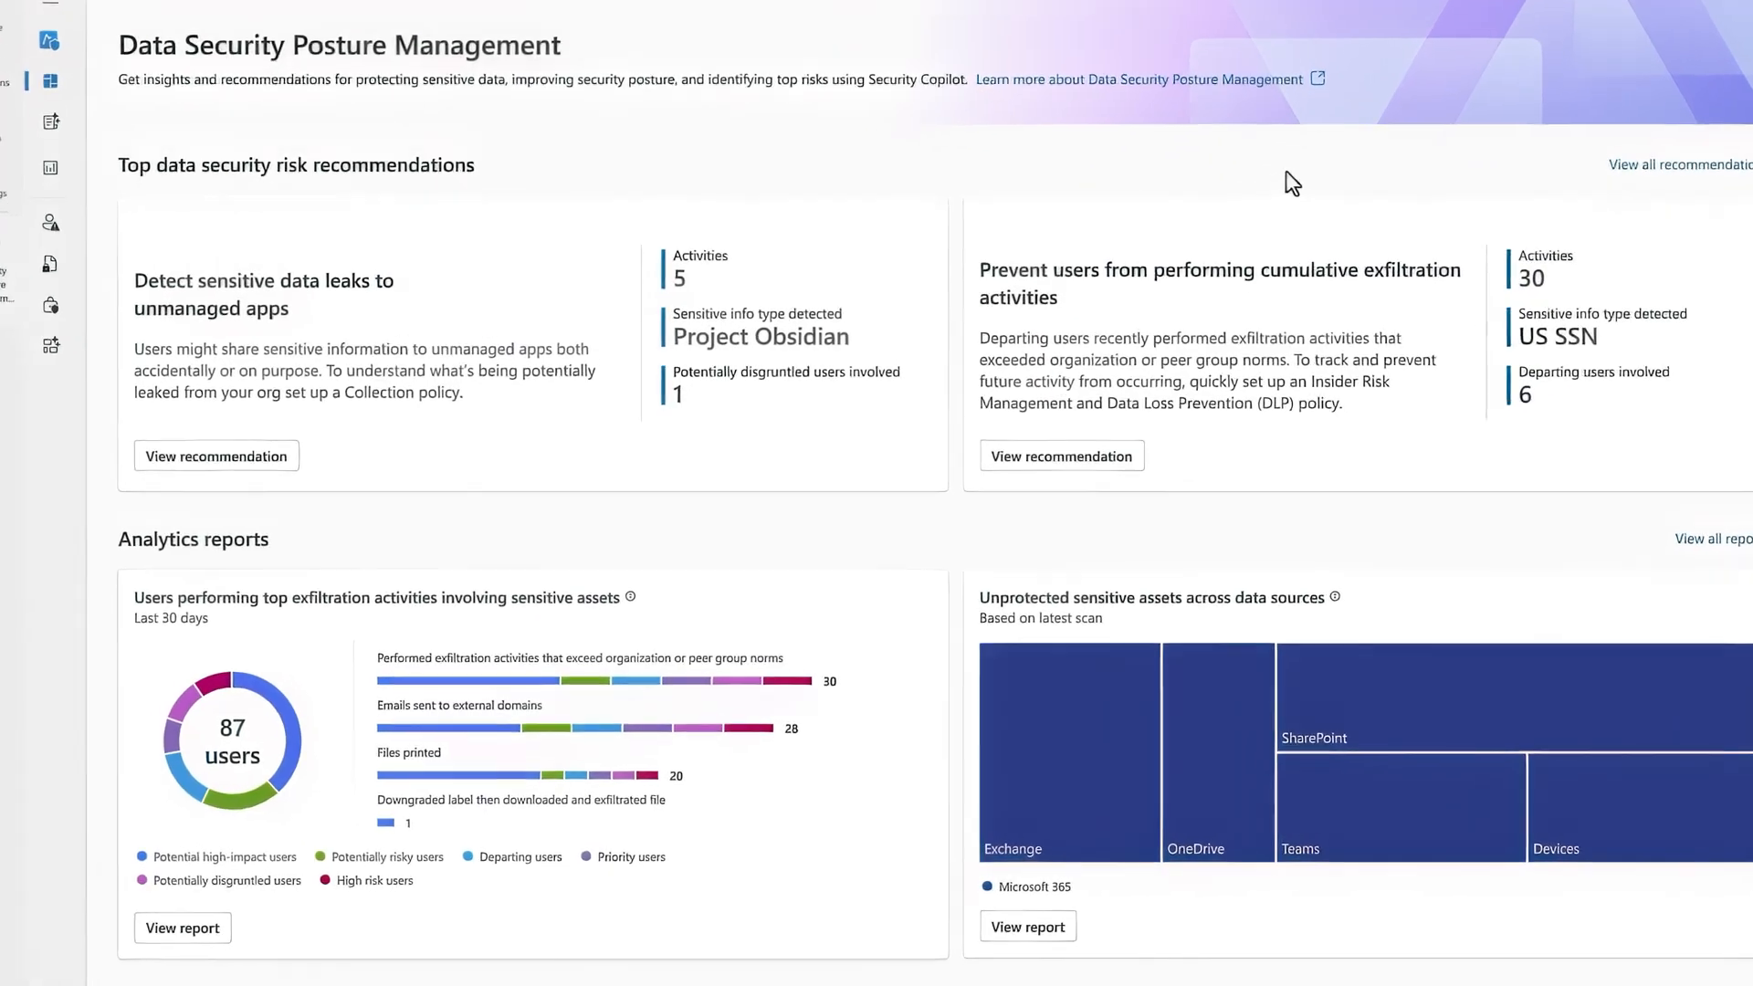
pyautogui.scroll(-3)
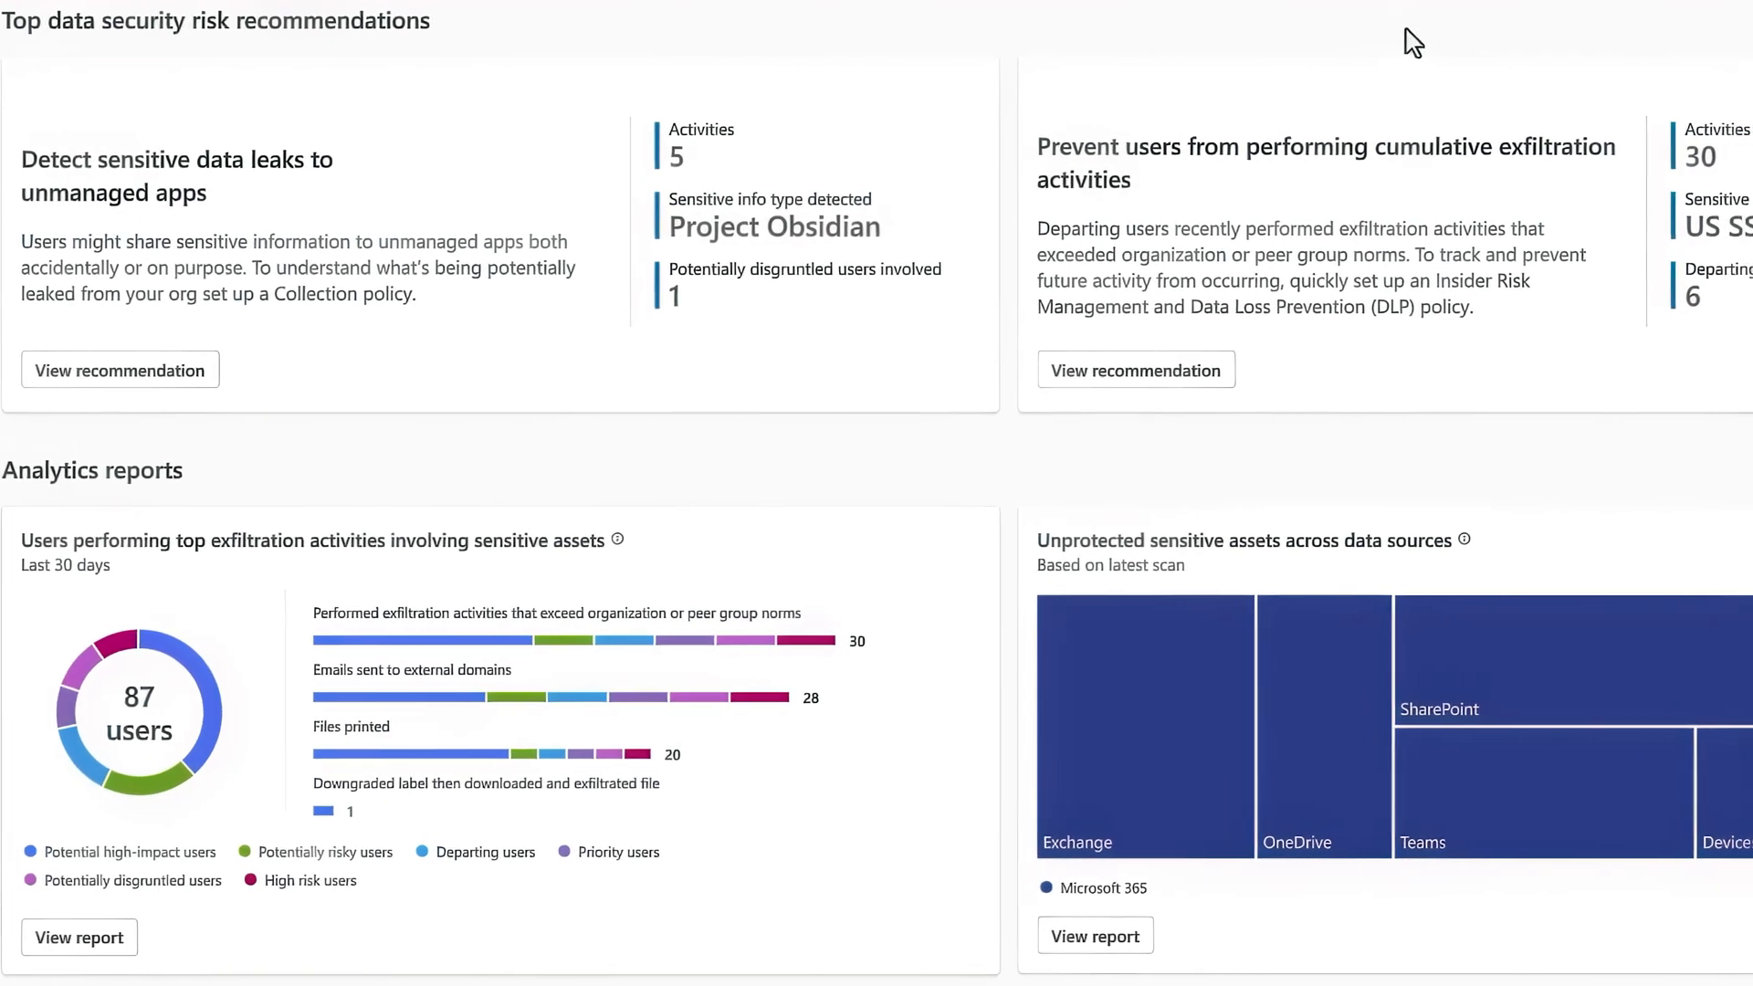
pyautogui.hscroll(3)
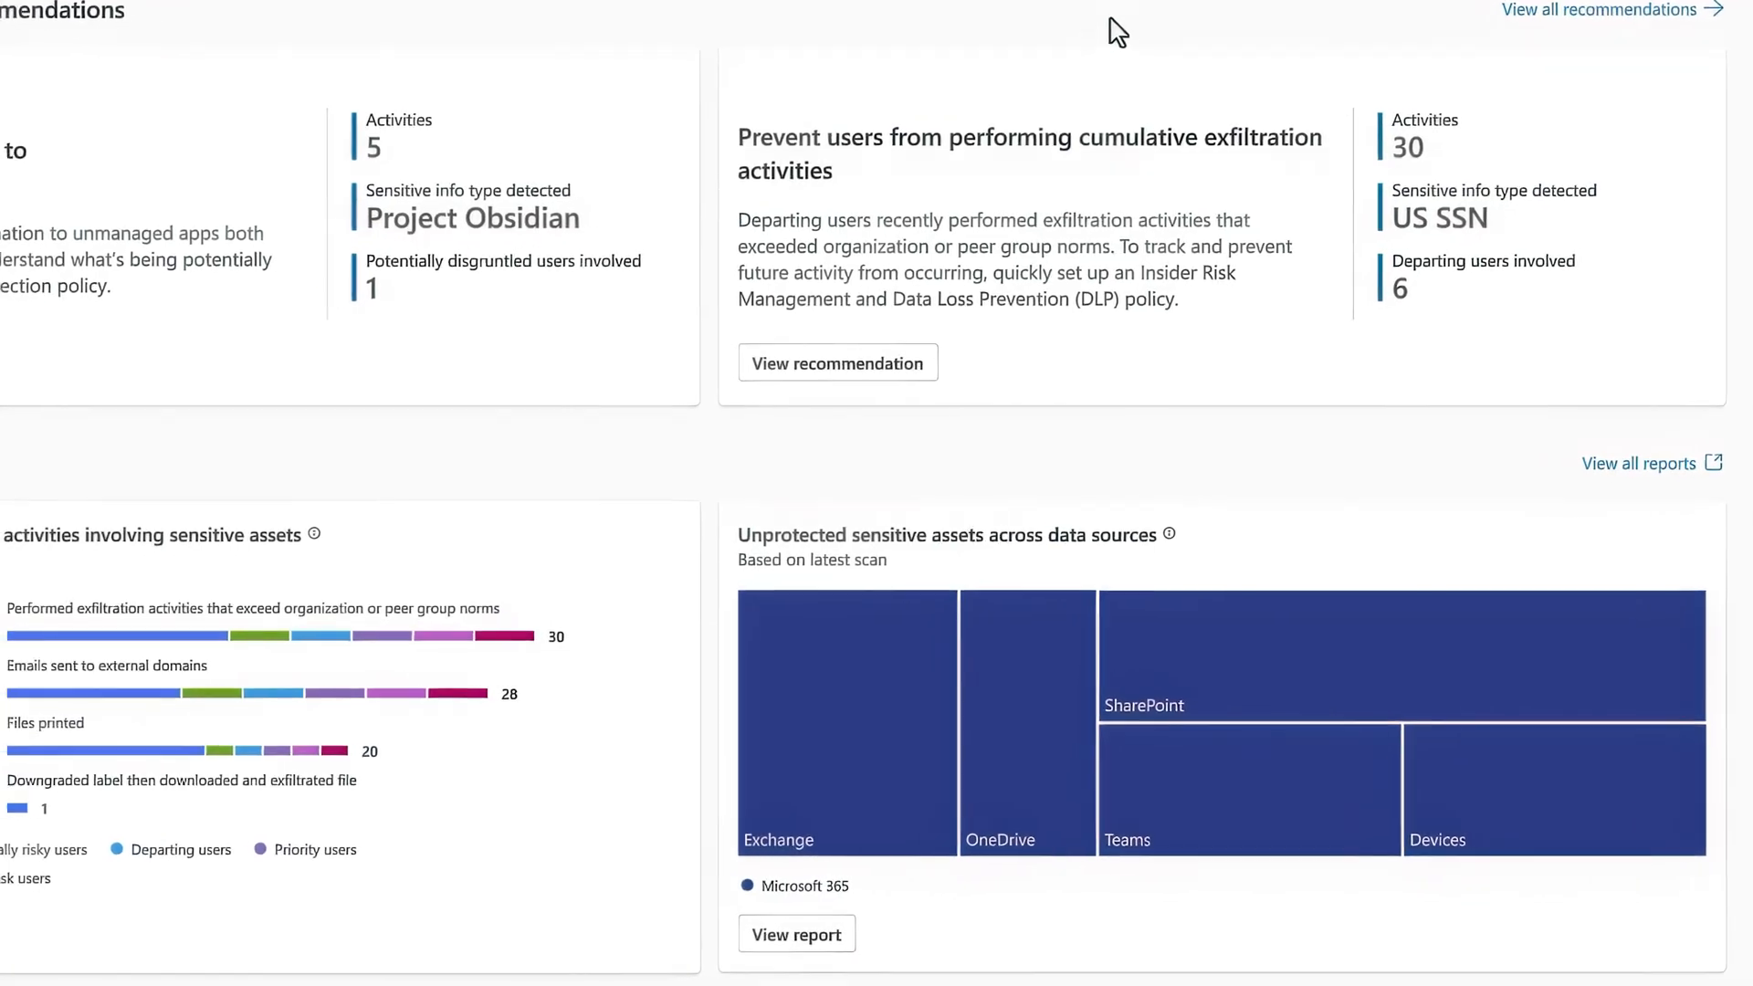
pyautogui.scroll(-3)
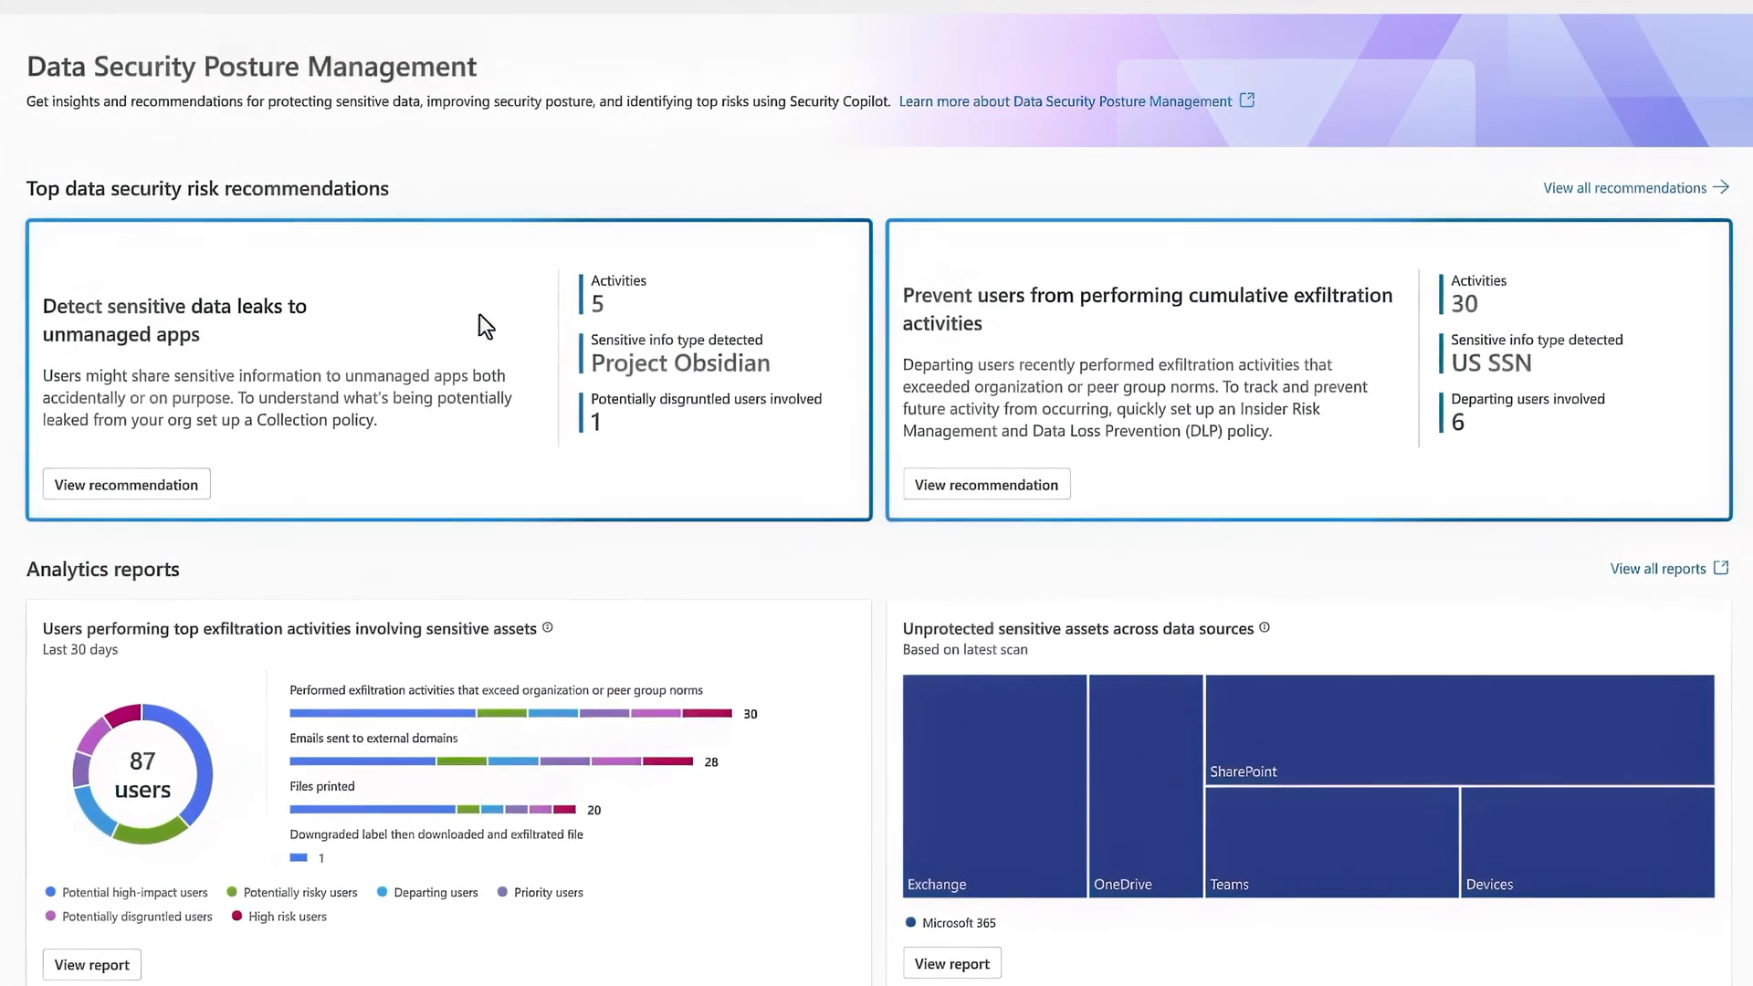
pyautogui.click(126, 484)
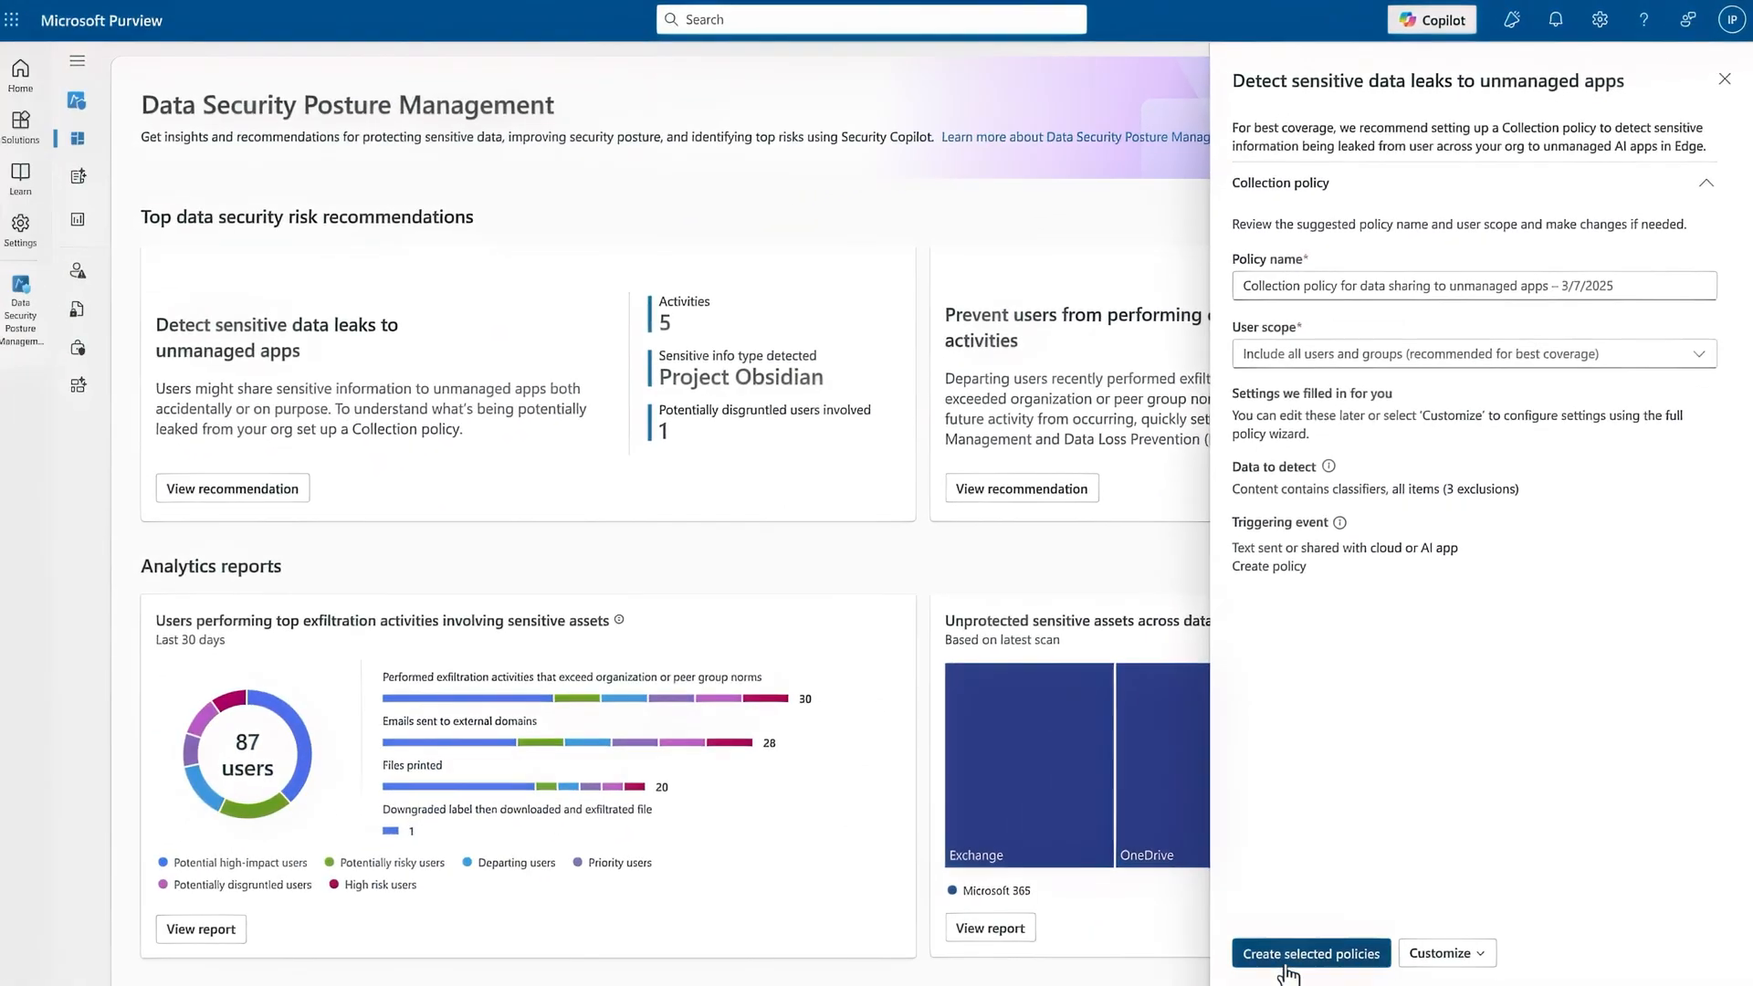
# - Create the suggested unmanaged-apps collection policy with its default name and user scope
pyautogui.click(1309, 954)
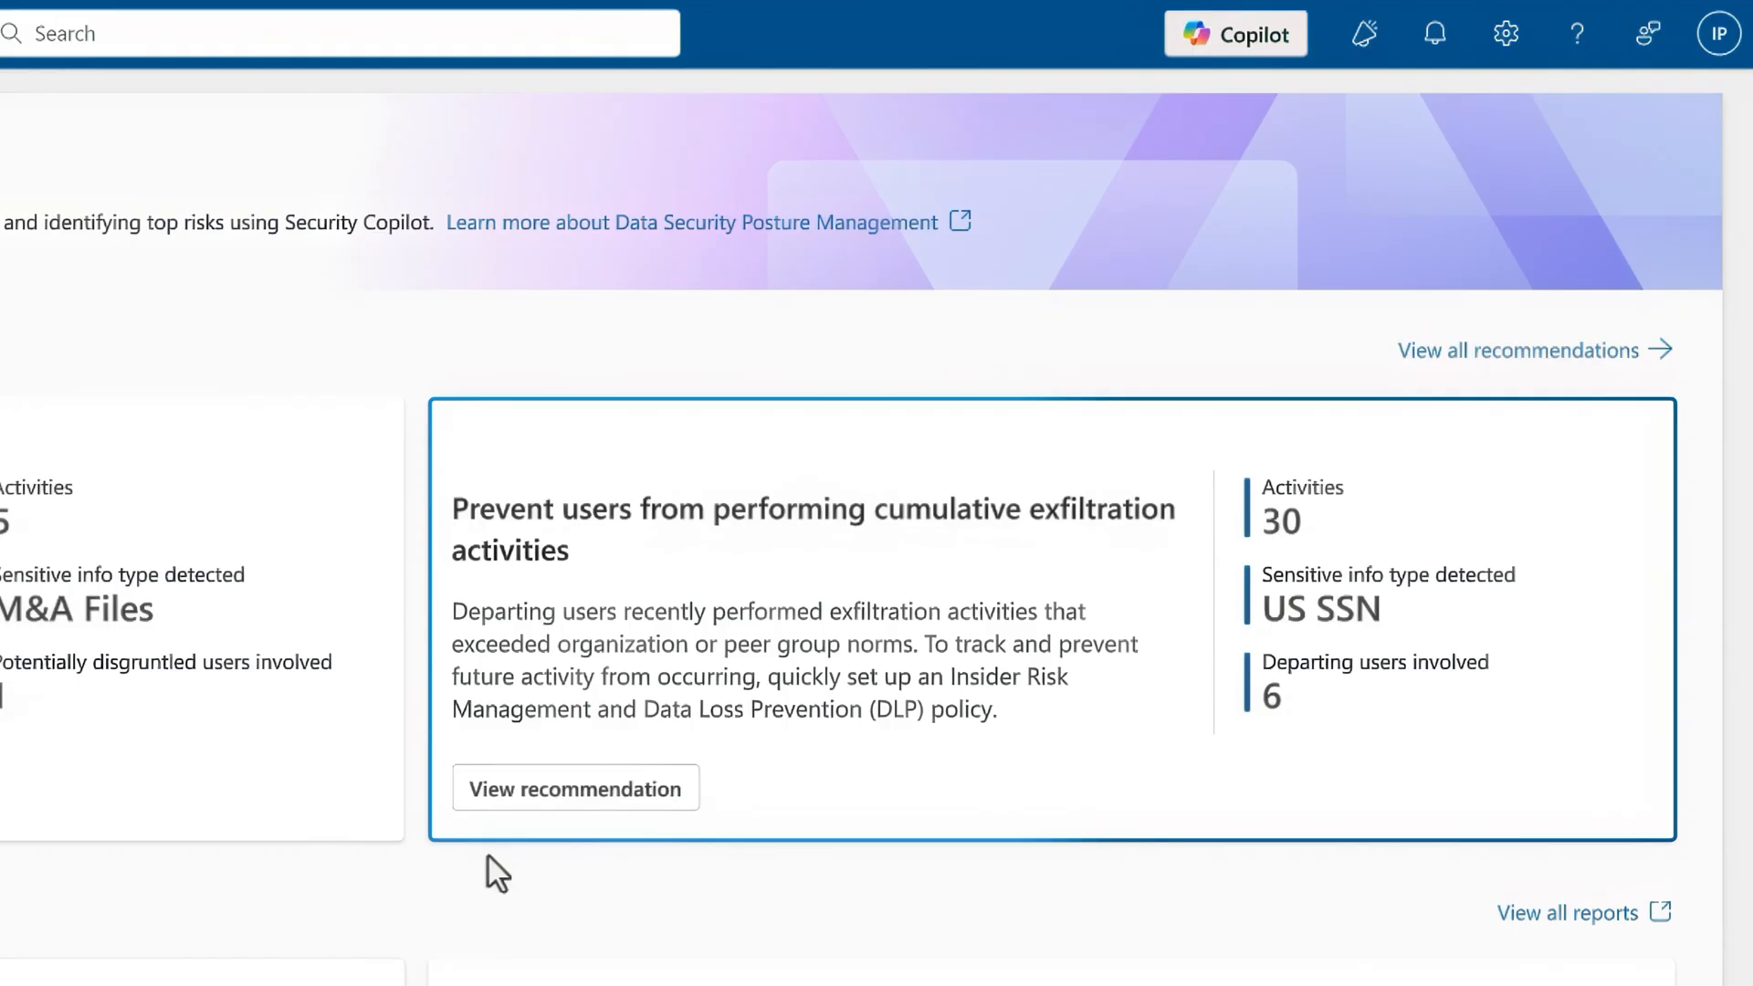
# - View the cumulative exfiltration recommendation and select its DLP policy card
pyautogui.click(575, 787)
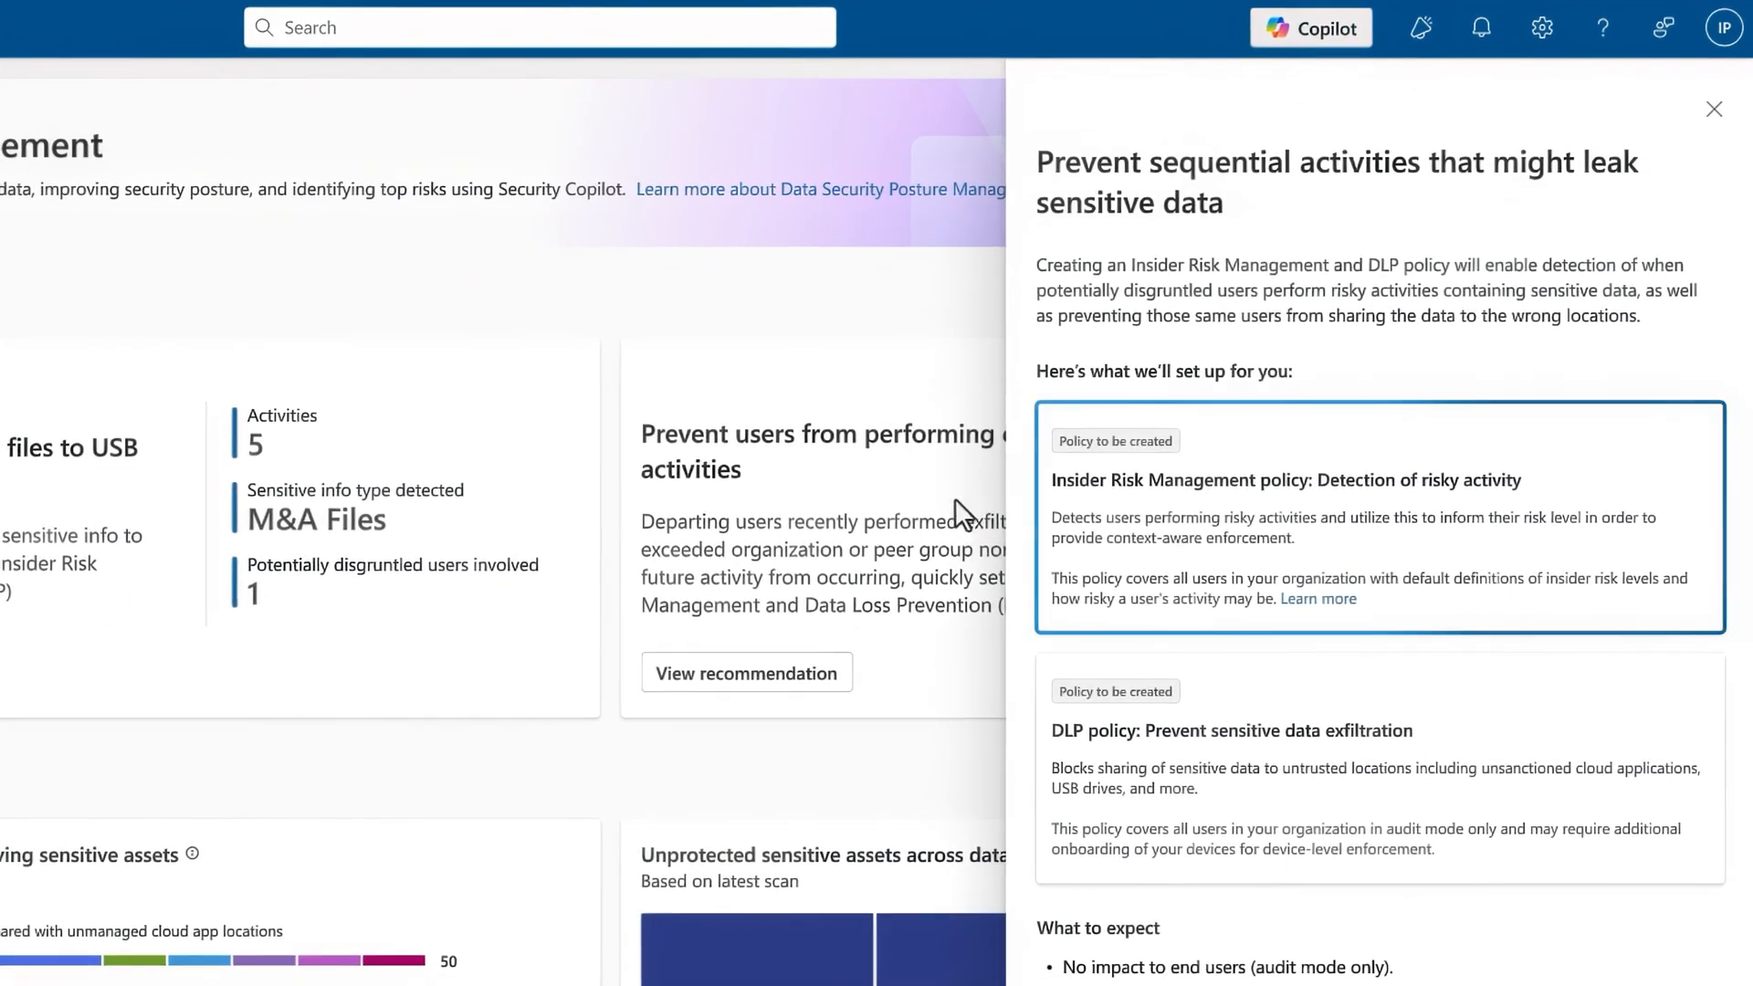
pyautogui.moveTo(1028, 539)
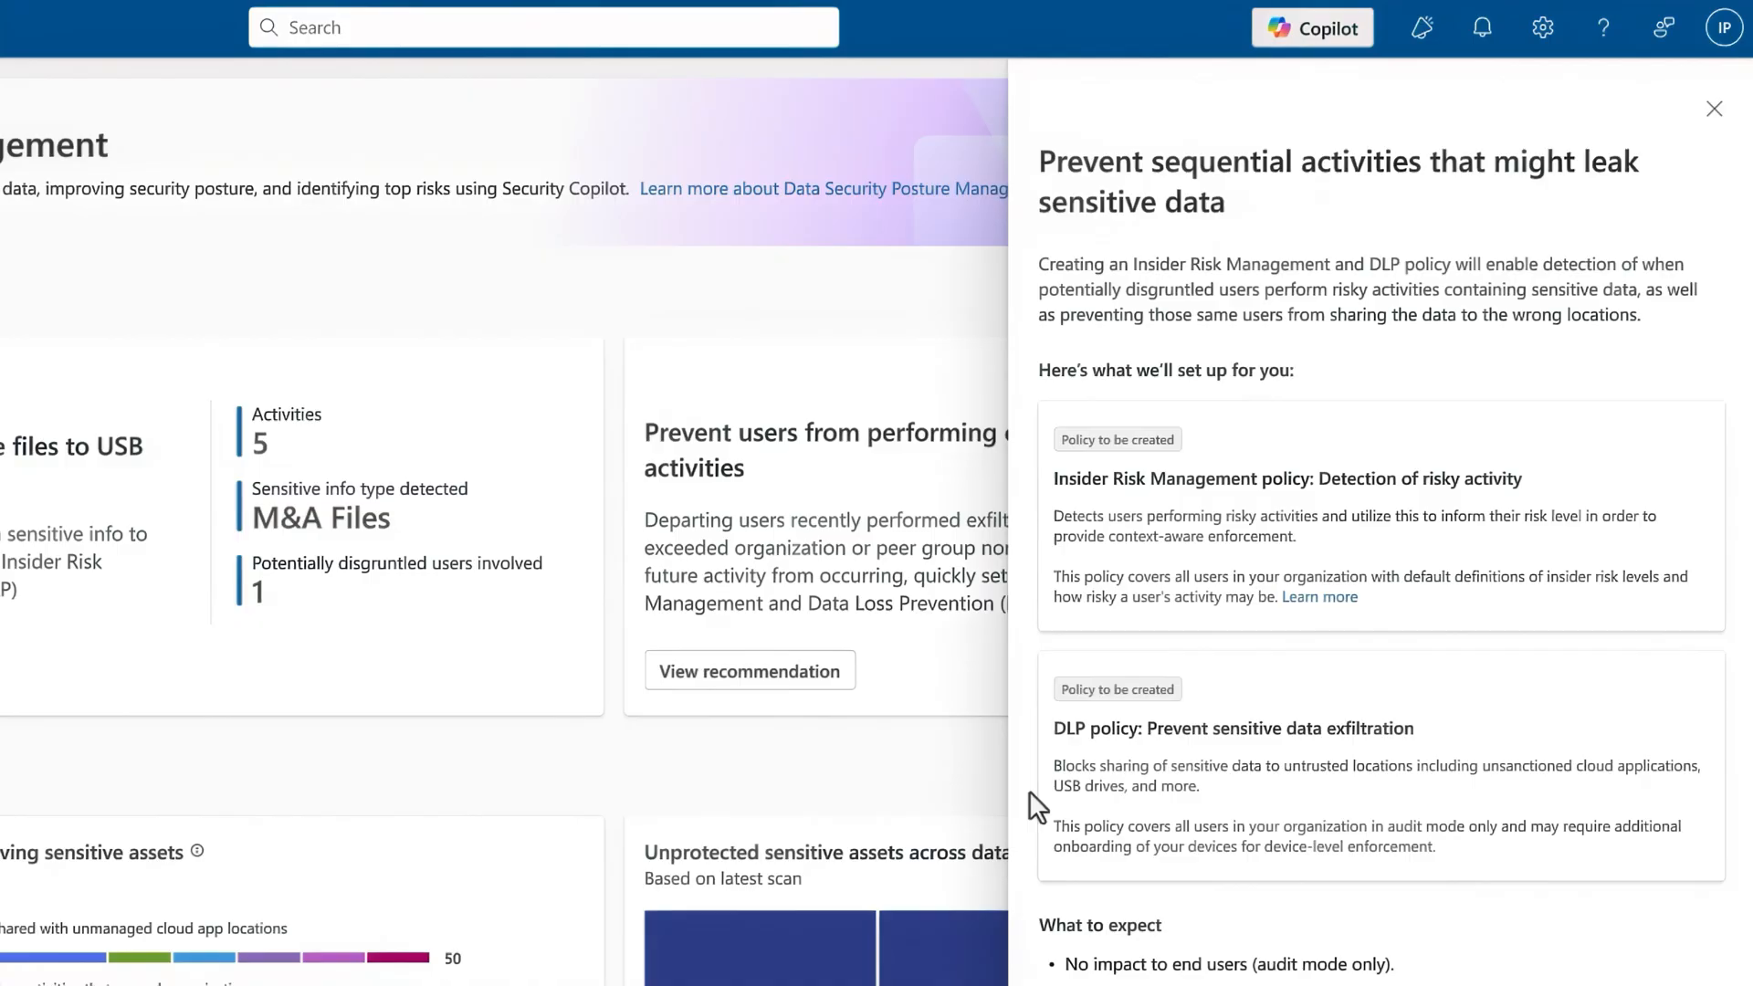
pyautogui.click(1282, 948)
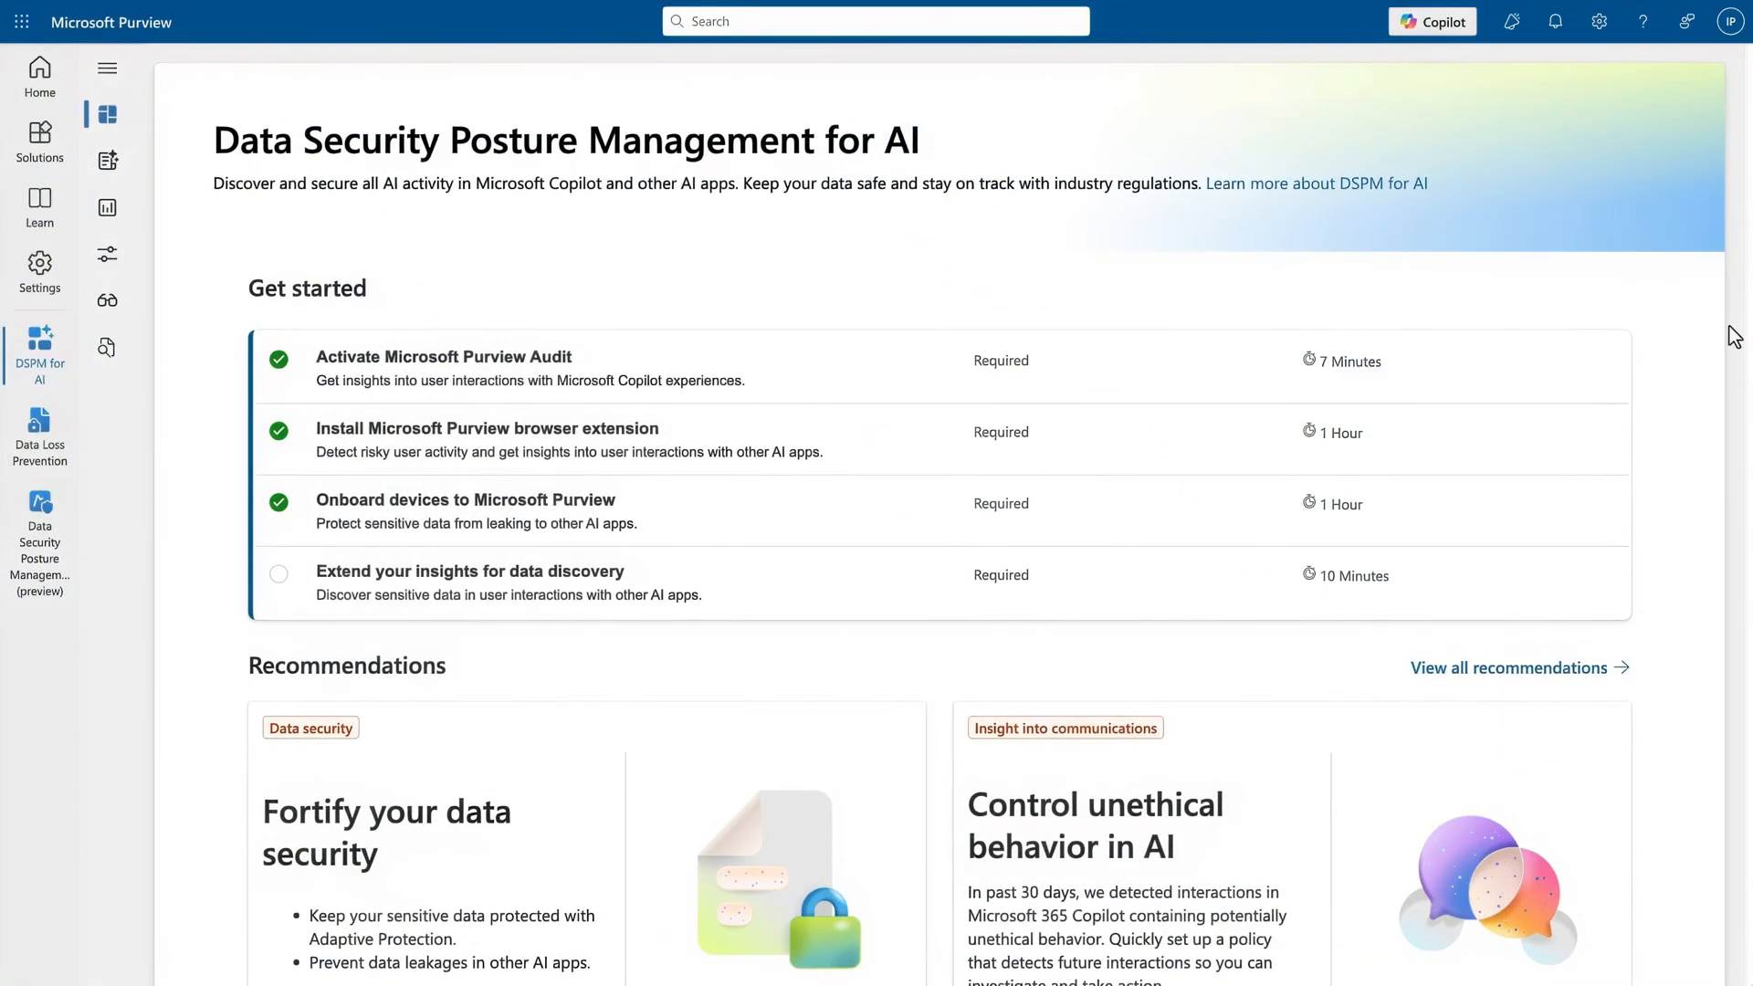
# - Scroll the DSPM for AI page down to its Recommendations section
pyautogui.scroll(-3)
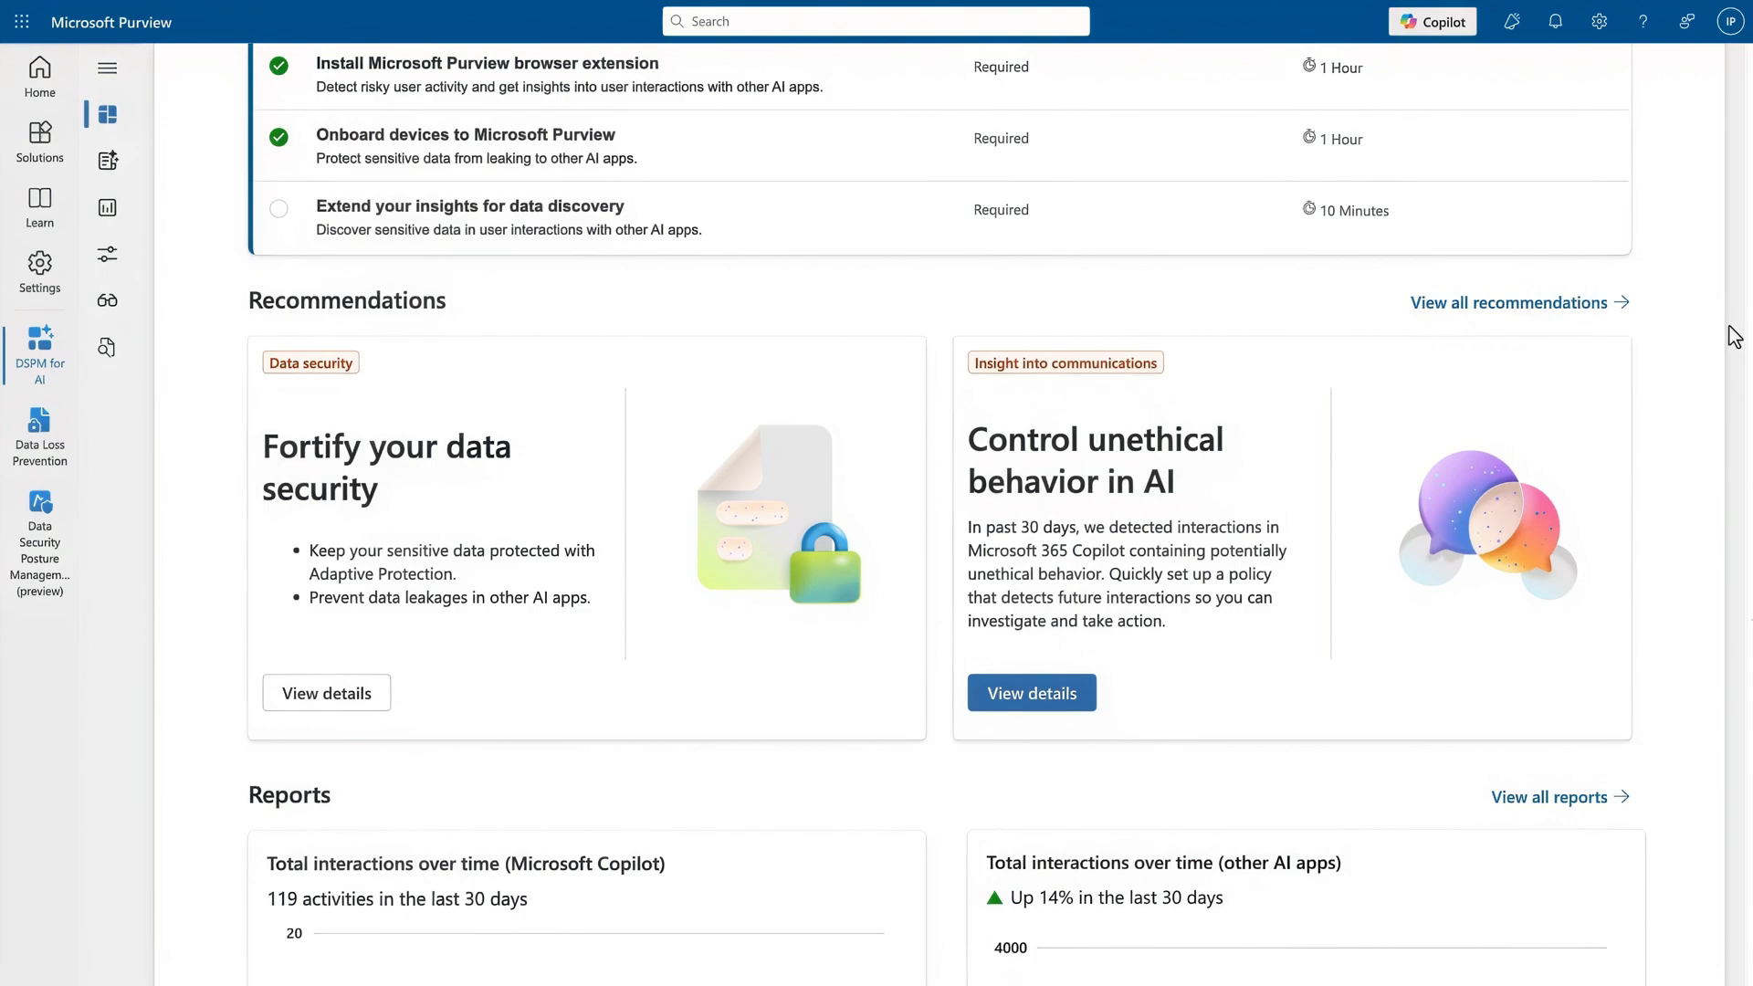
pyautogui.scroll(-3)
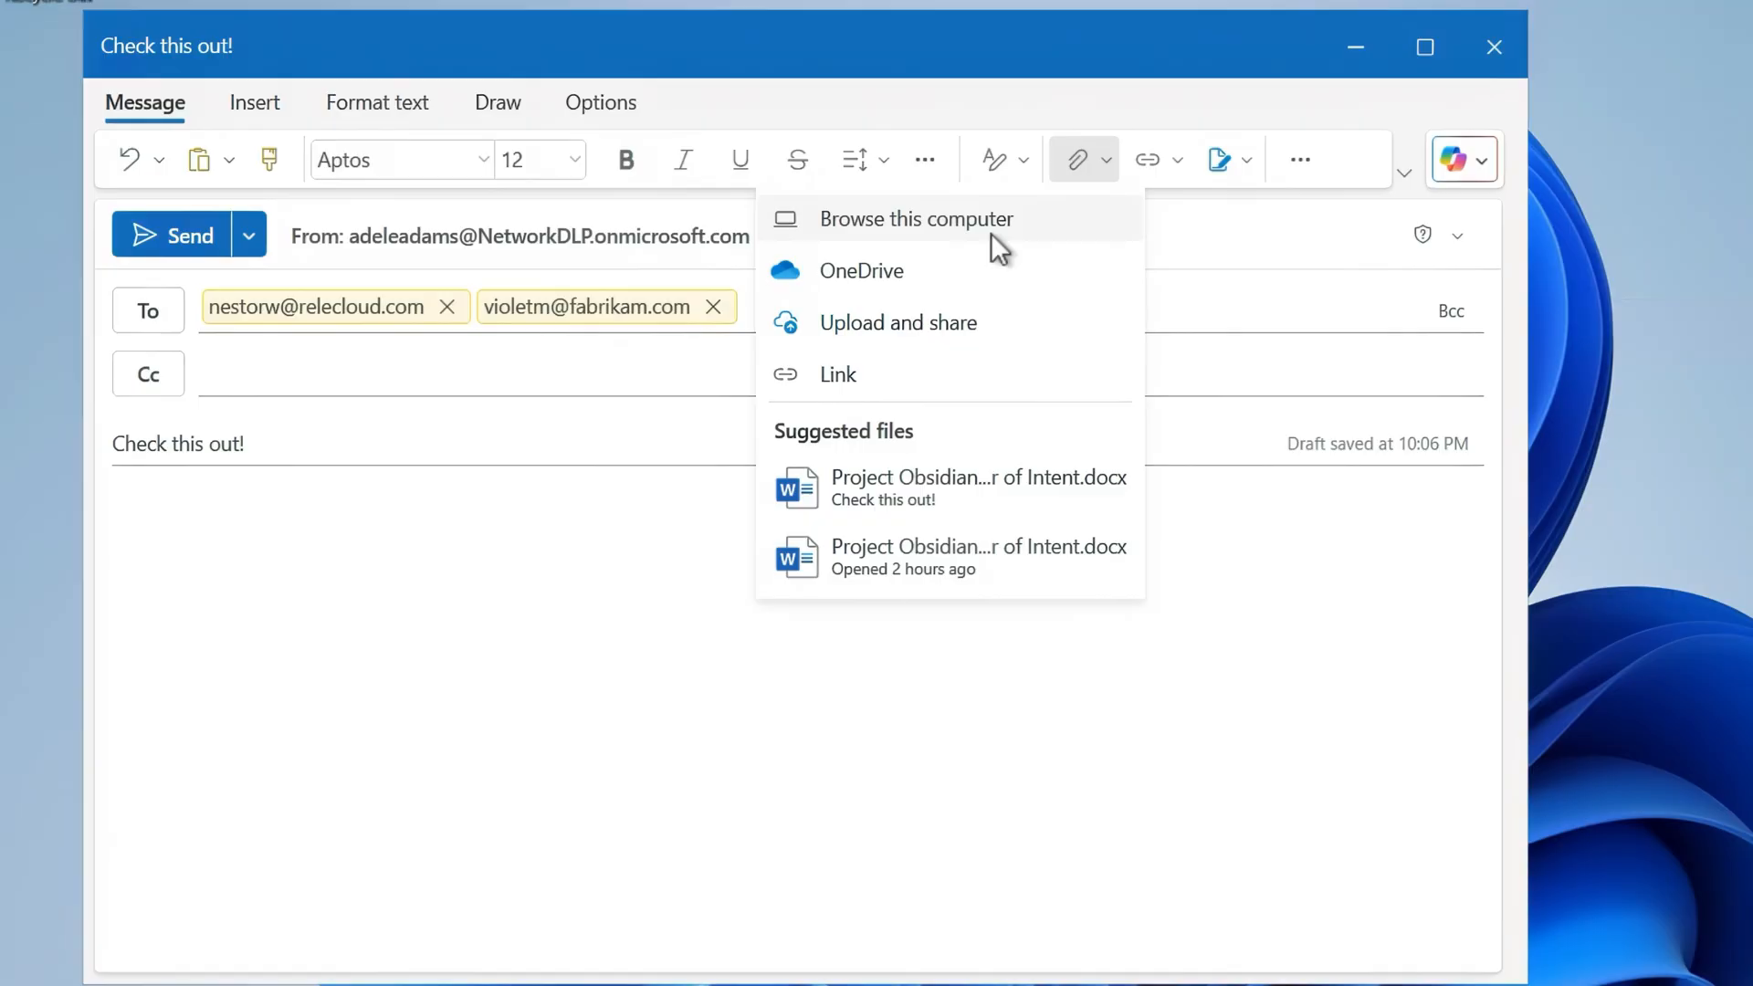
# - Attach 'Project Obsidian - Letter of Intent' from the computer and write a short greeting to Violet in the body
pyautogui.click(915, 217)
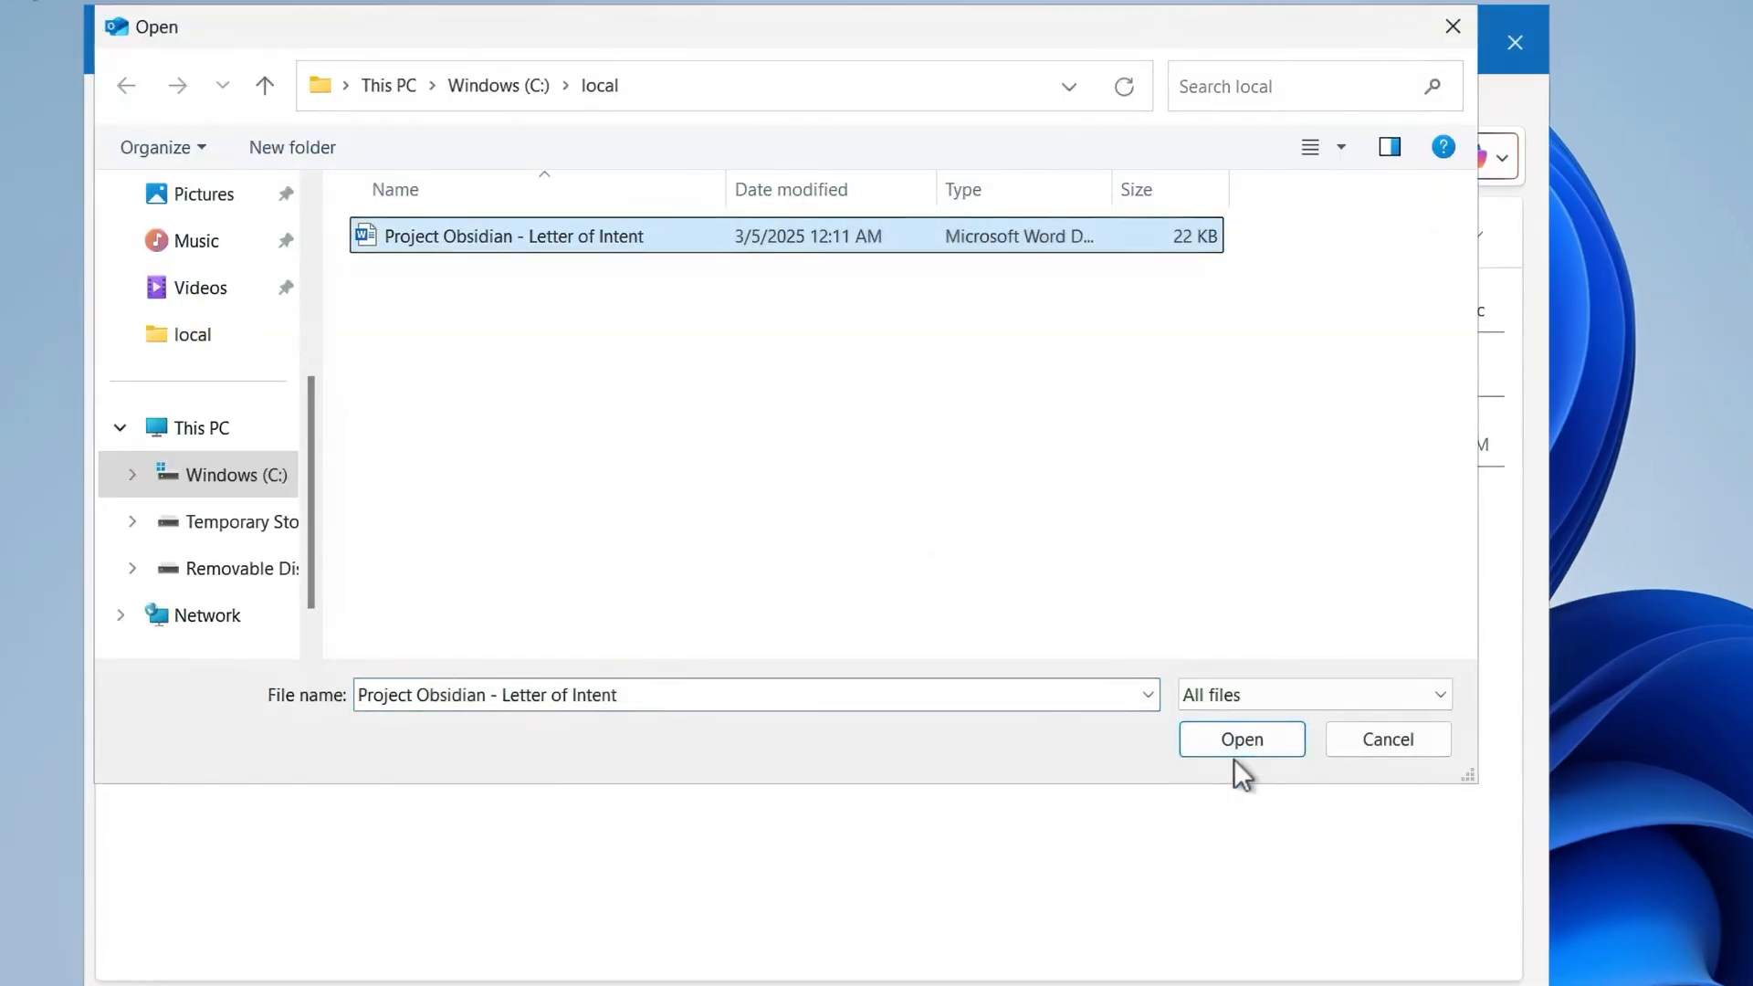
pyautogui.click(1240, 739)
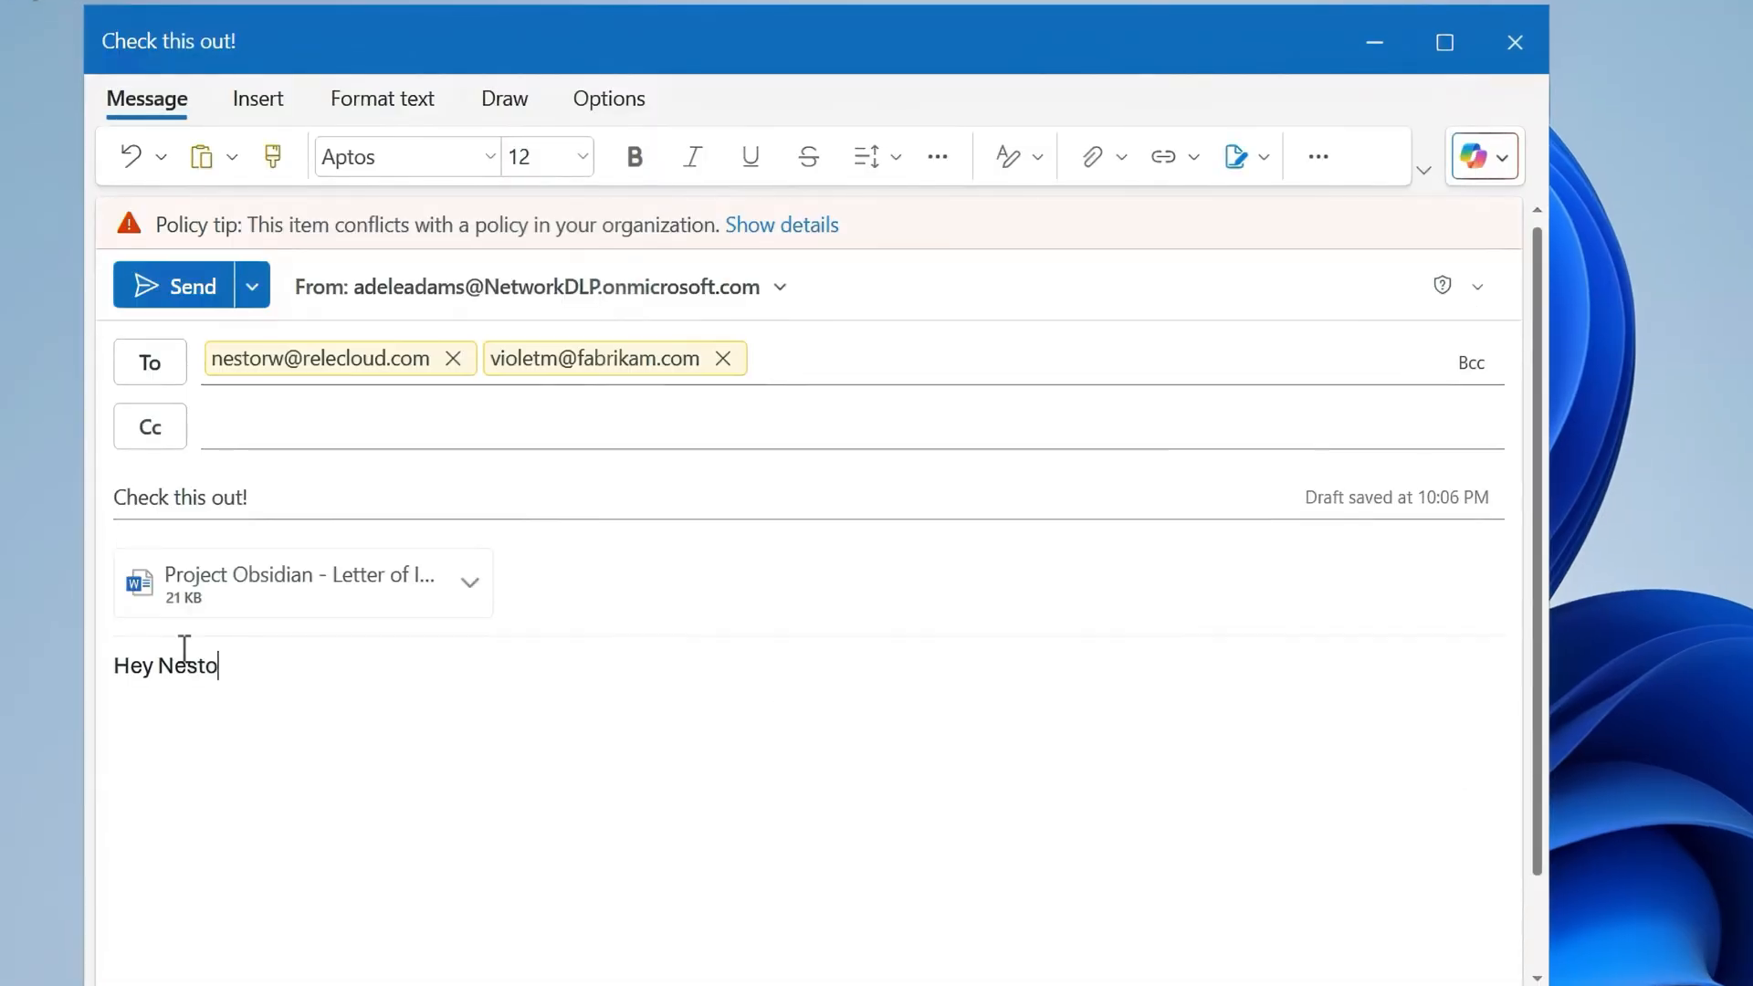
pyautogui.write('r')
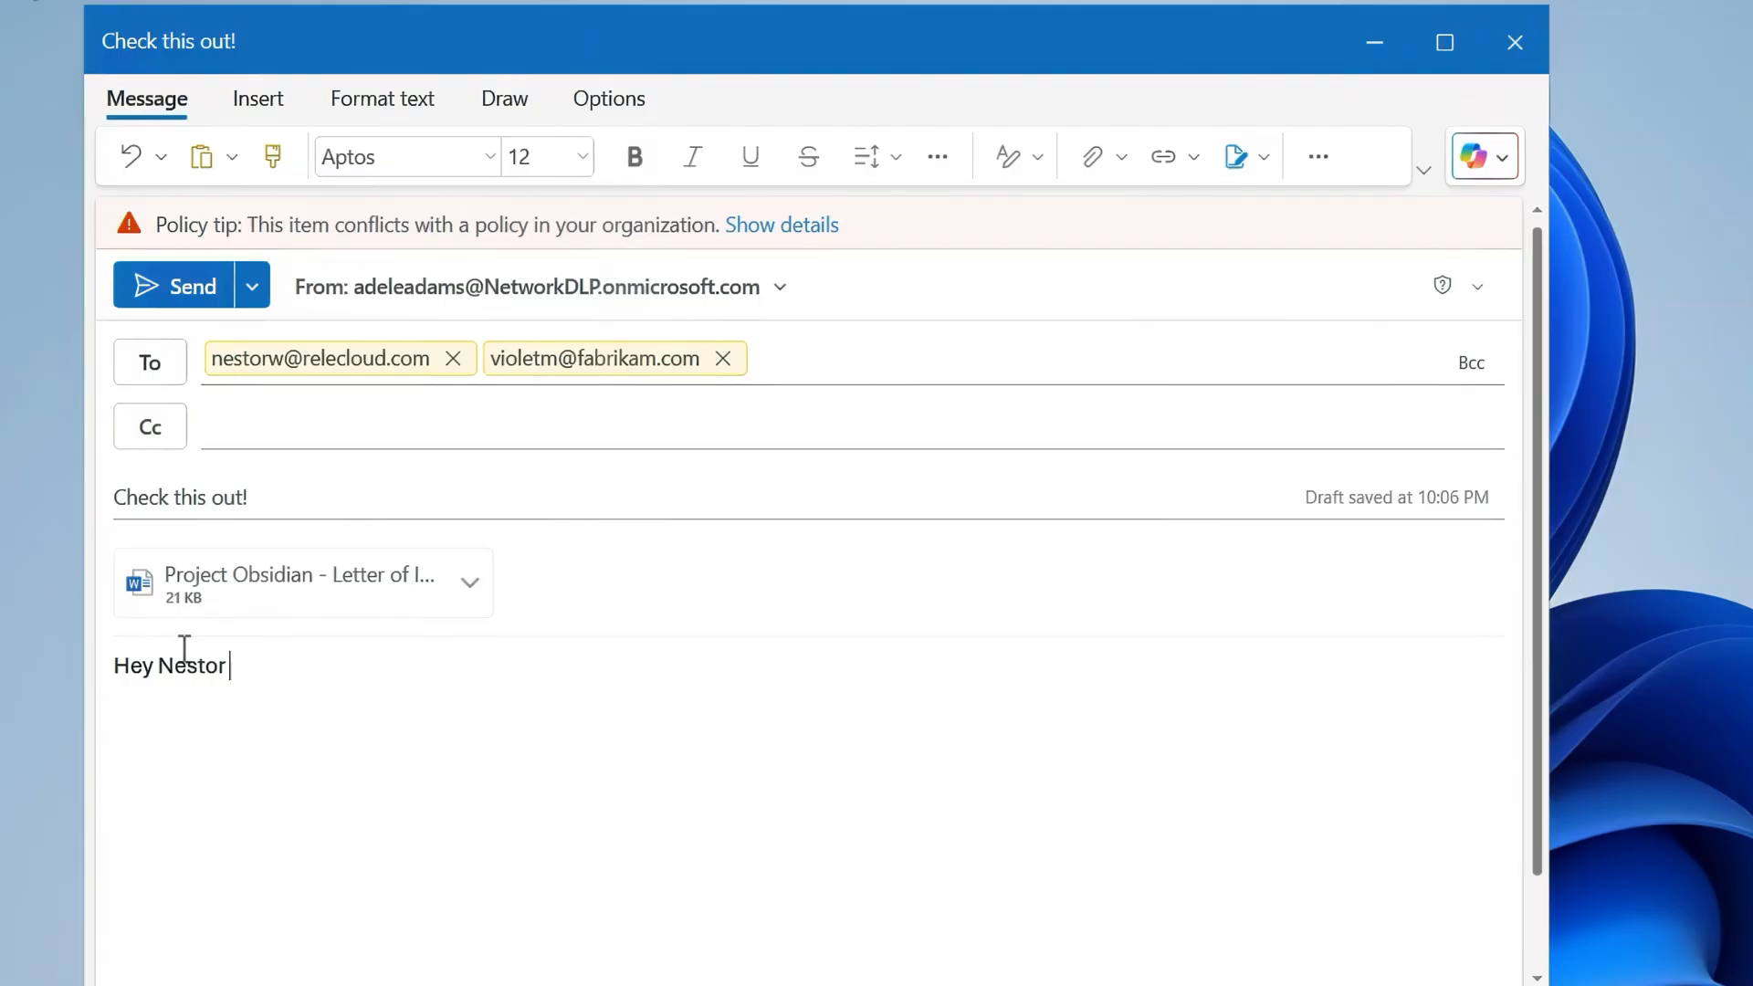
pyautogui.write('and Violet, you might find this very interestin')
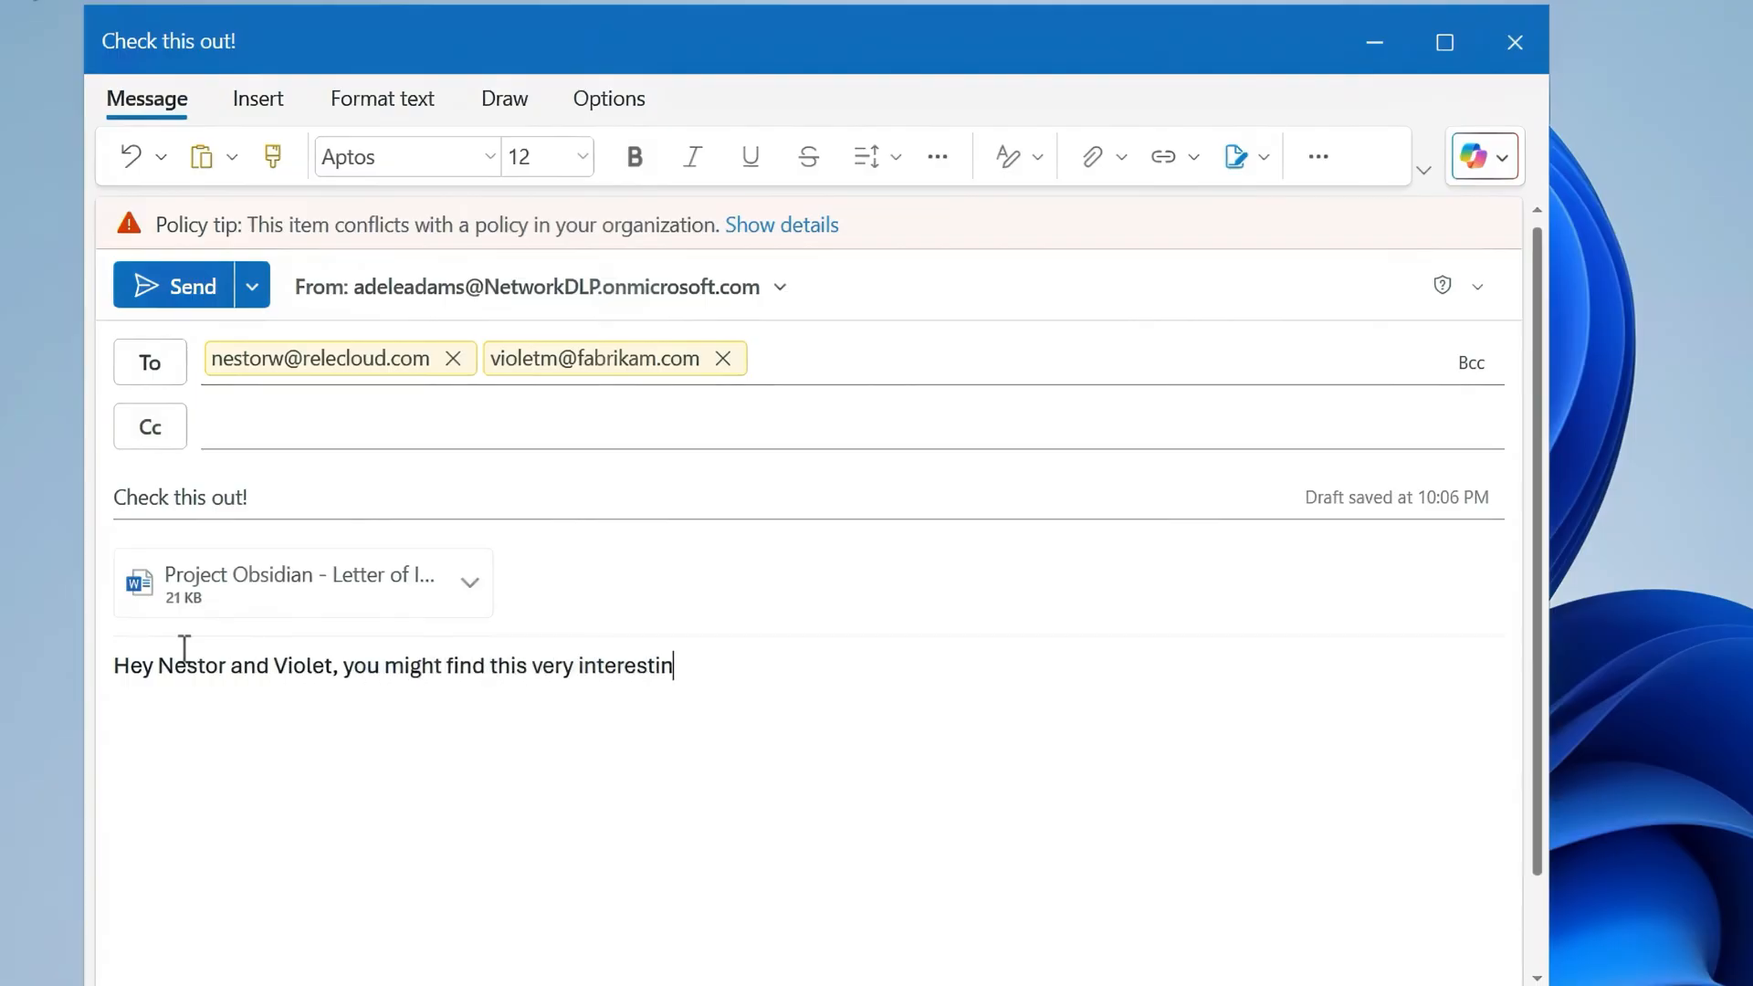
pyautogui.click(192, 286)
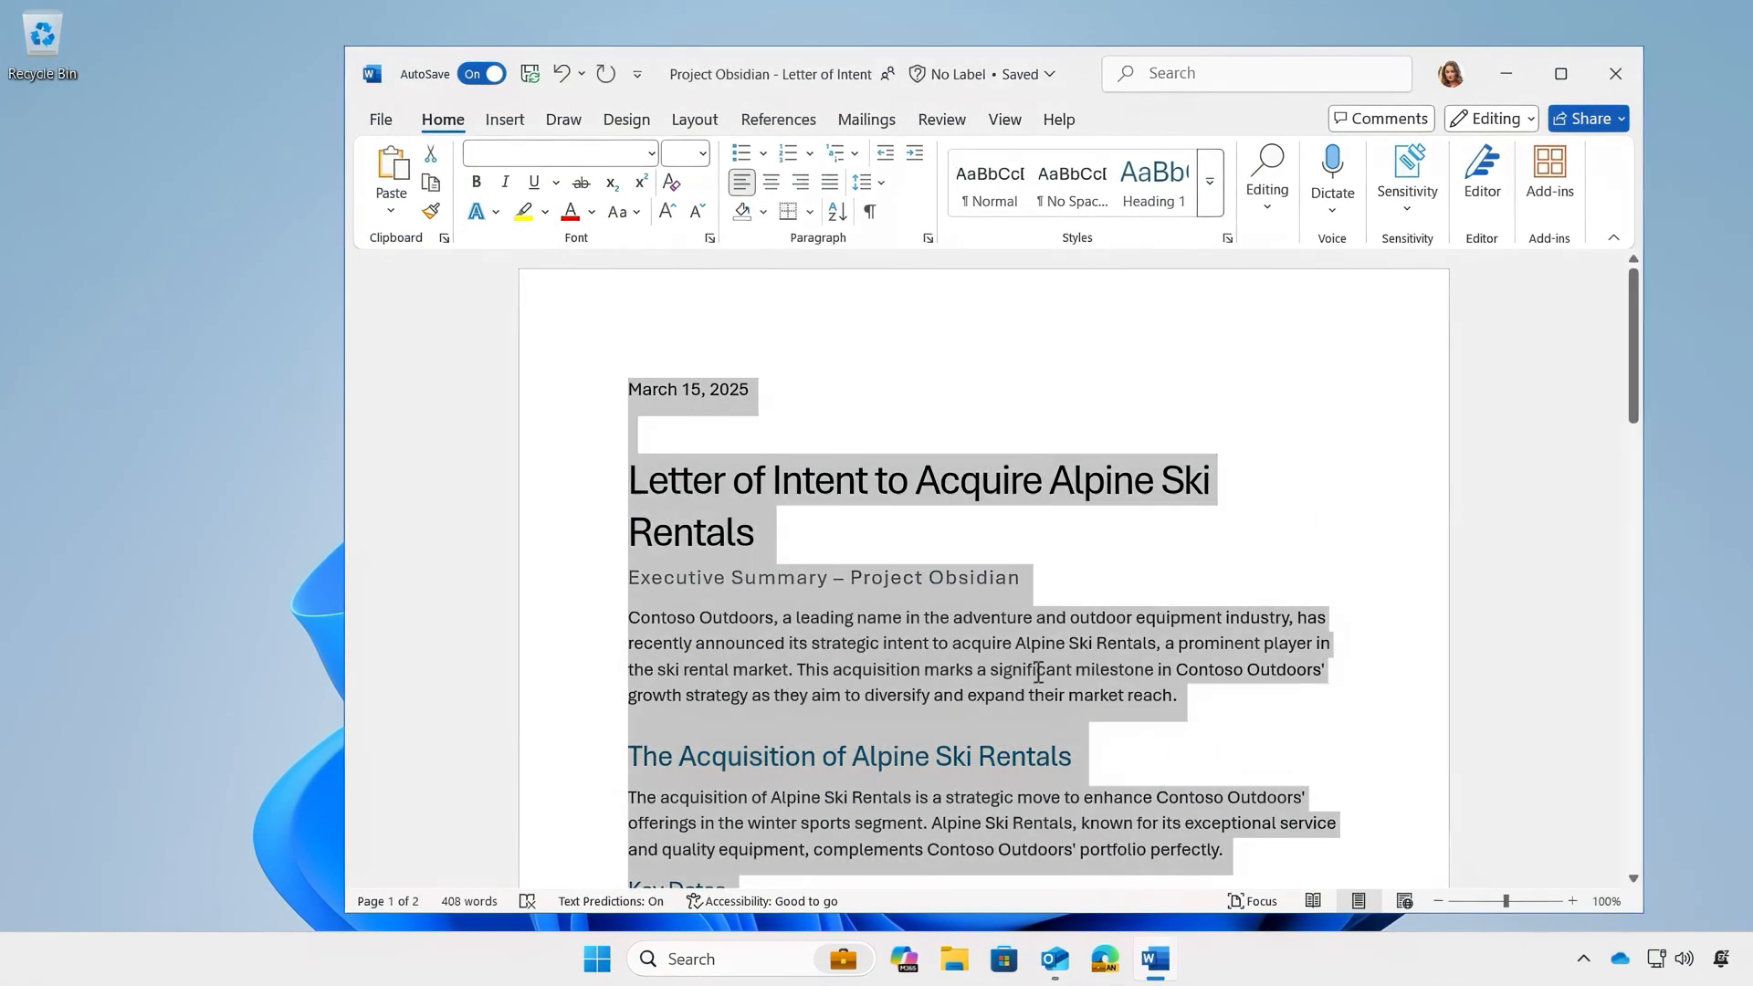
# - Bring up editing options on the letter's text in Word and close the draft
pyautogui.rightClick(1037, 670)
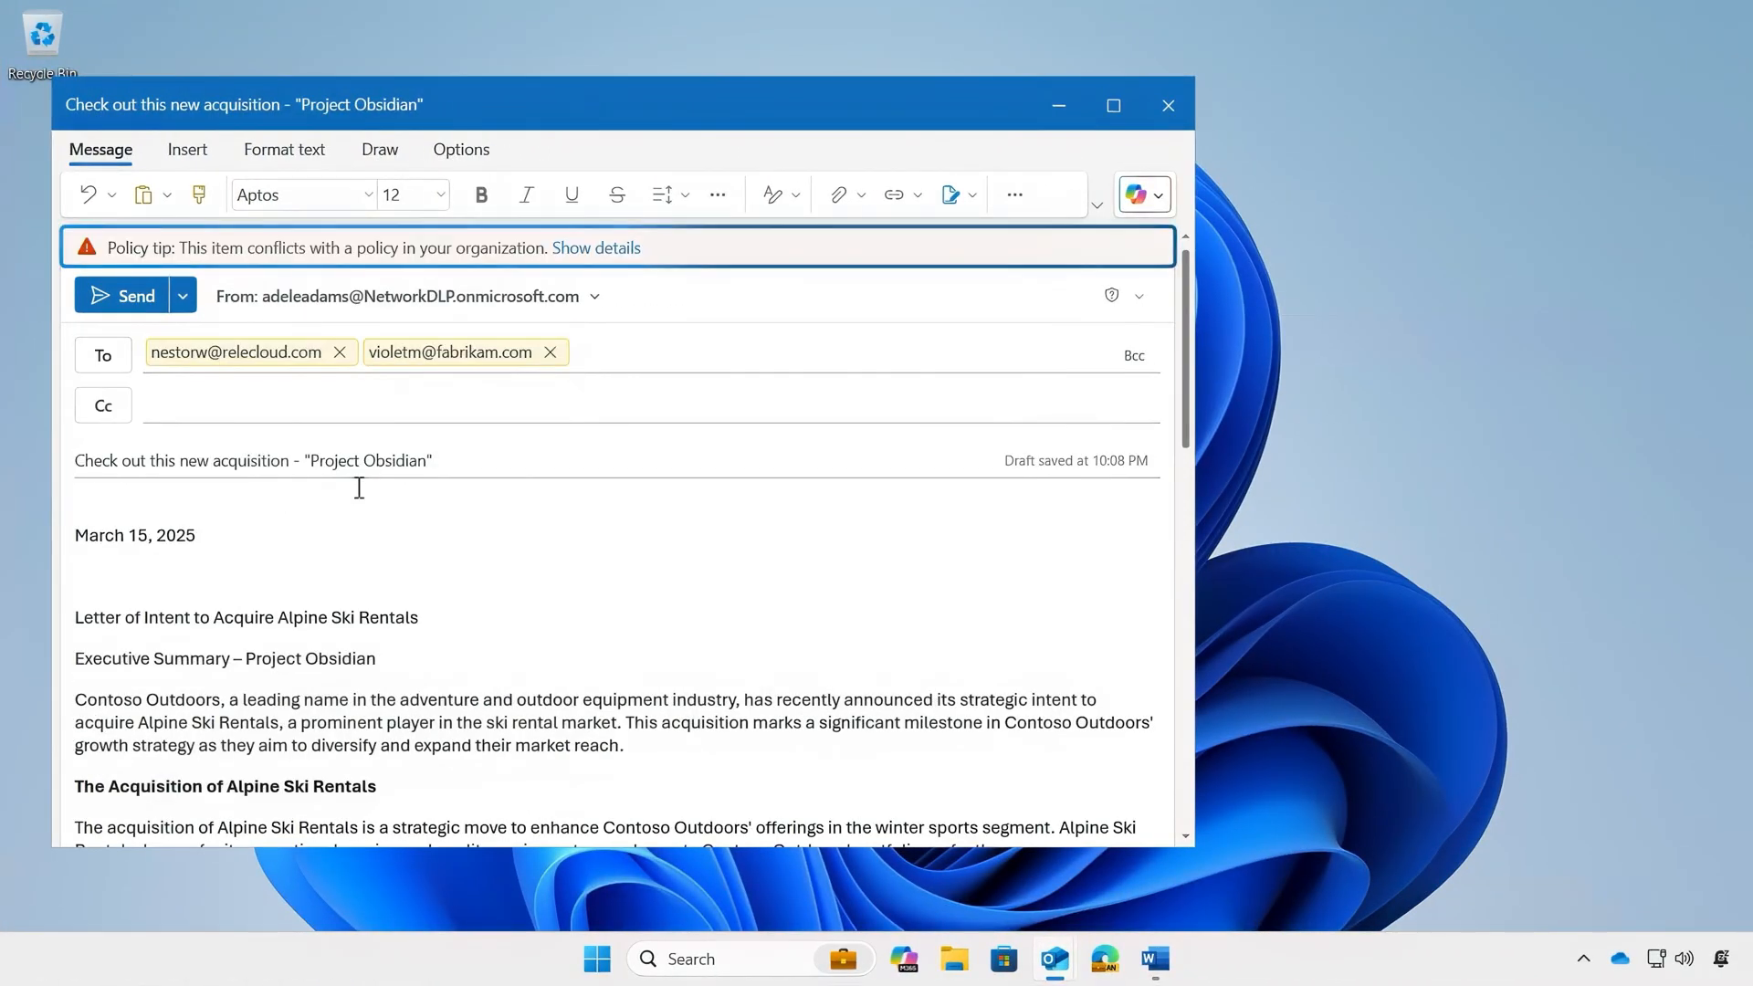
pyautogui.click(122, 296)
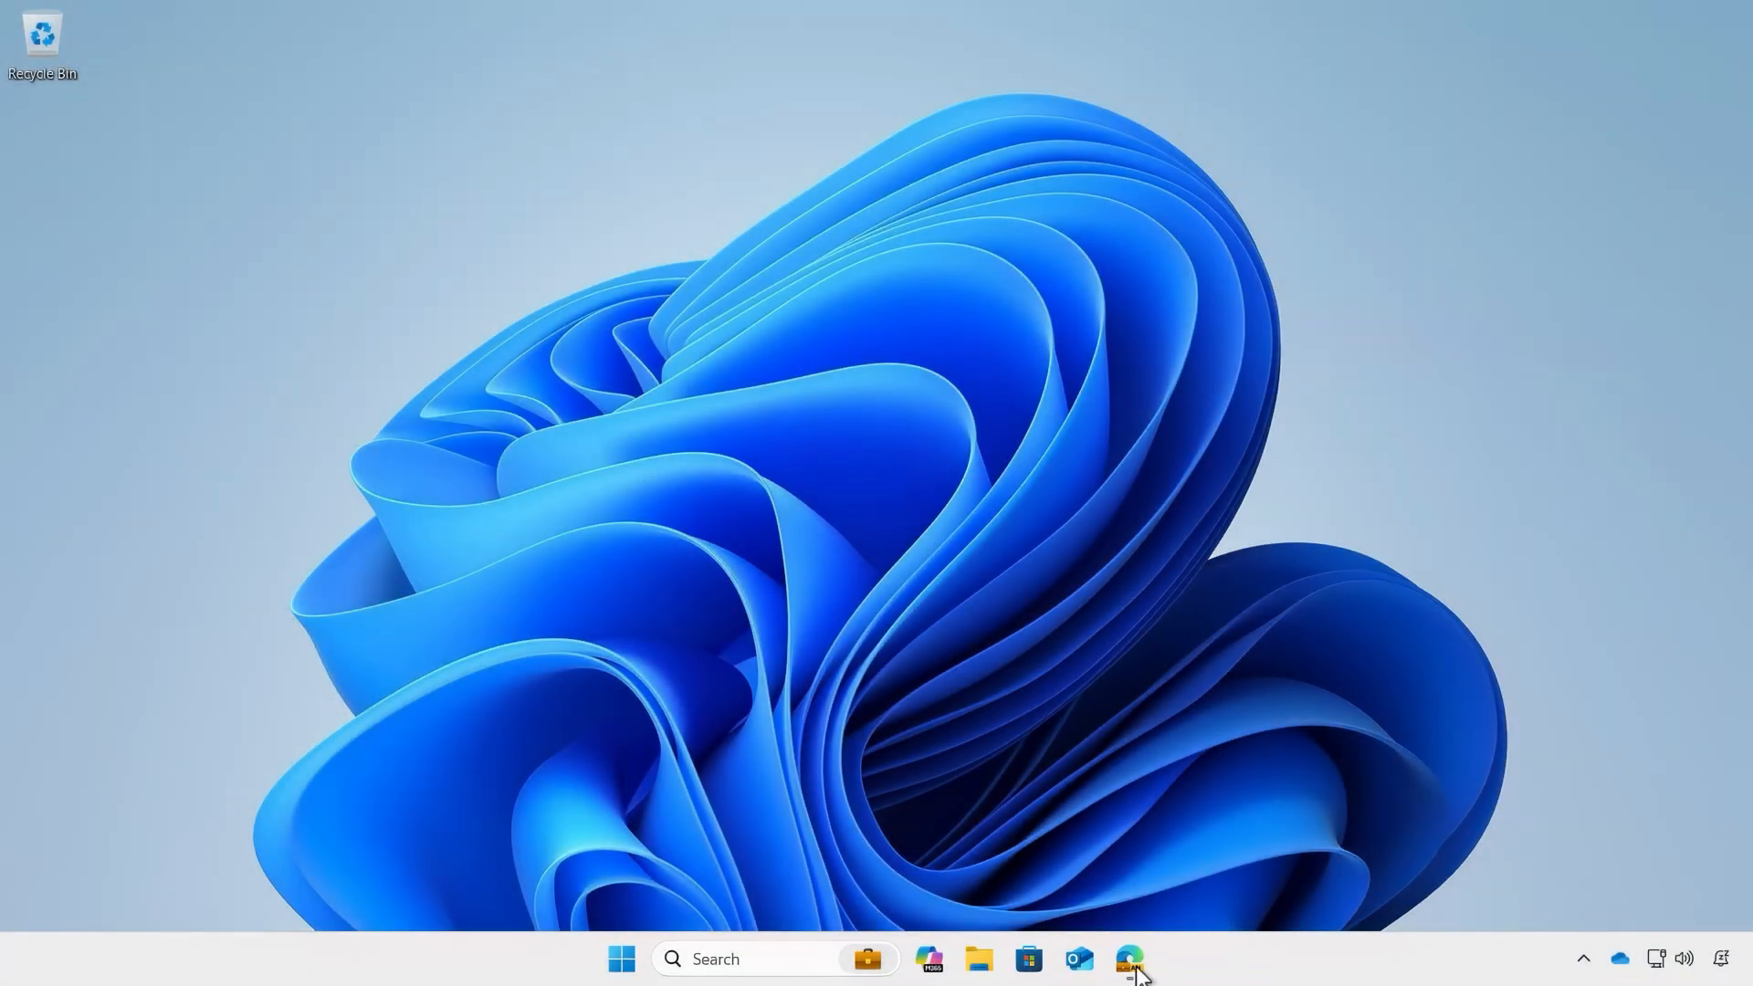
# - Launch Edge from the taskbar and start a new DeepSeek chat
pyautogui.click(1128, 968)
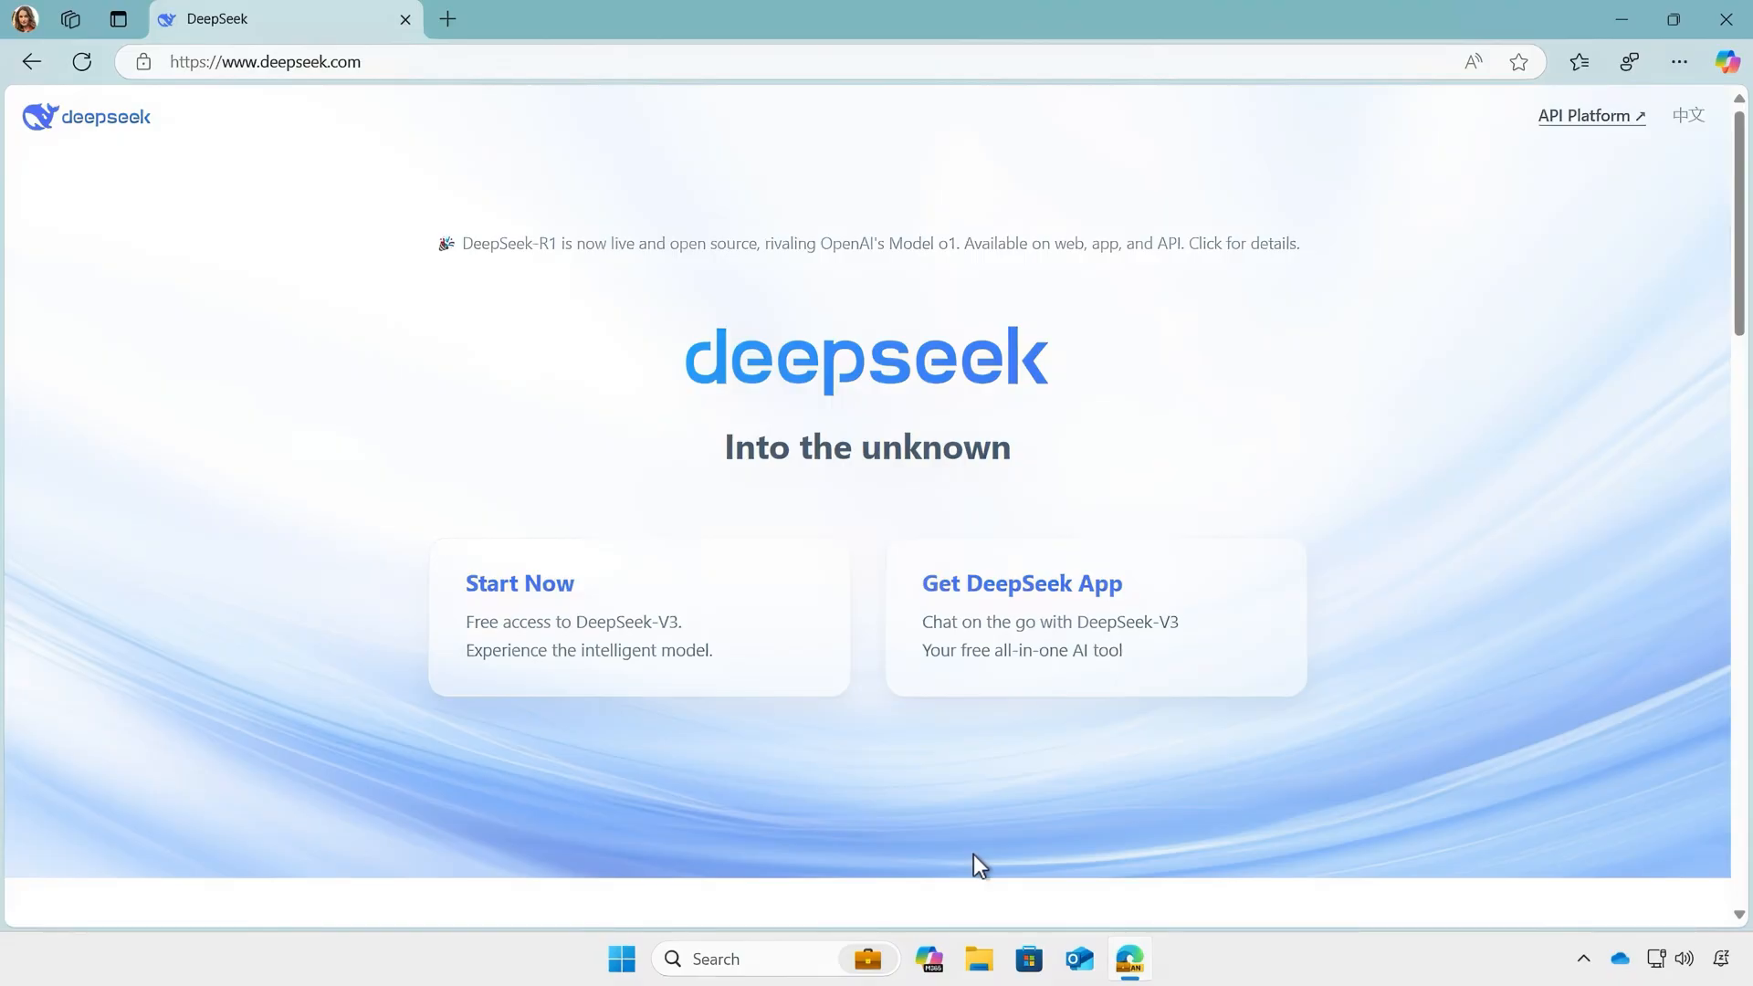
pyautogui.click(519, 583)
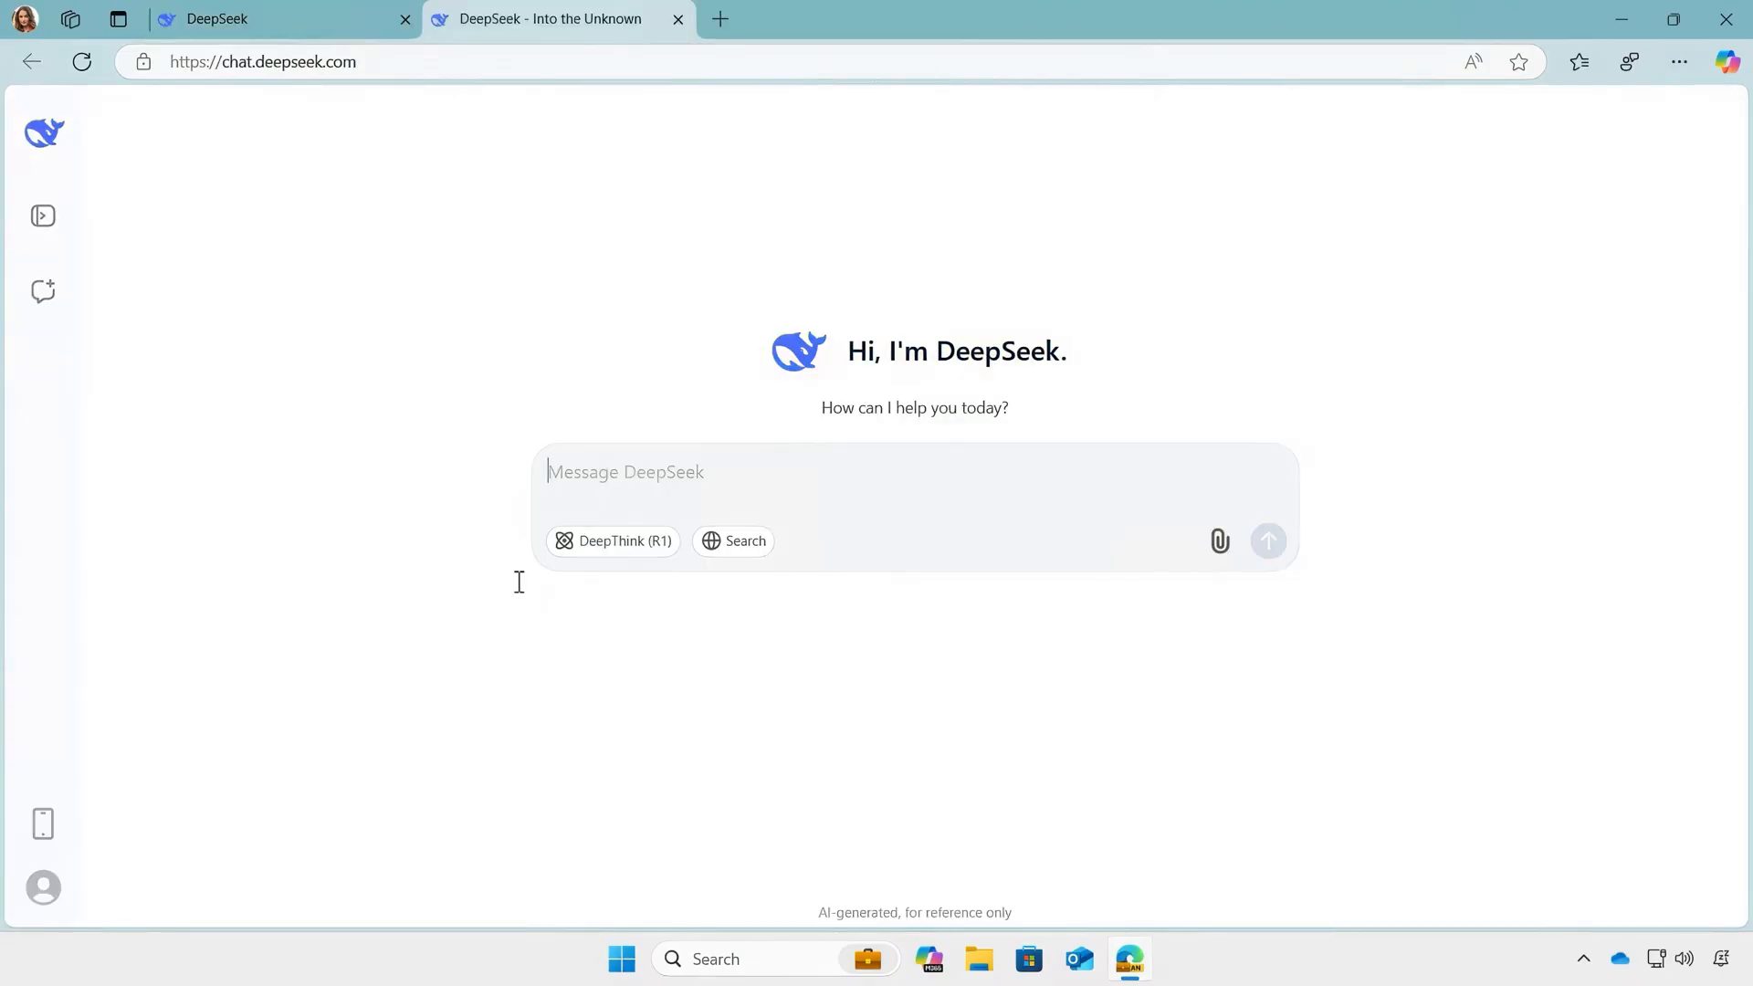
# - Send a prompt asking for a 1-page summary of Project Obsidian, the $50 million Alpine Ski Rentals purchase
pyautogui.write('Help me draft a 1 page summary of')
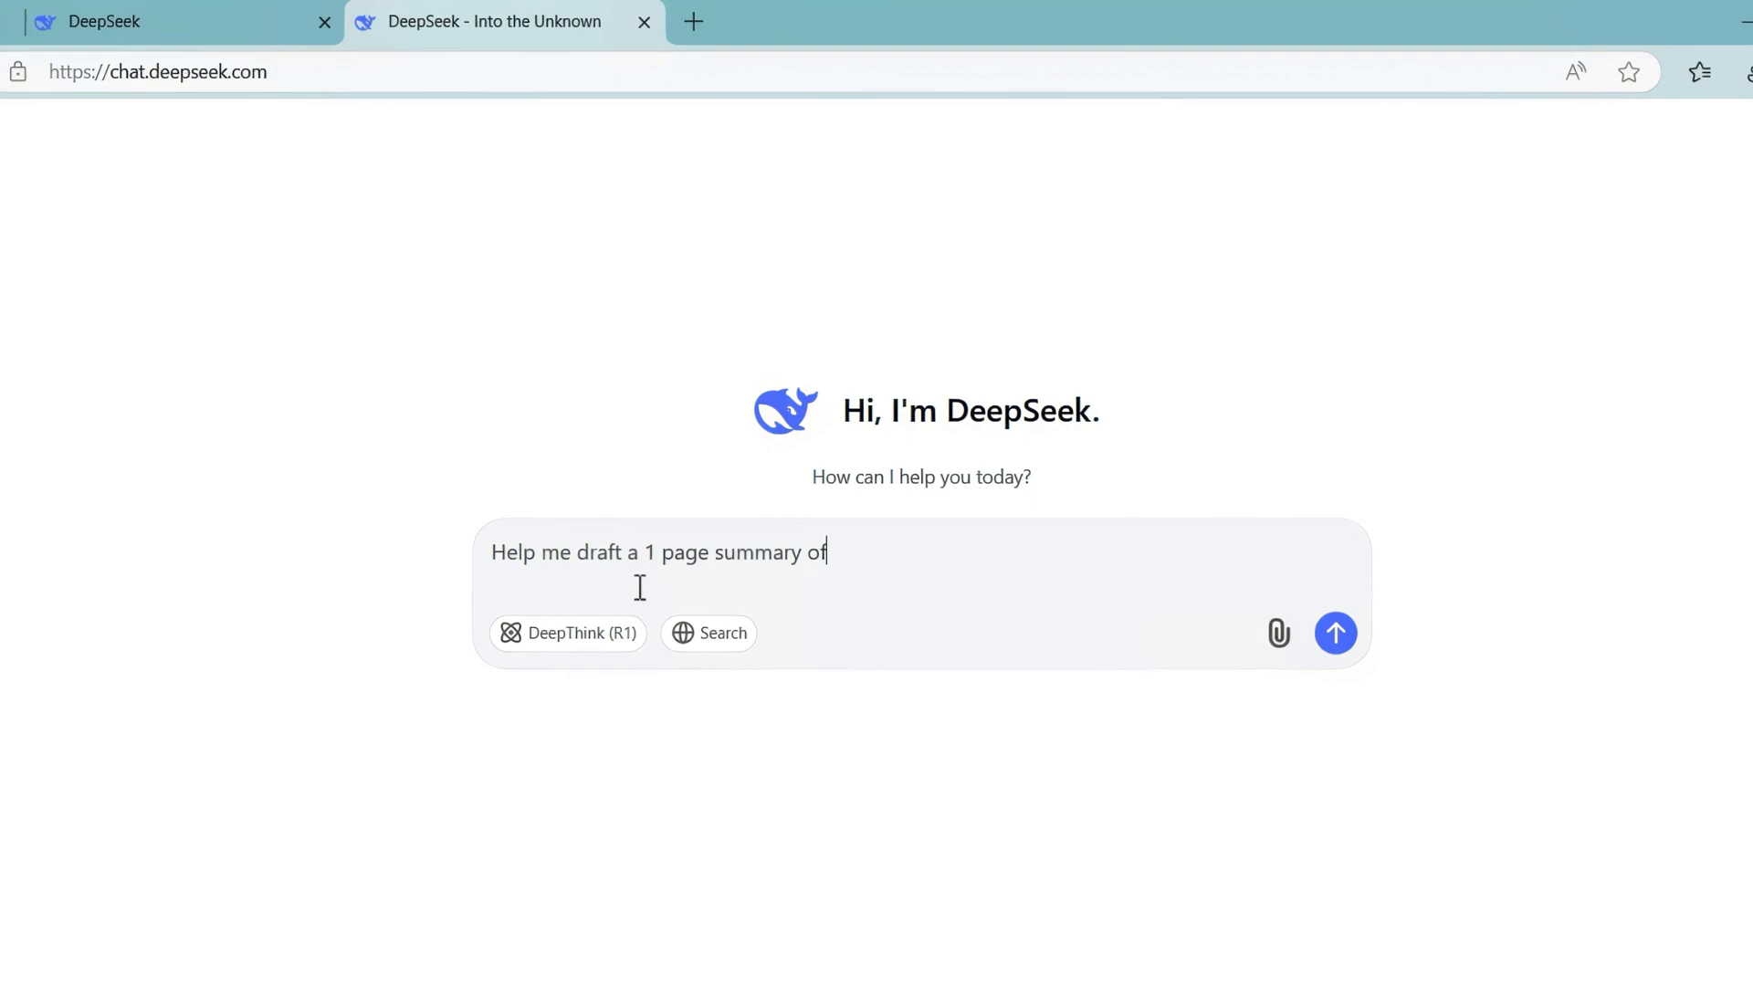
pyautogui.write("Project Obsidian, my company's intent to purchase Alpine Ski Rentals, a promine")
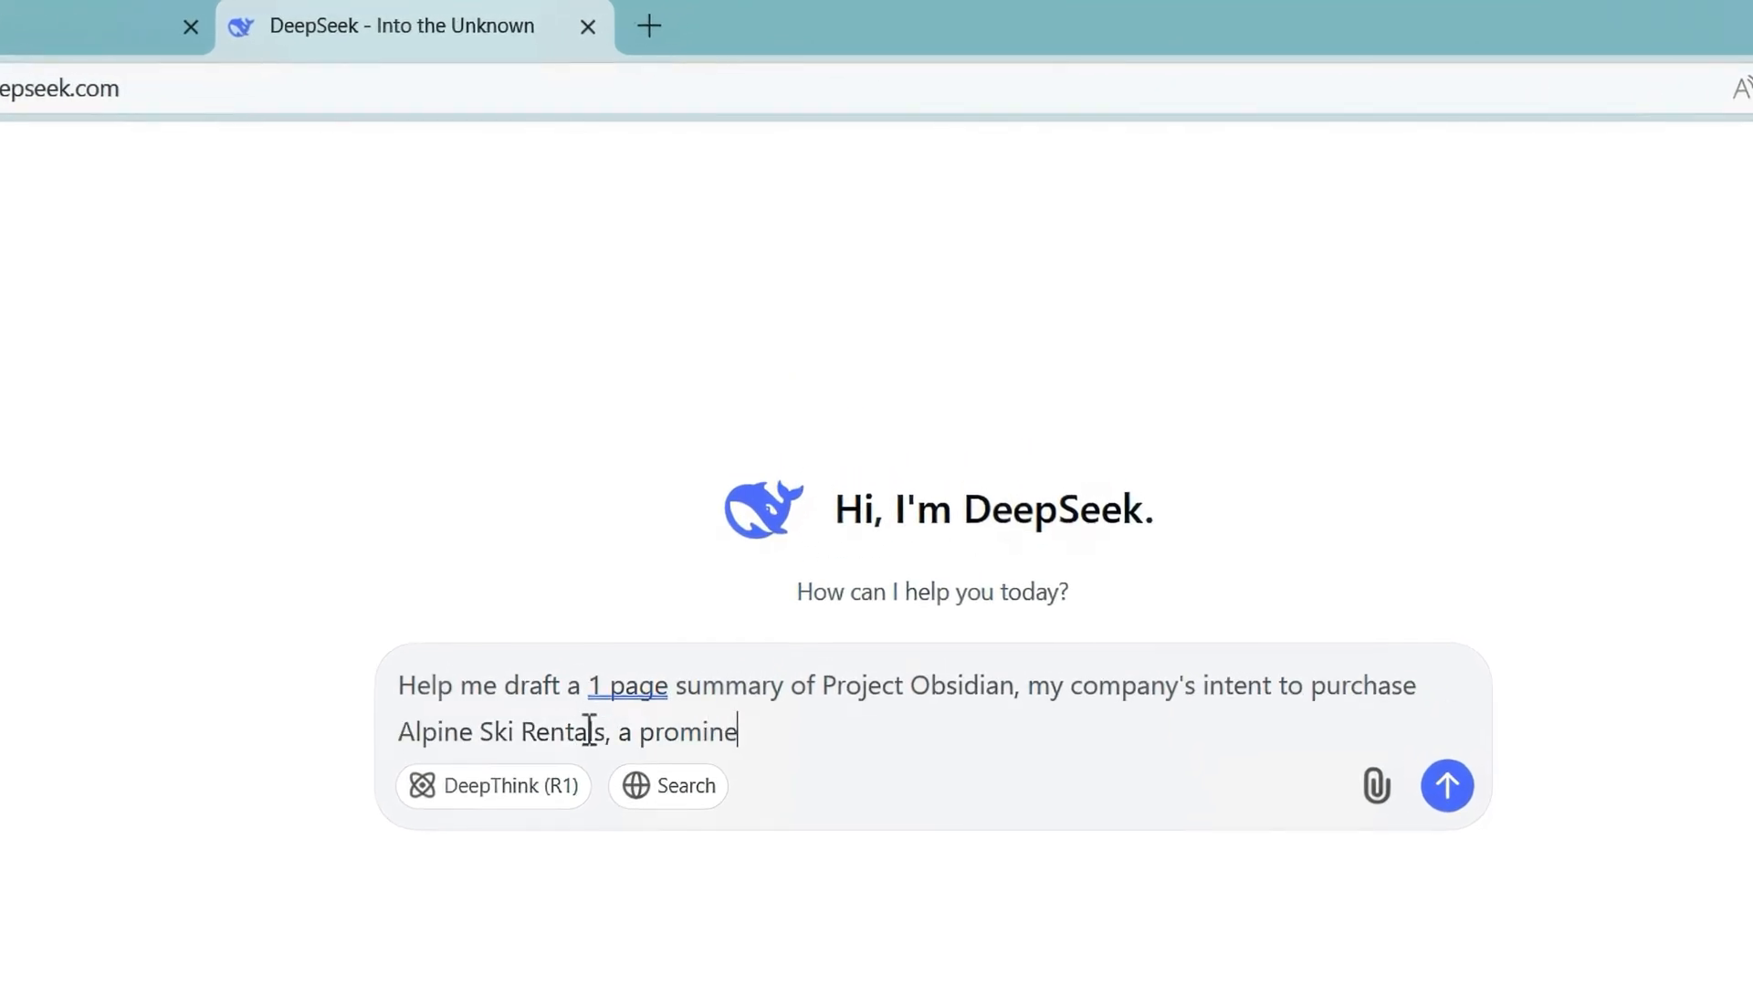
pyautogui.write('nt player in the ski rental market, for $50 million.')
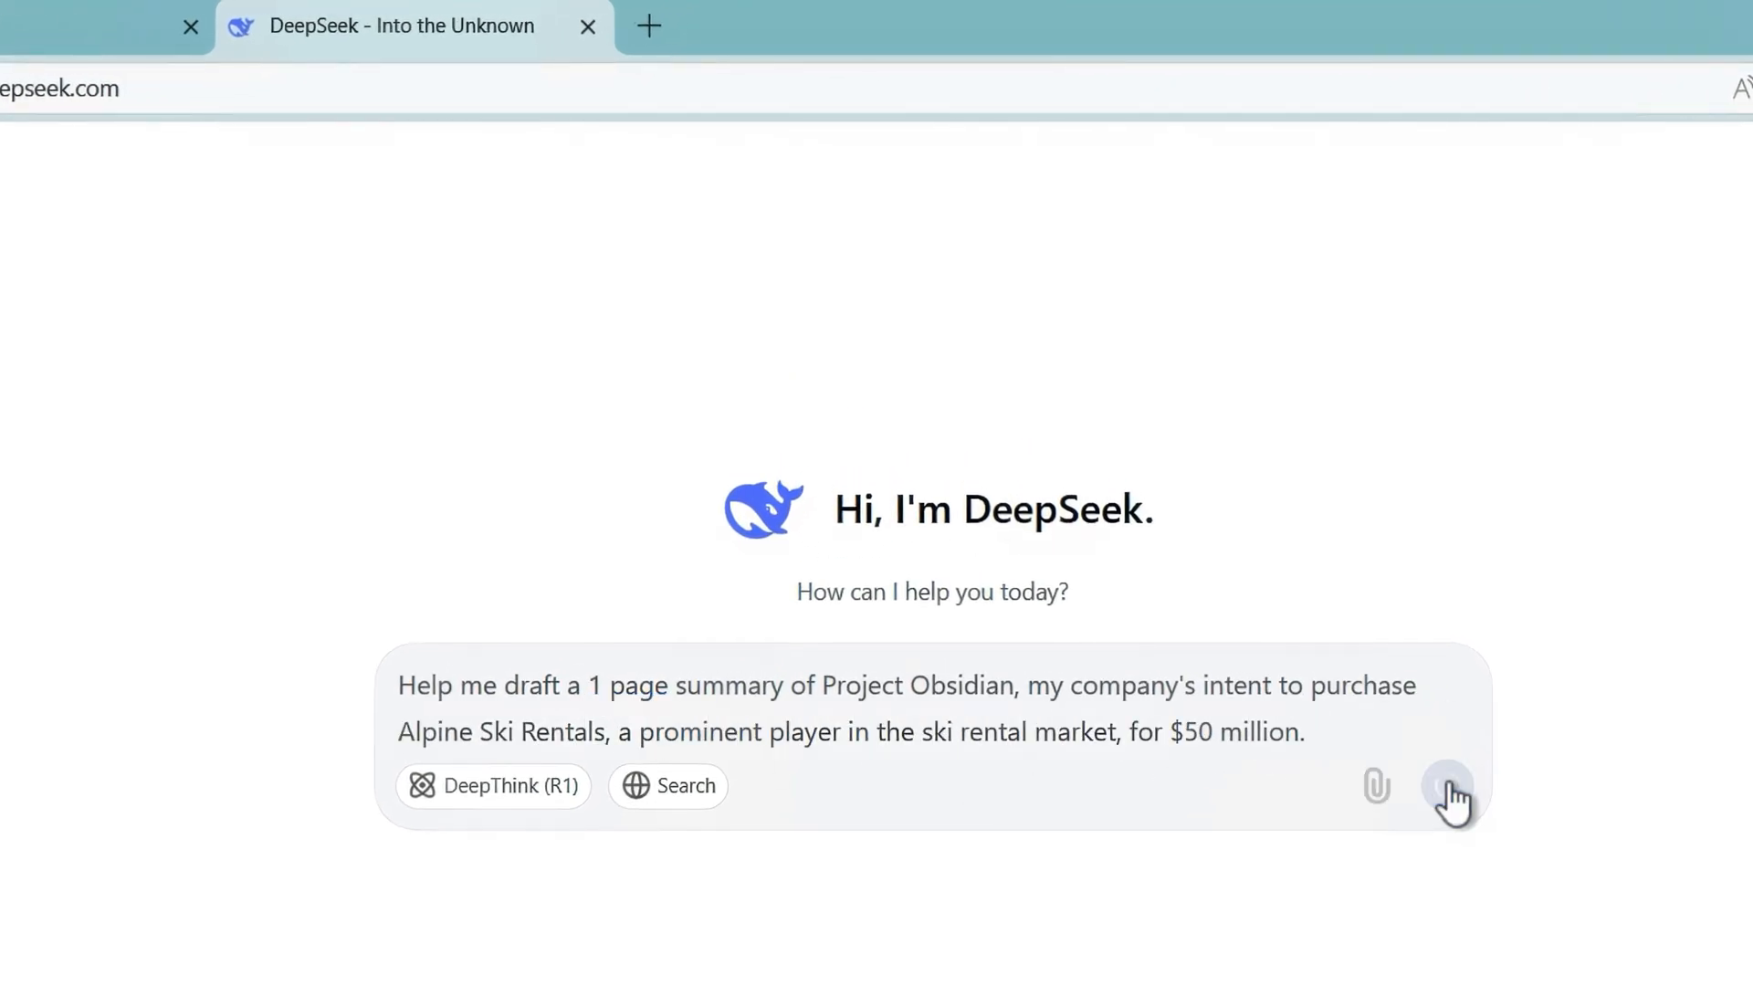
pyautogui.click(1448, 786)
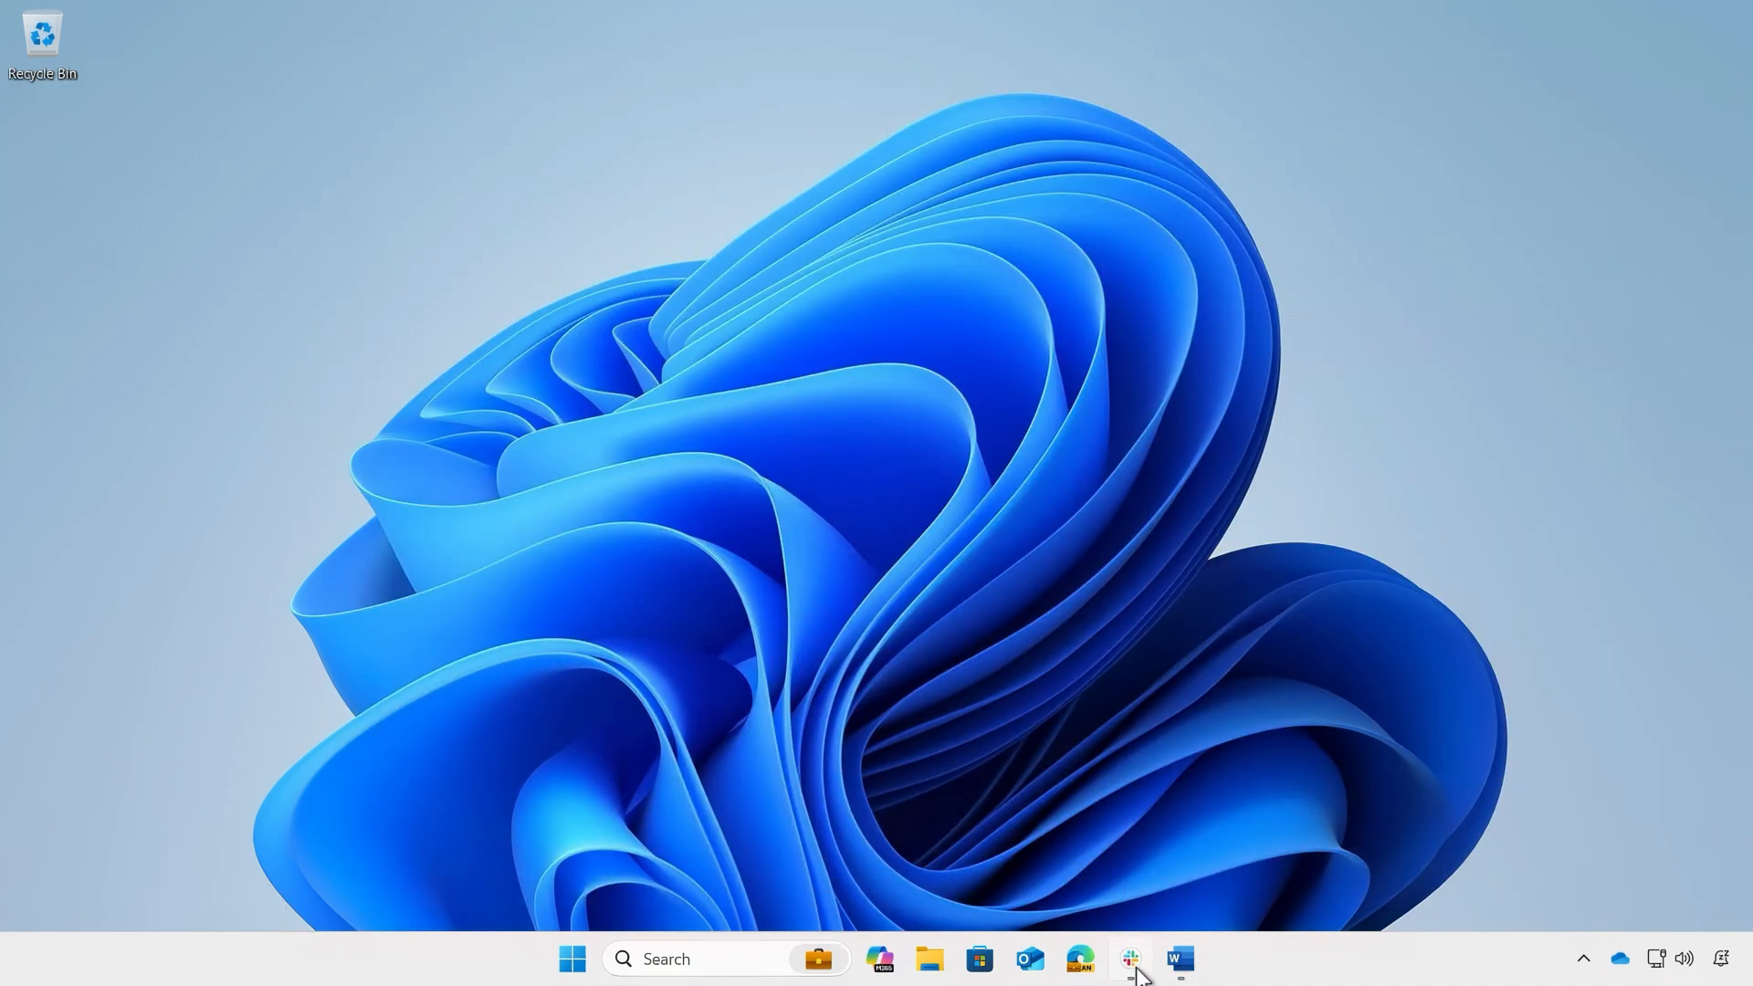
# - Attach 'Project Obsidian - Letter of Intent' to the Slack #suppliers message
pyautogui.click(1129, 959)
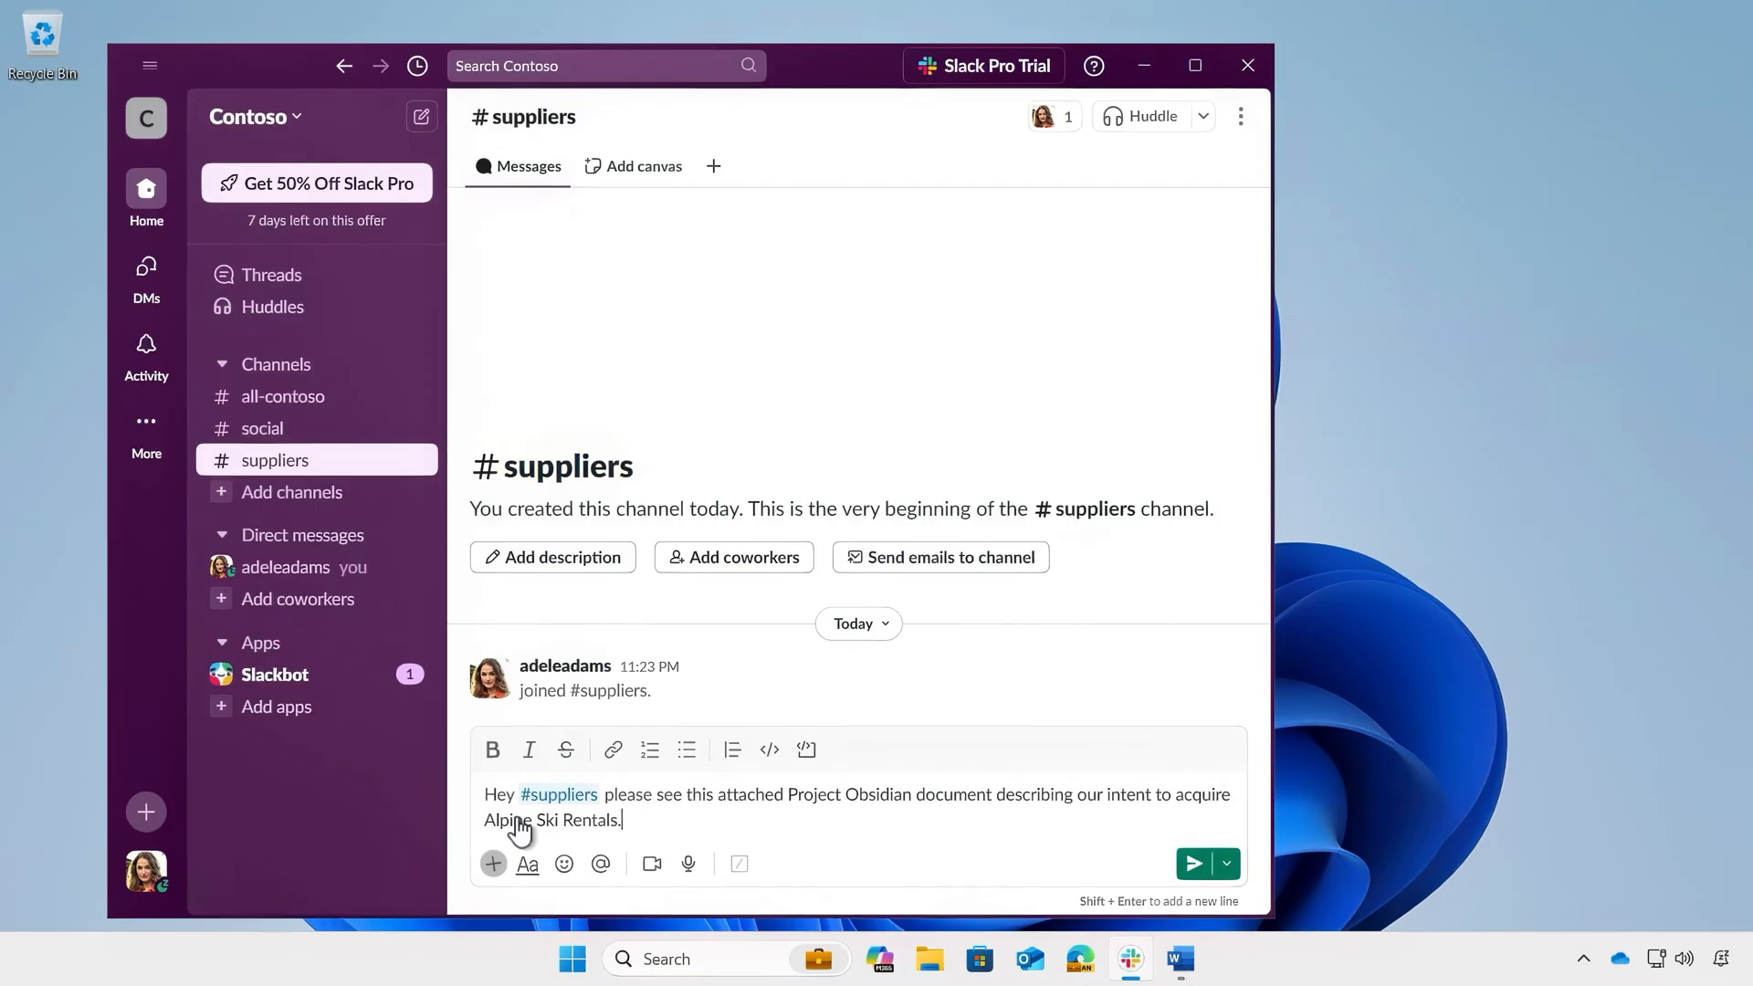
pyautogui.click(491, 863)
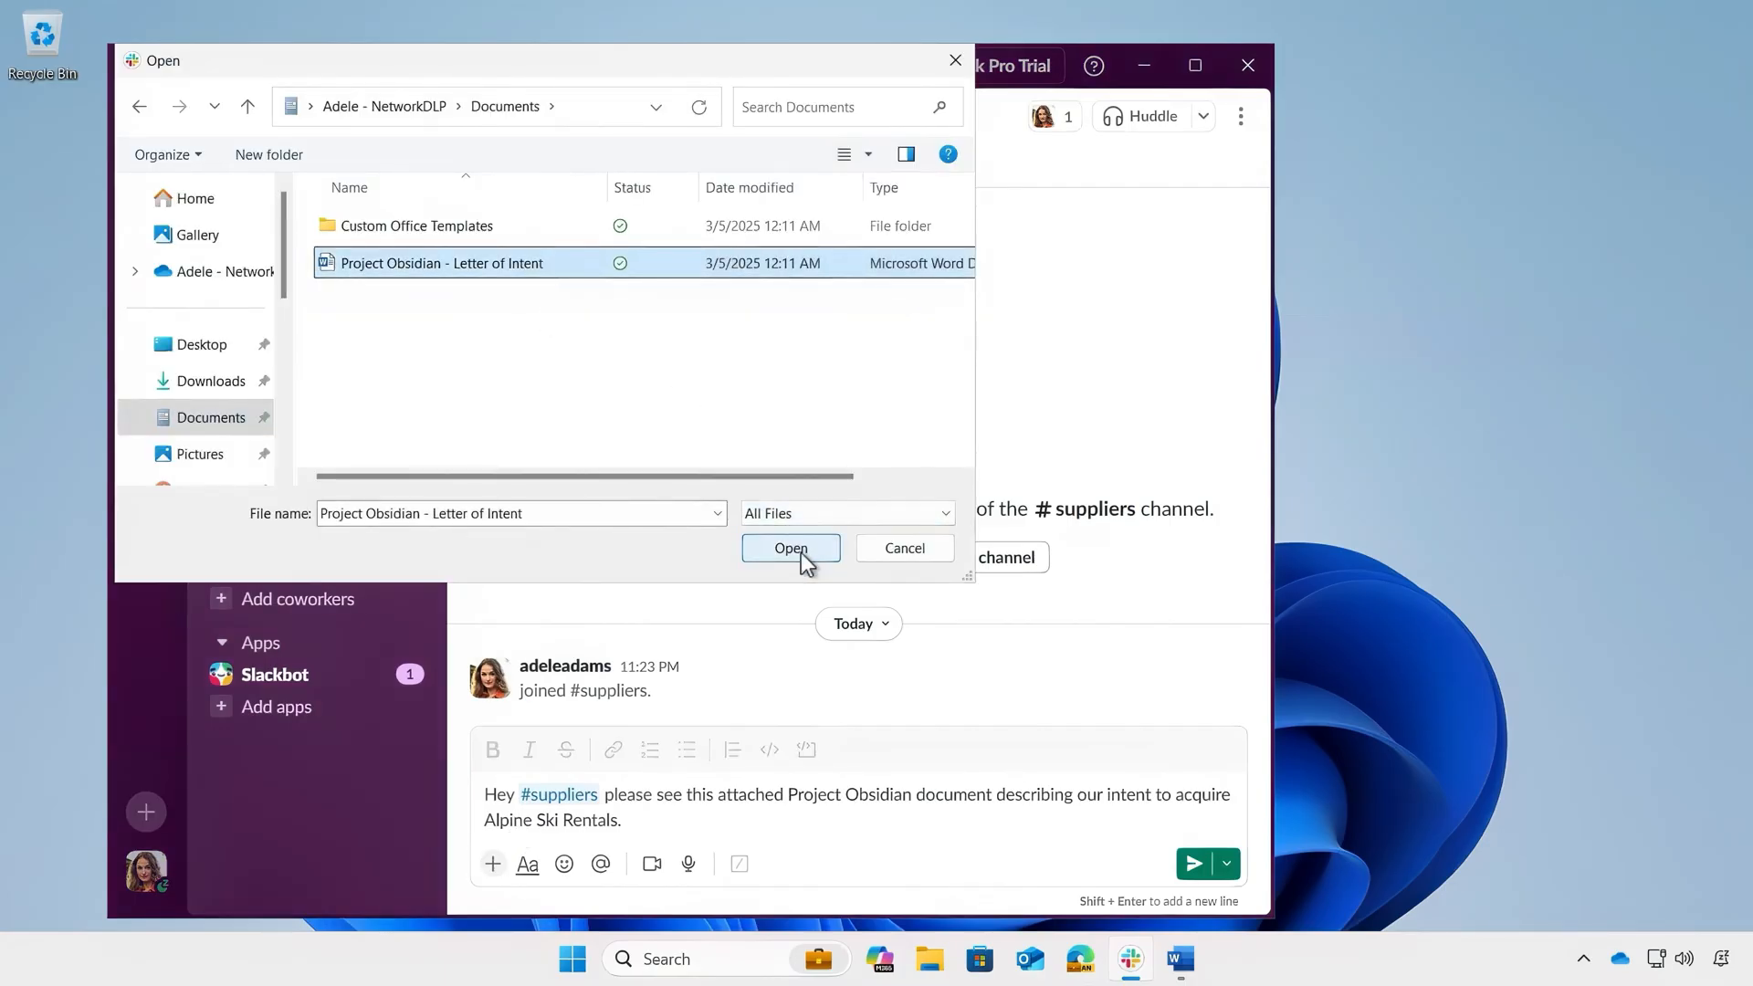
pyautogui.click(791, 547)
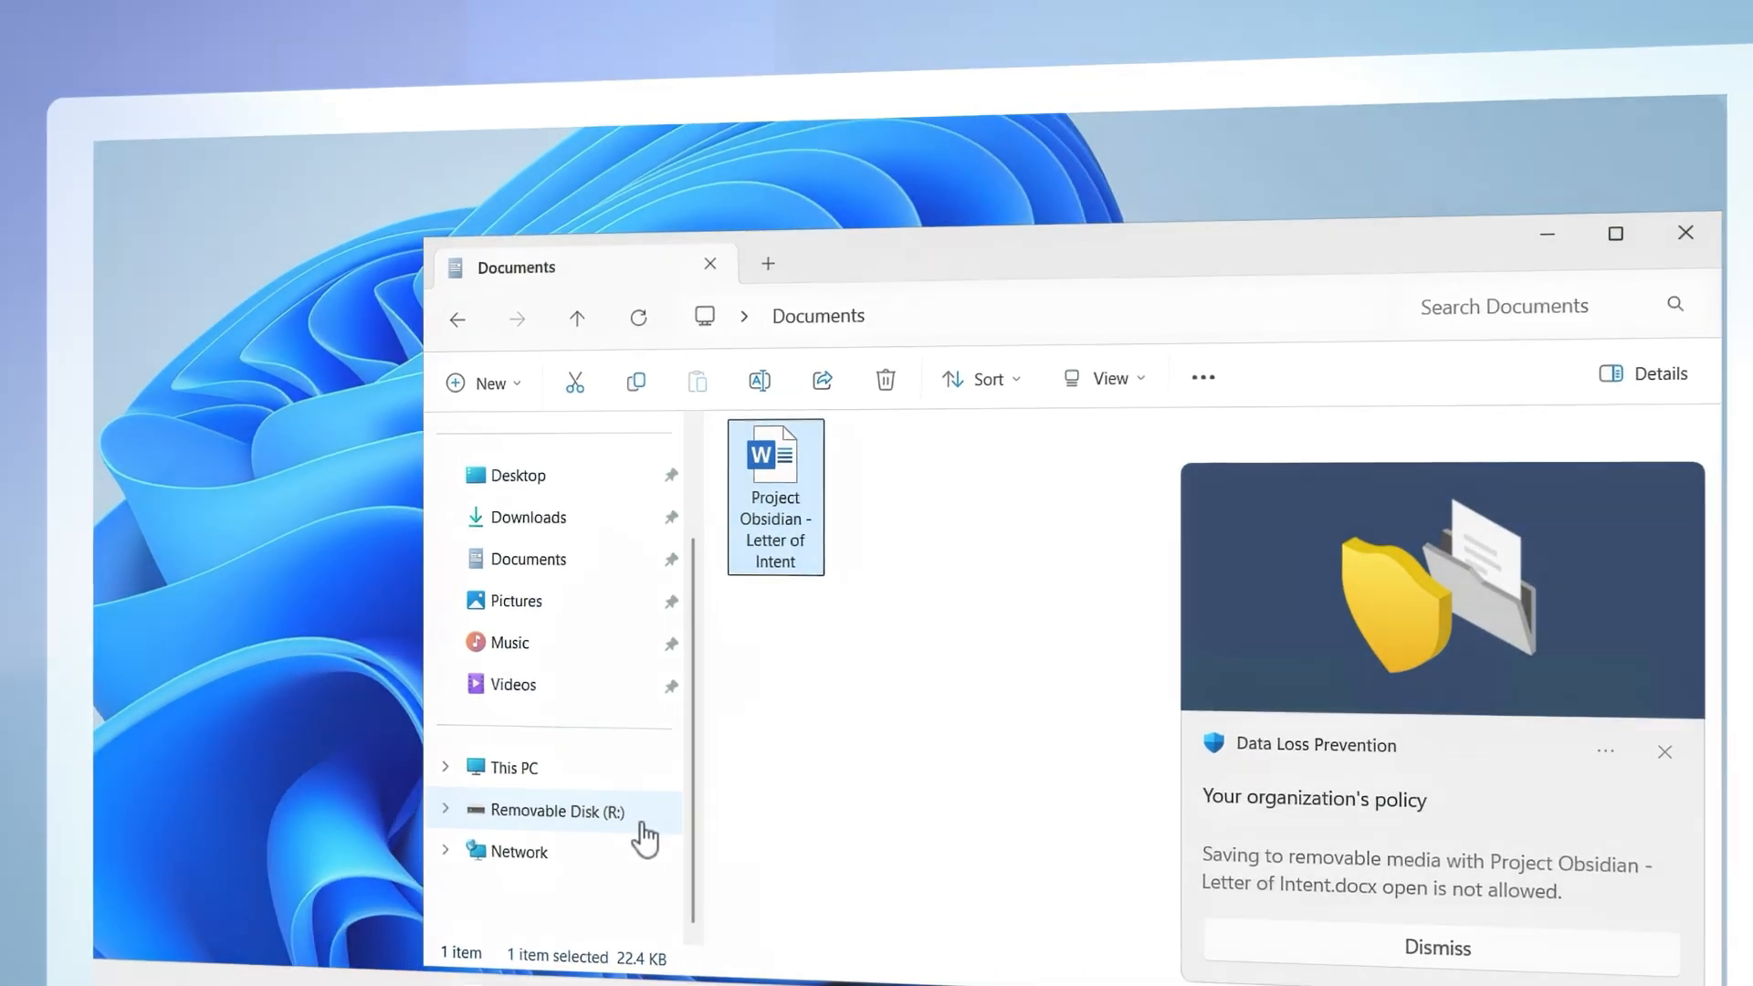
# - Send the Project Obsidian document to Removable Disk (R:), triggering the DLP block notice
pyautogui.click(1685, 234)
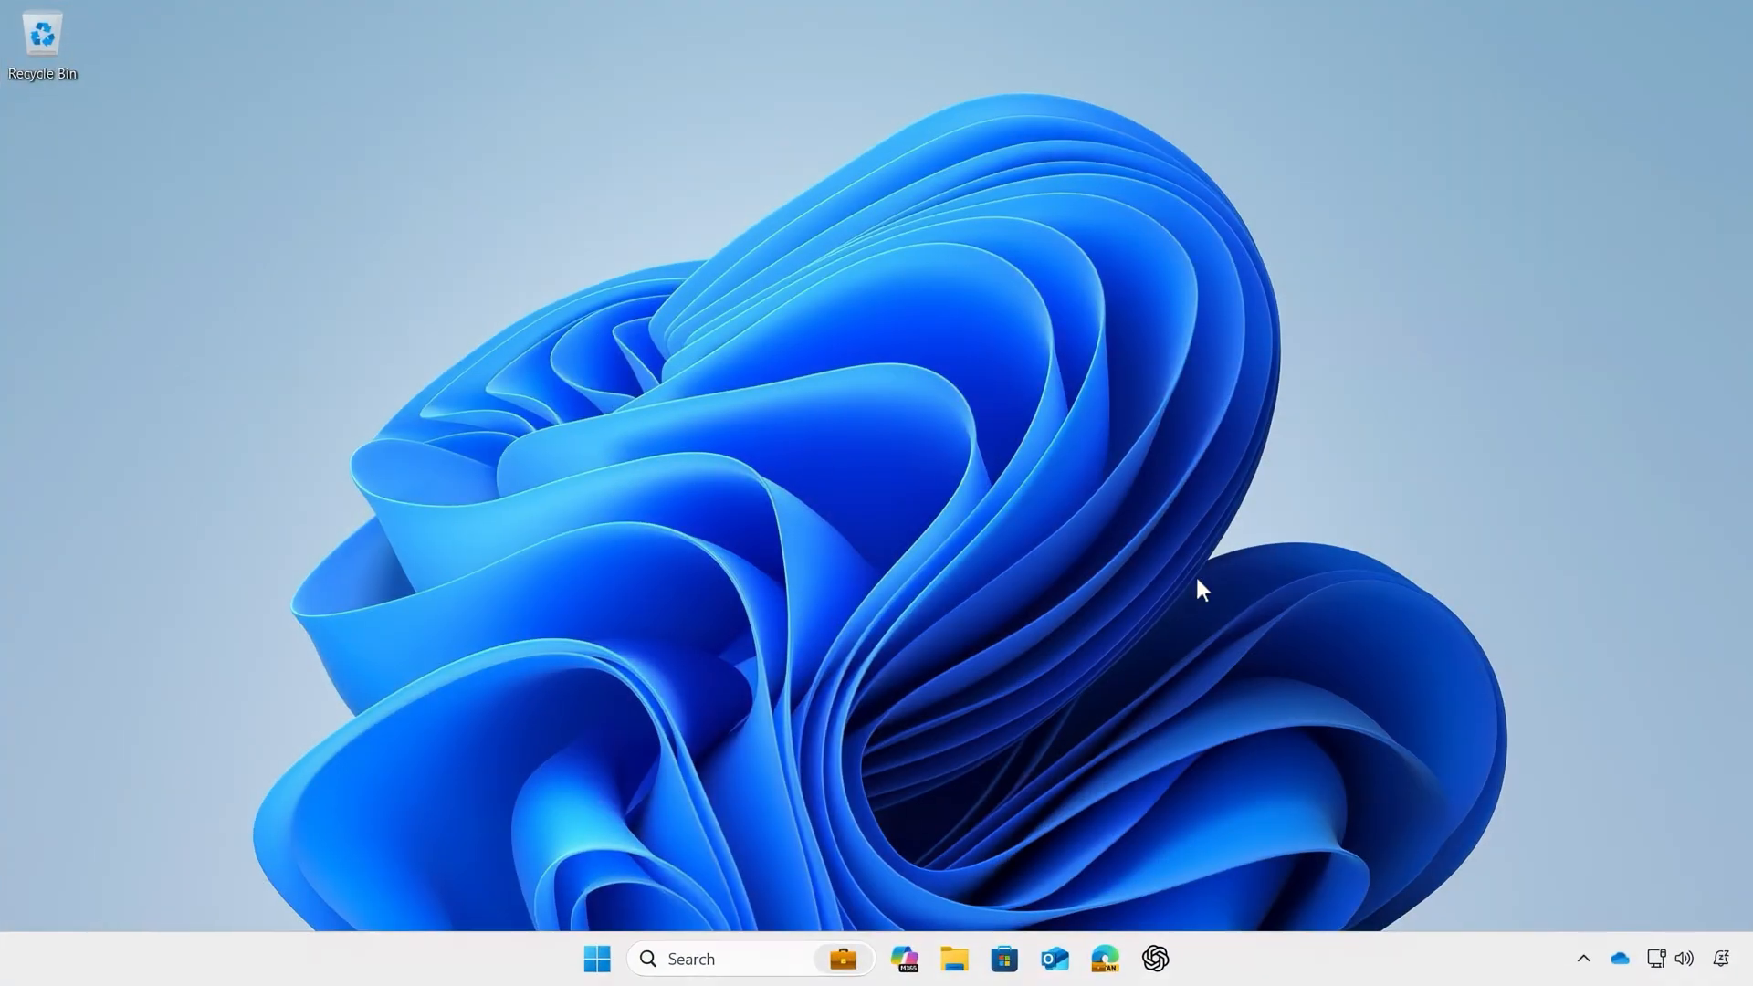
# - Launch ChatGPT from its taskbar icon's jump list
pyautogui.rightClick(1154, 959)
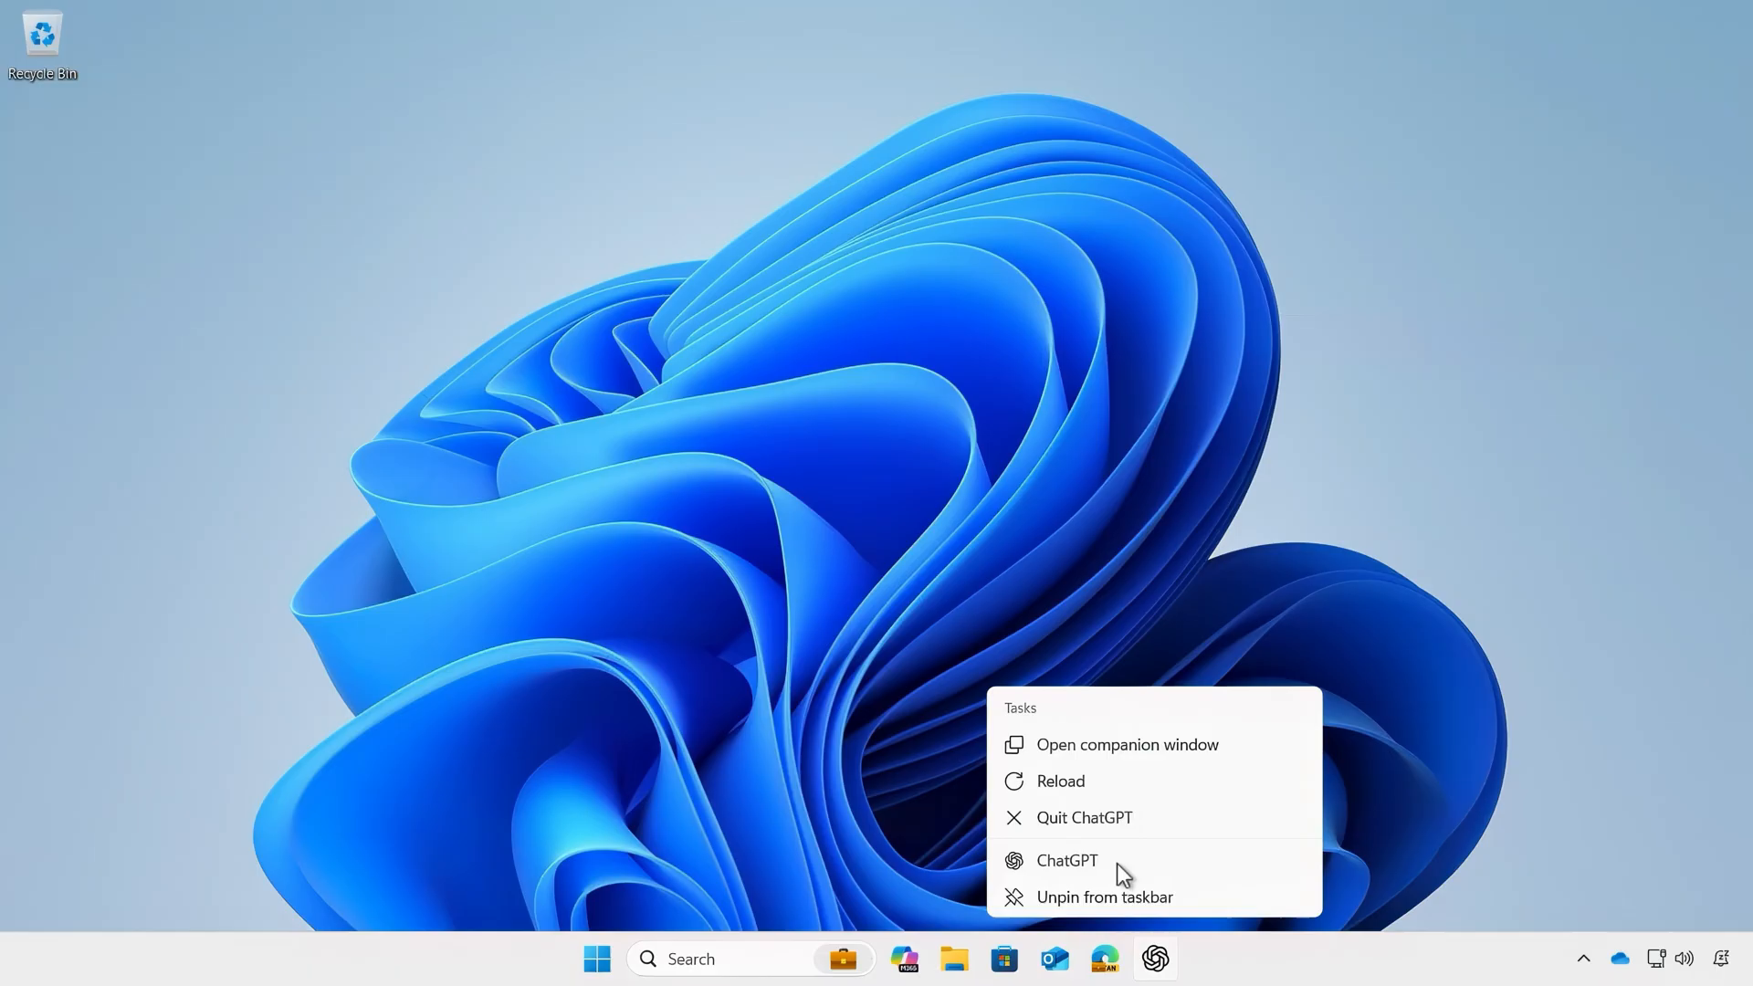
pyautogui.click(1065, 860)
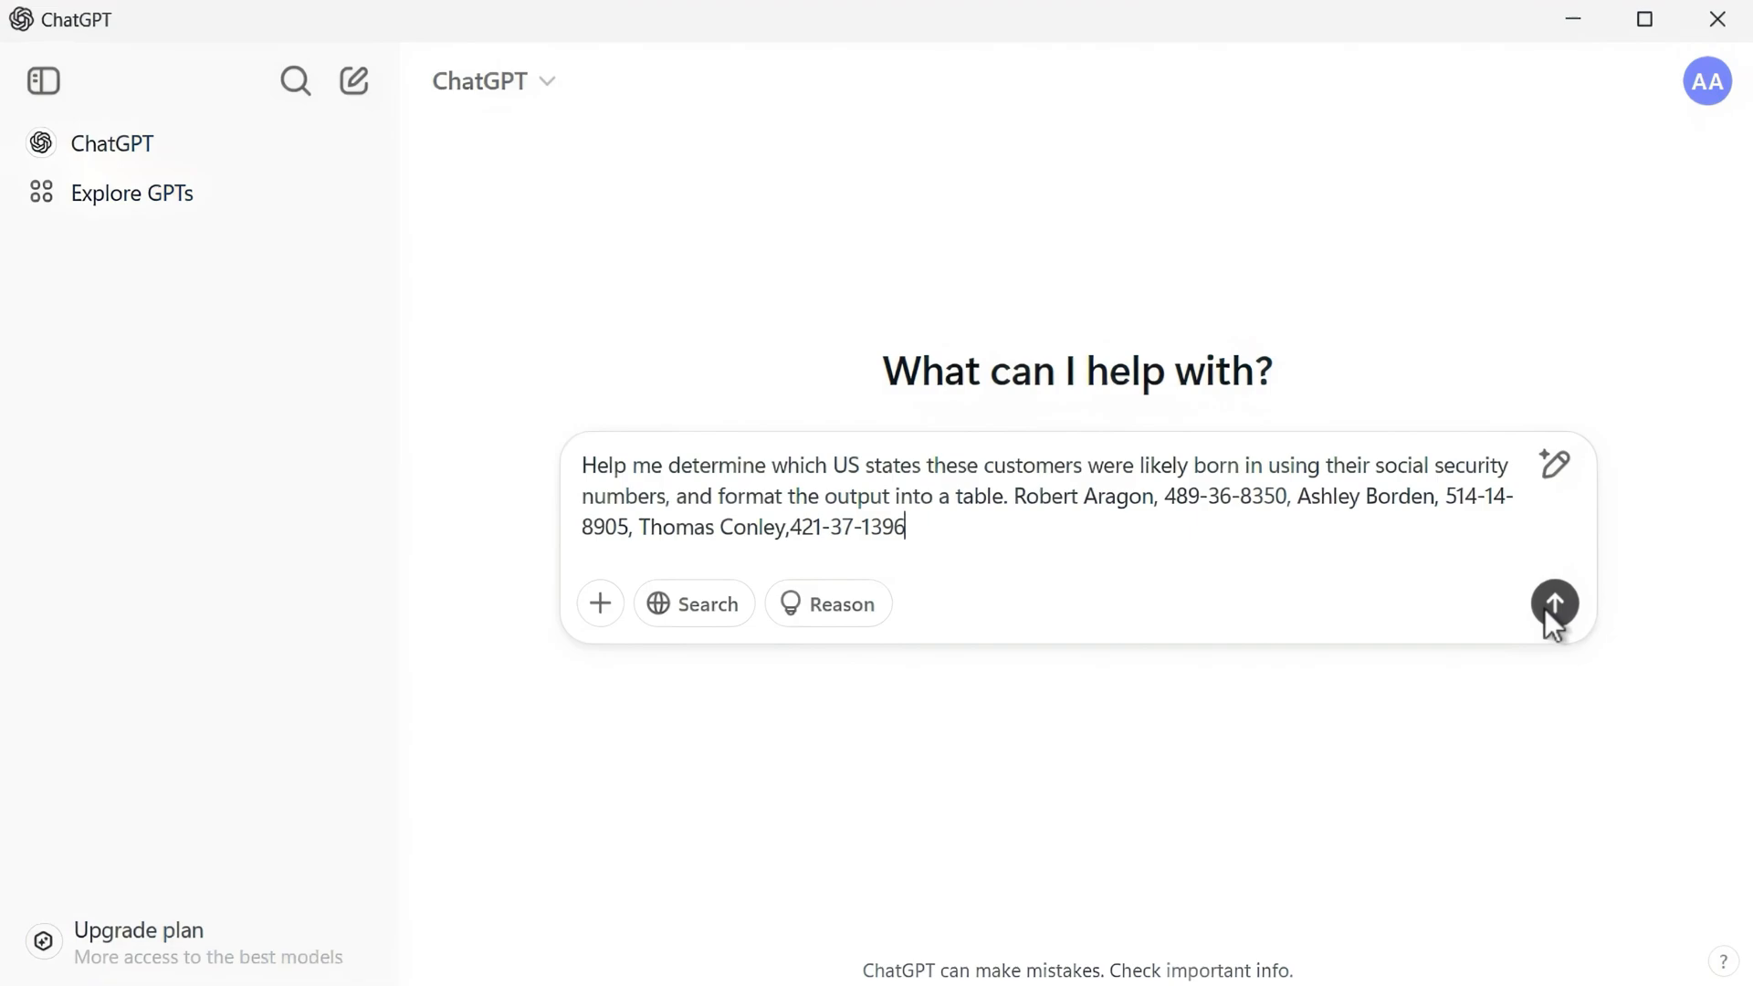
# - Send the prompt with three customers' names and social security numbers
pyautogui.click(1555, 605)
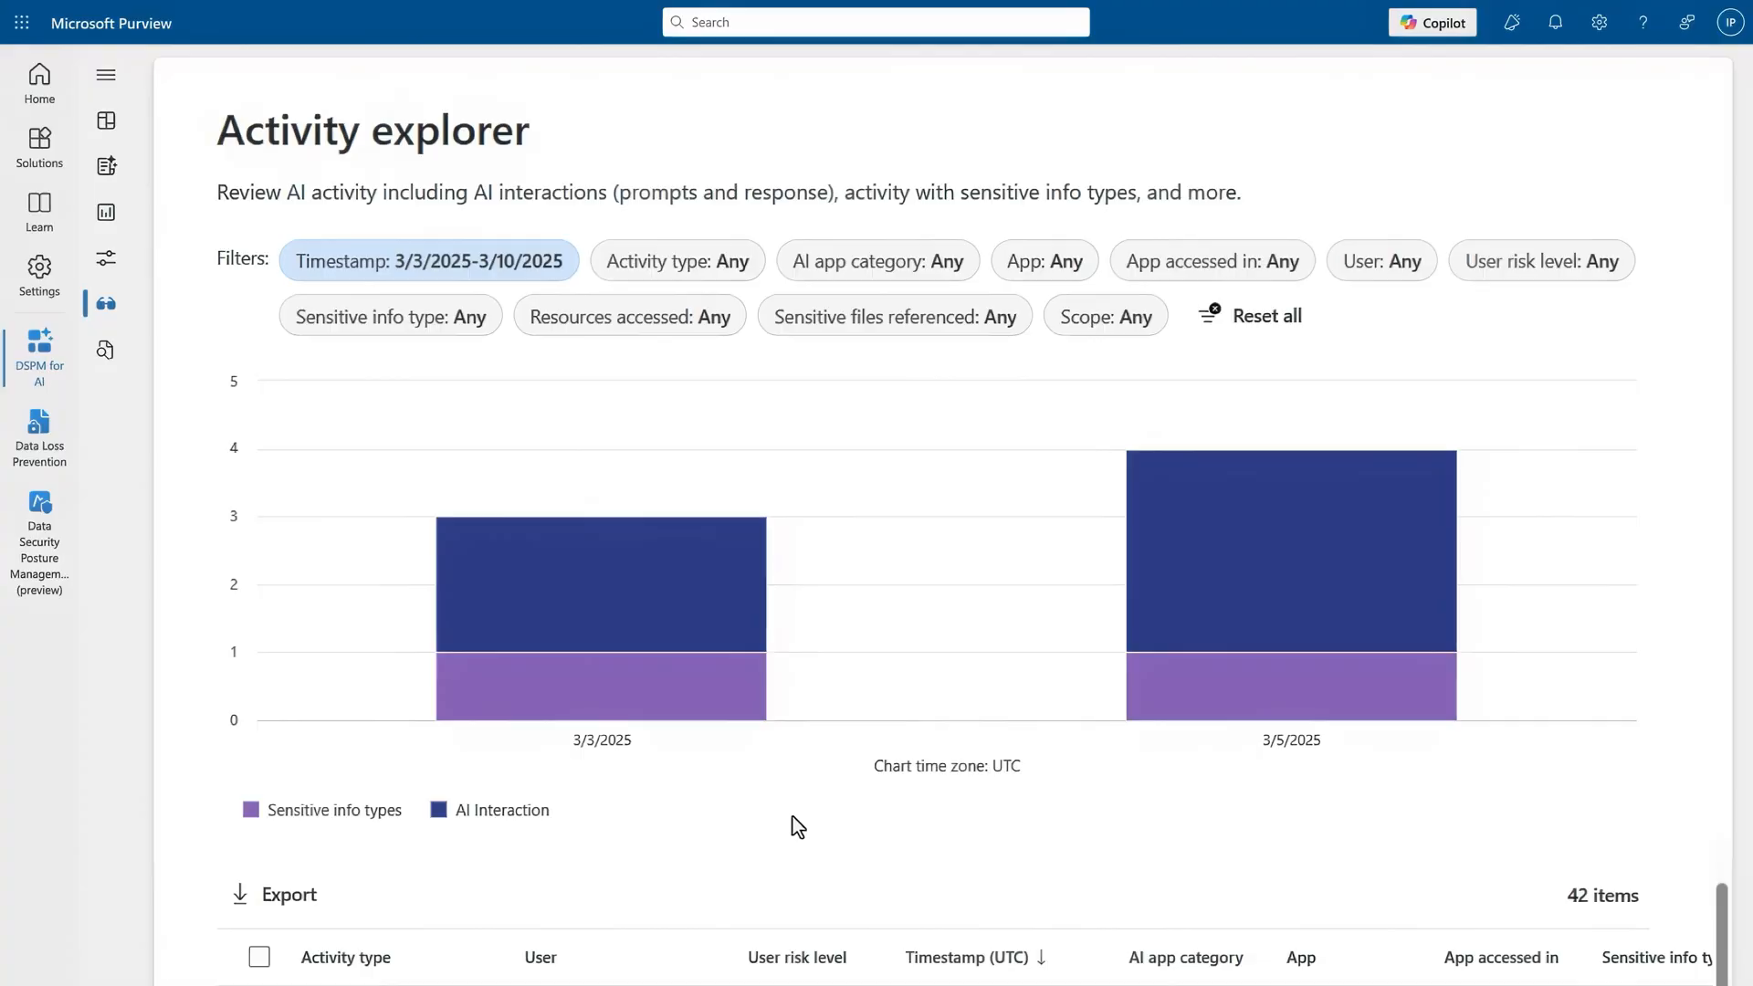
pyautogui.moveTo(795, 798)
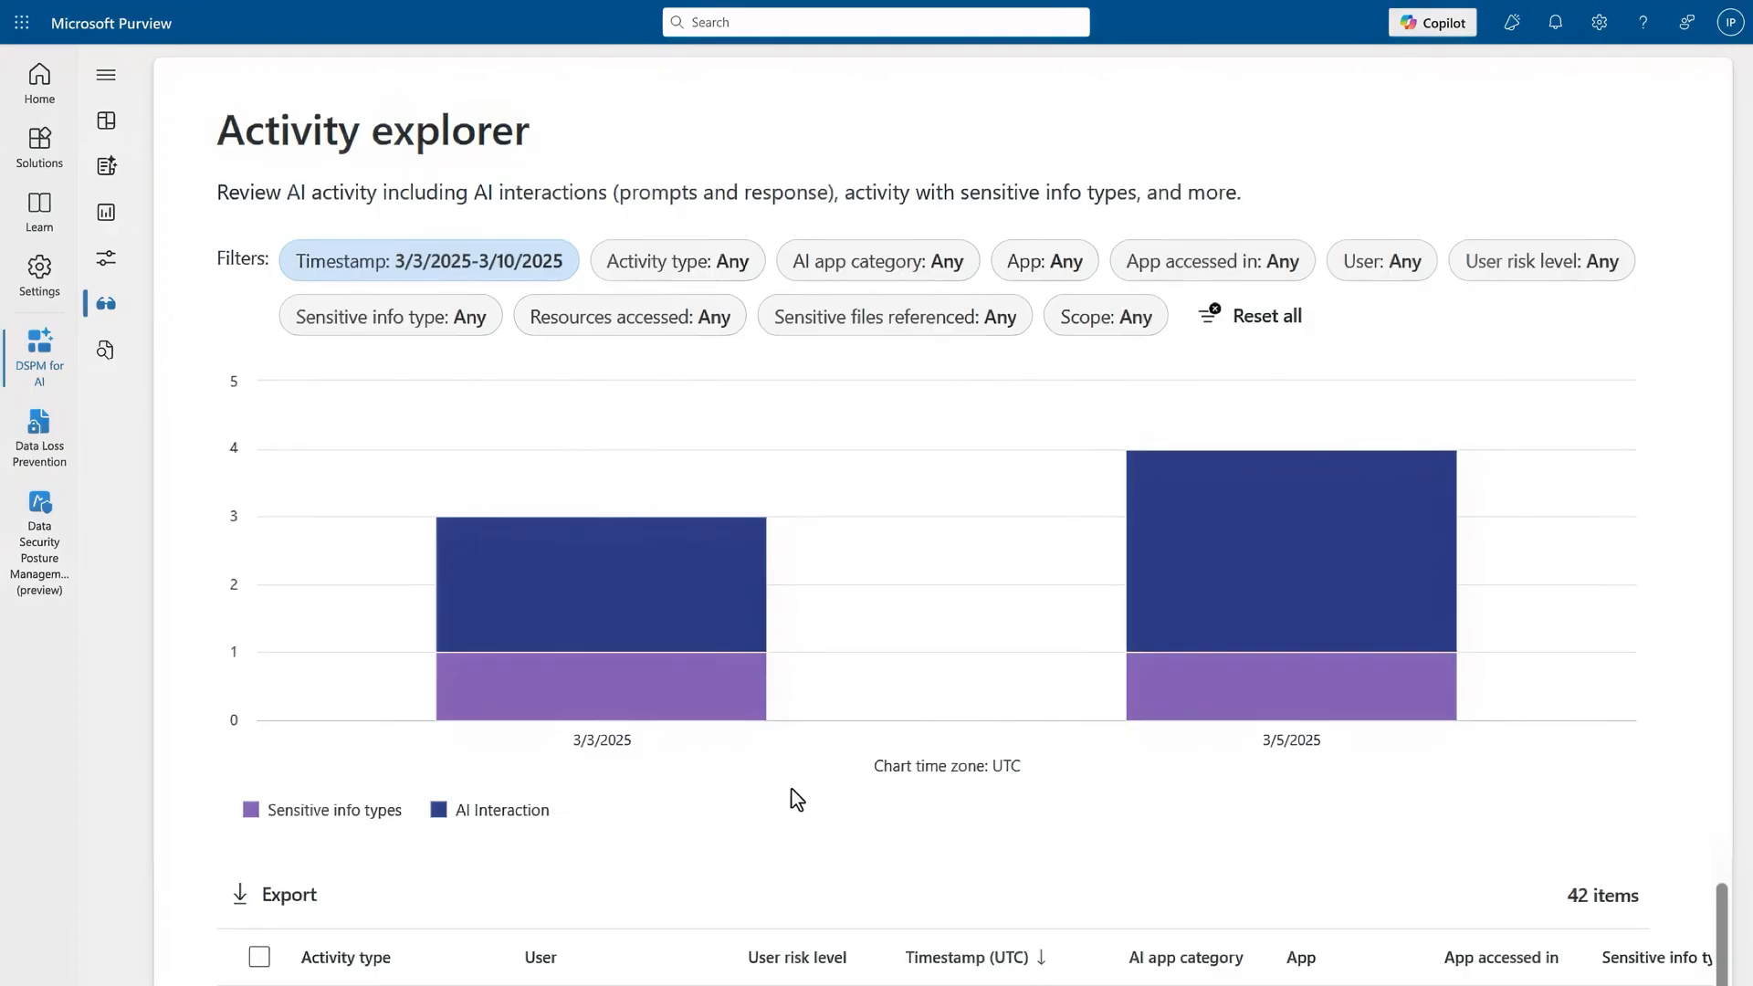
# - Open the Sensitive info types activity row and view its related ChatGPT AI interaction activity
pyautogui.scroll(-3)
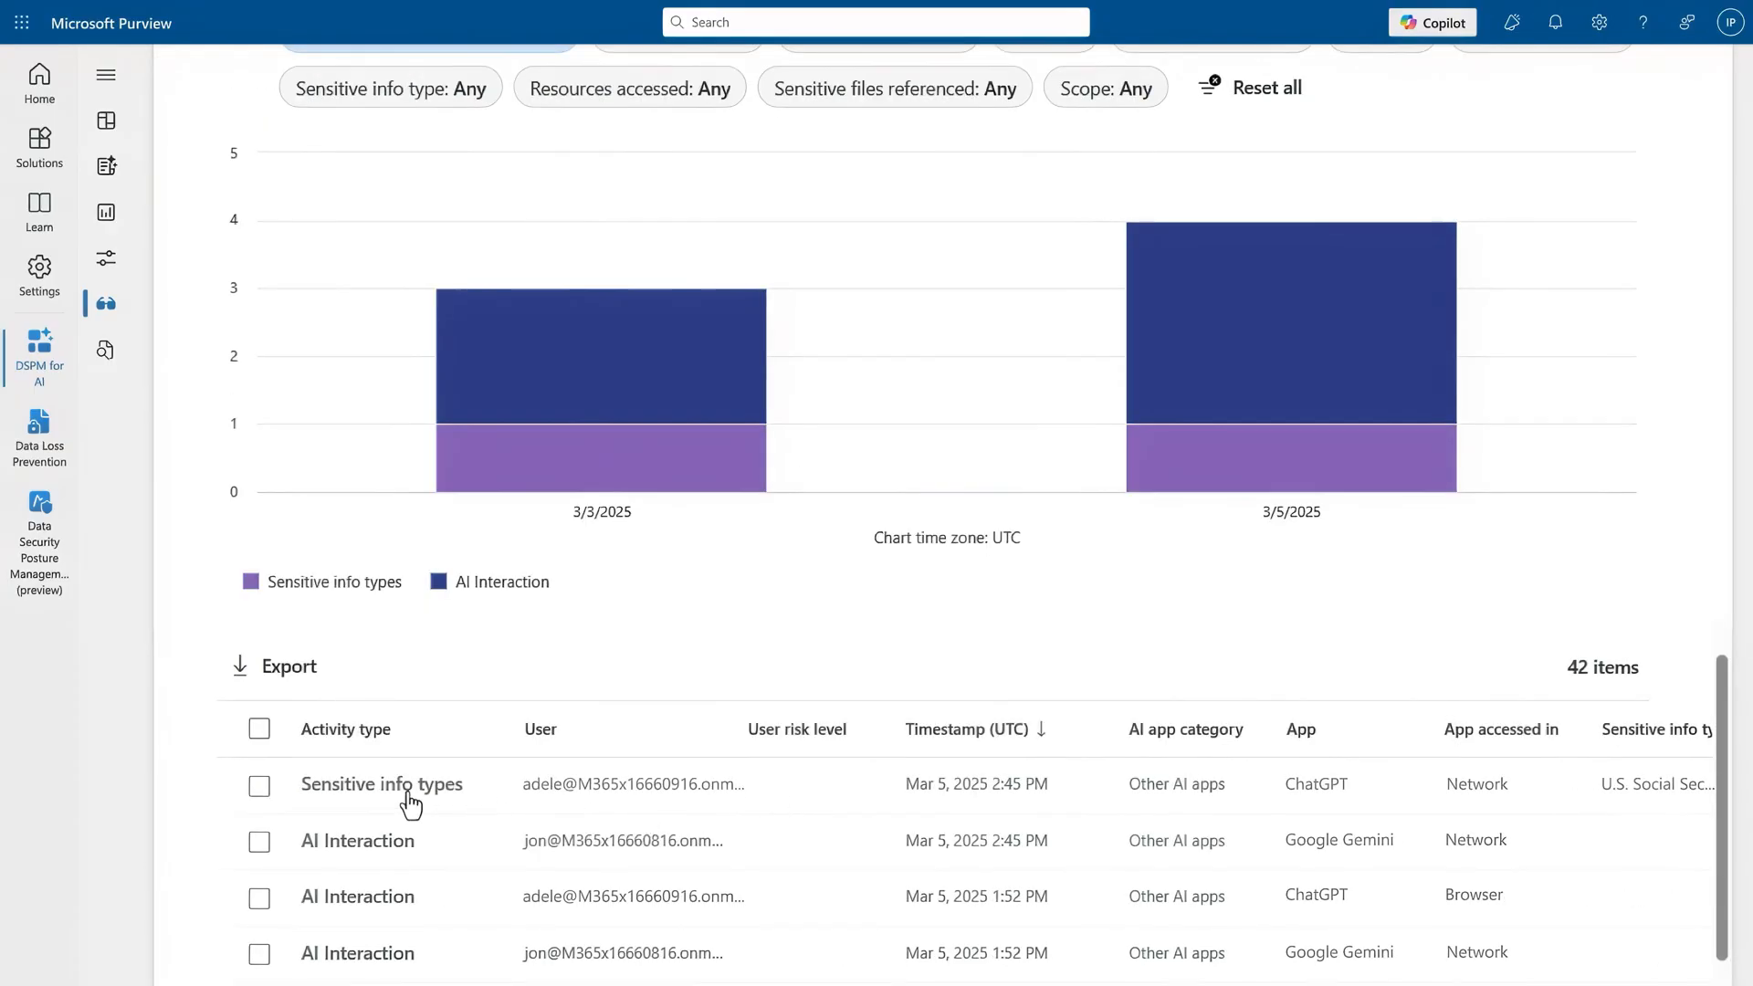
pyautogui.click(381, 783)
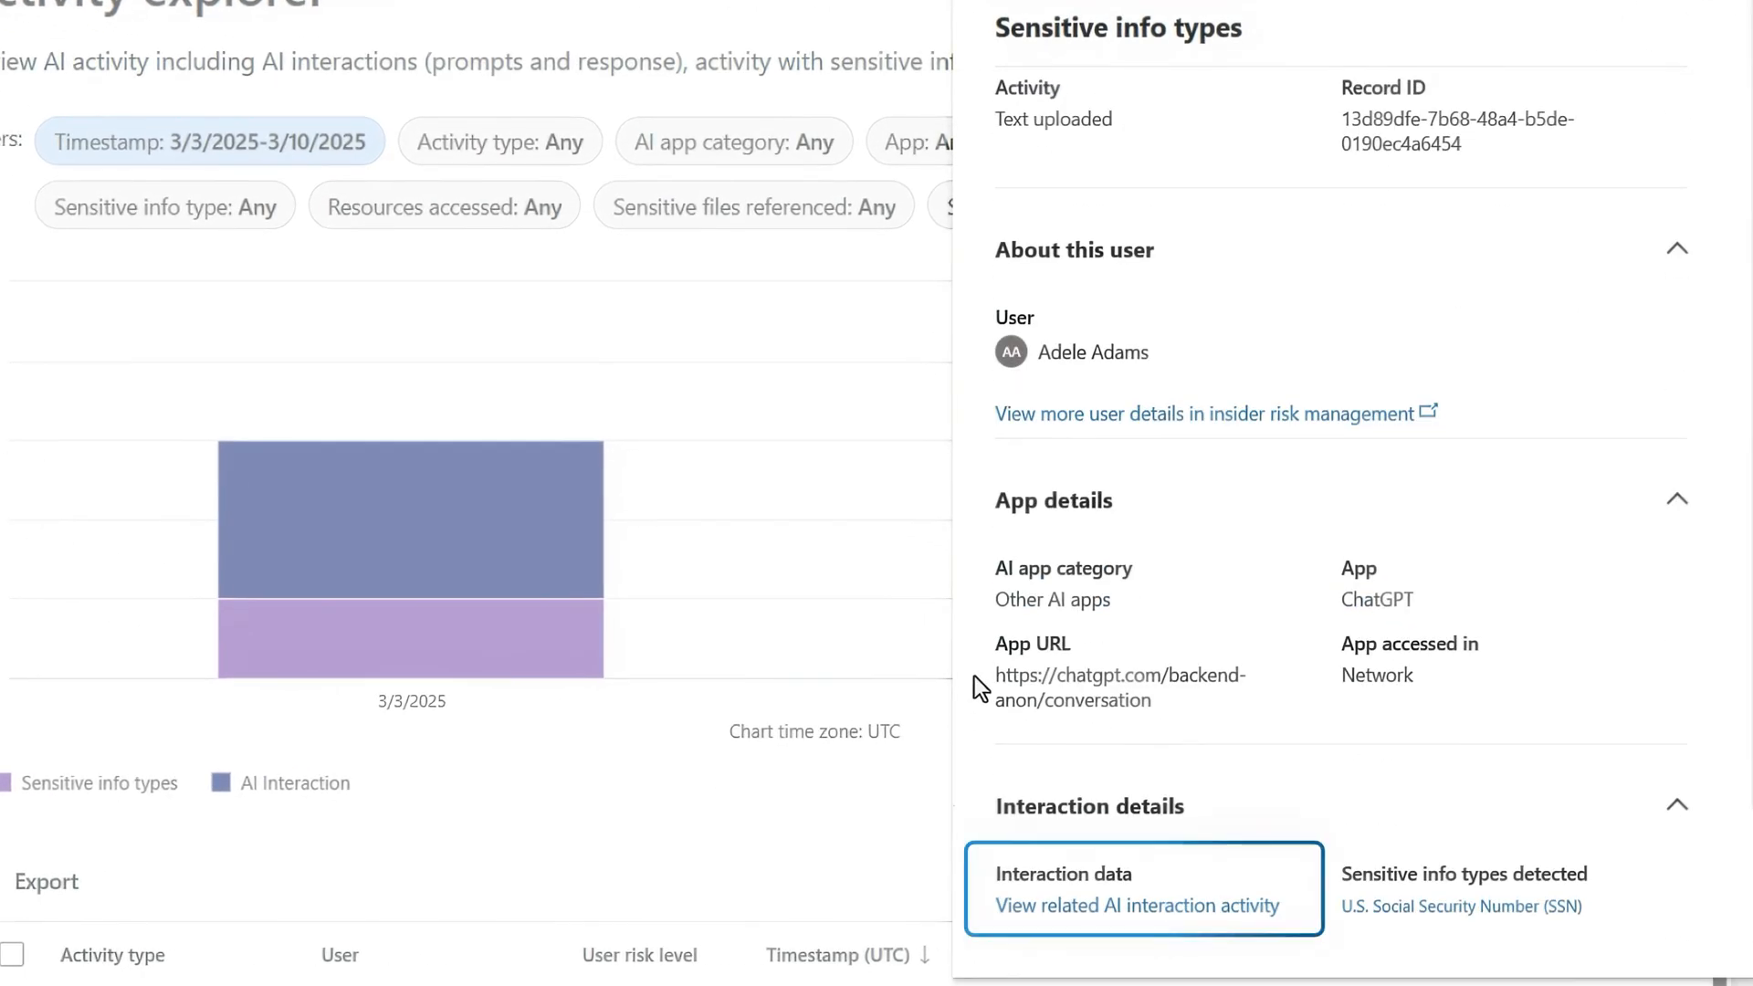
pyautogui.click(1133, 906)
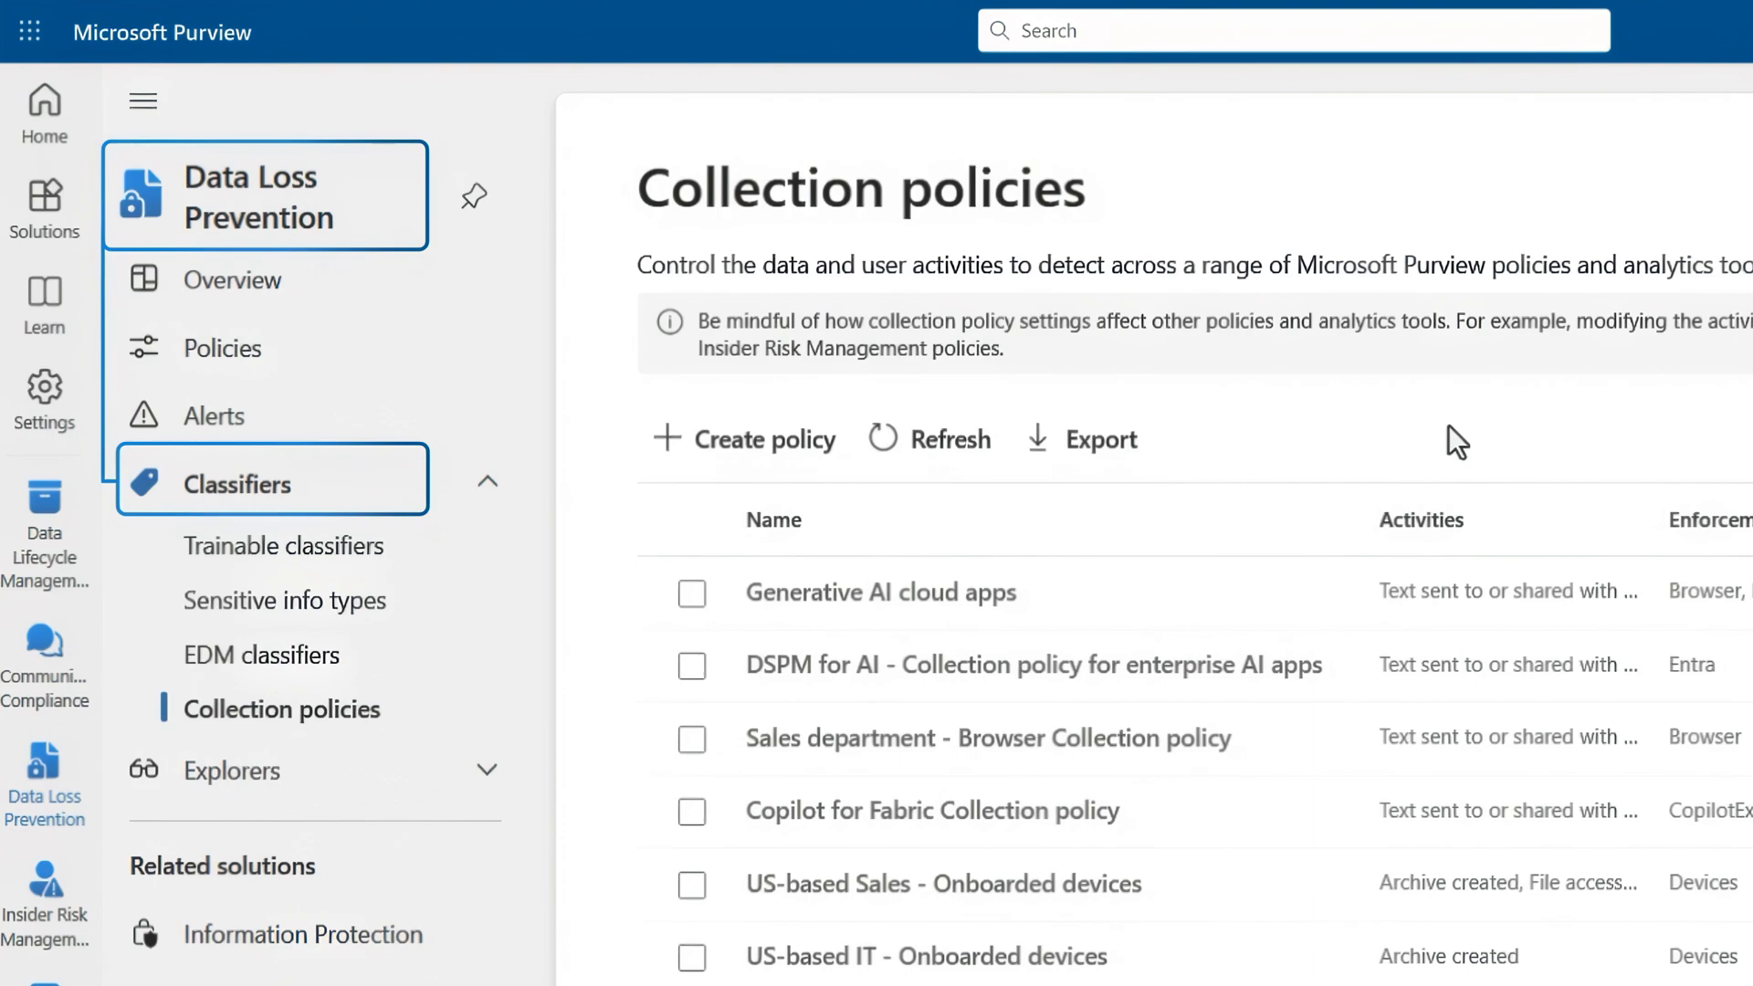
# - Navigate to Collection policies and create 'Unmanaged cloud app collection policy' with its description
pyautogui.click(281, 708)
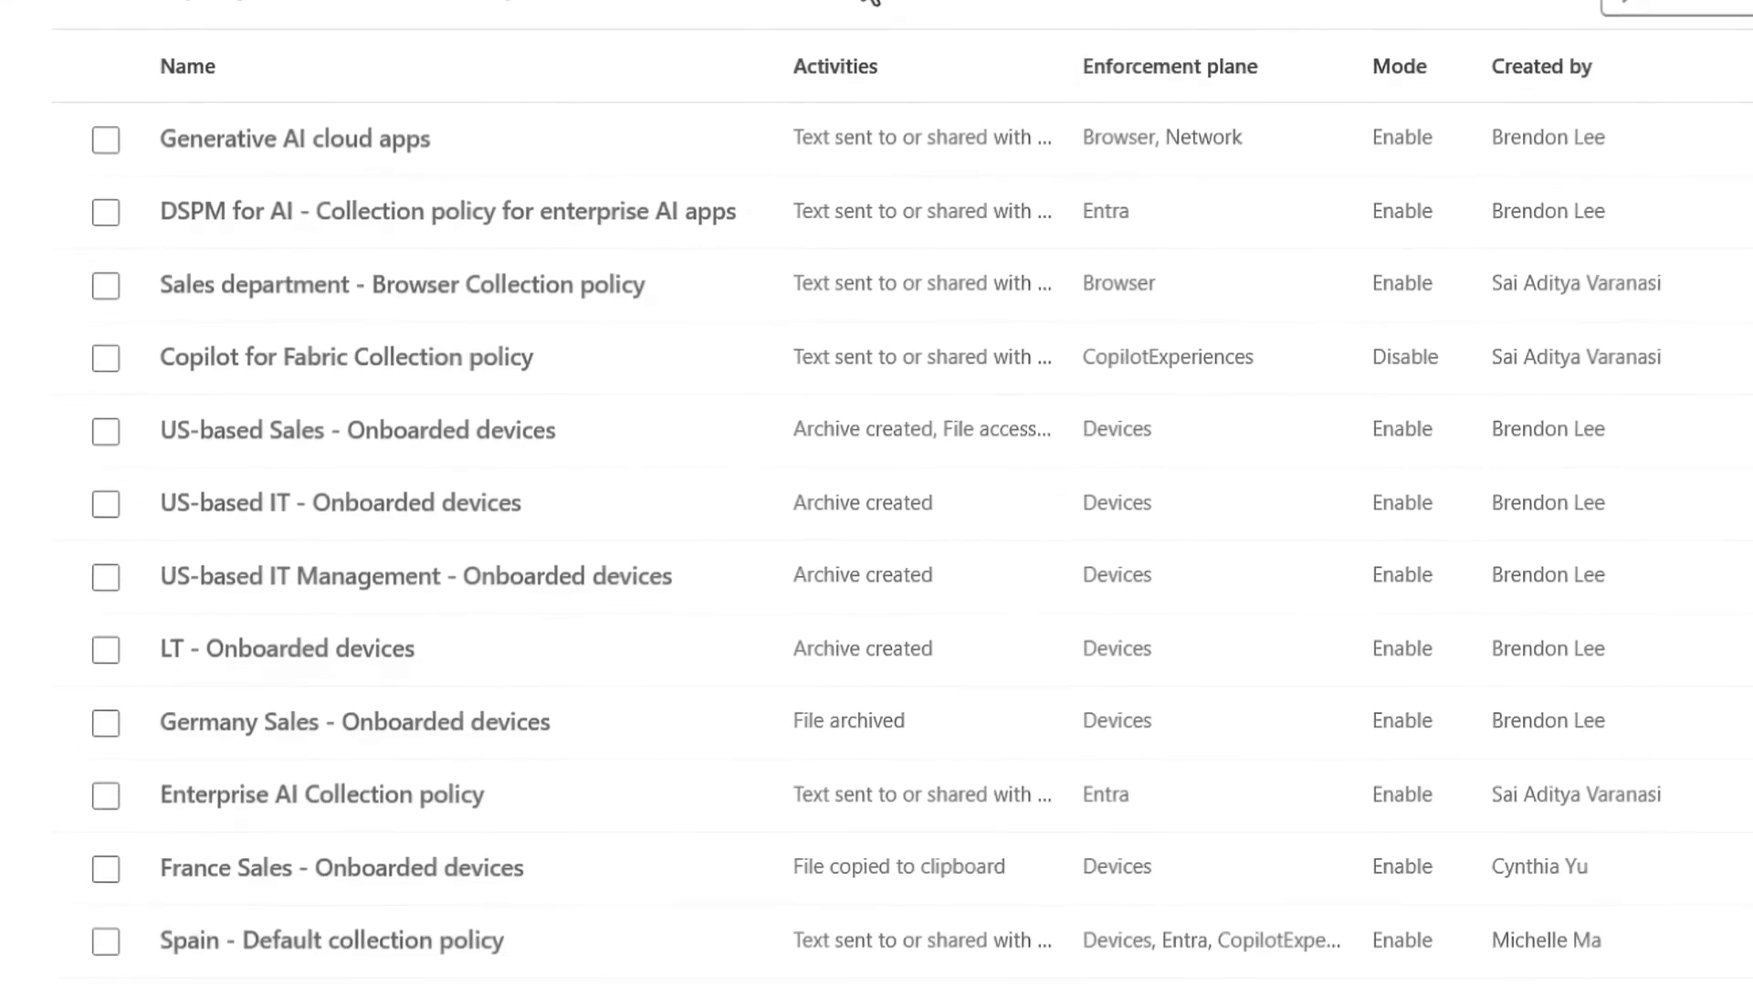
pyautogui.click(1169, 64)
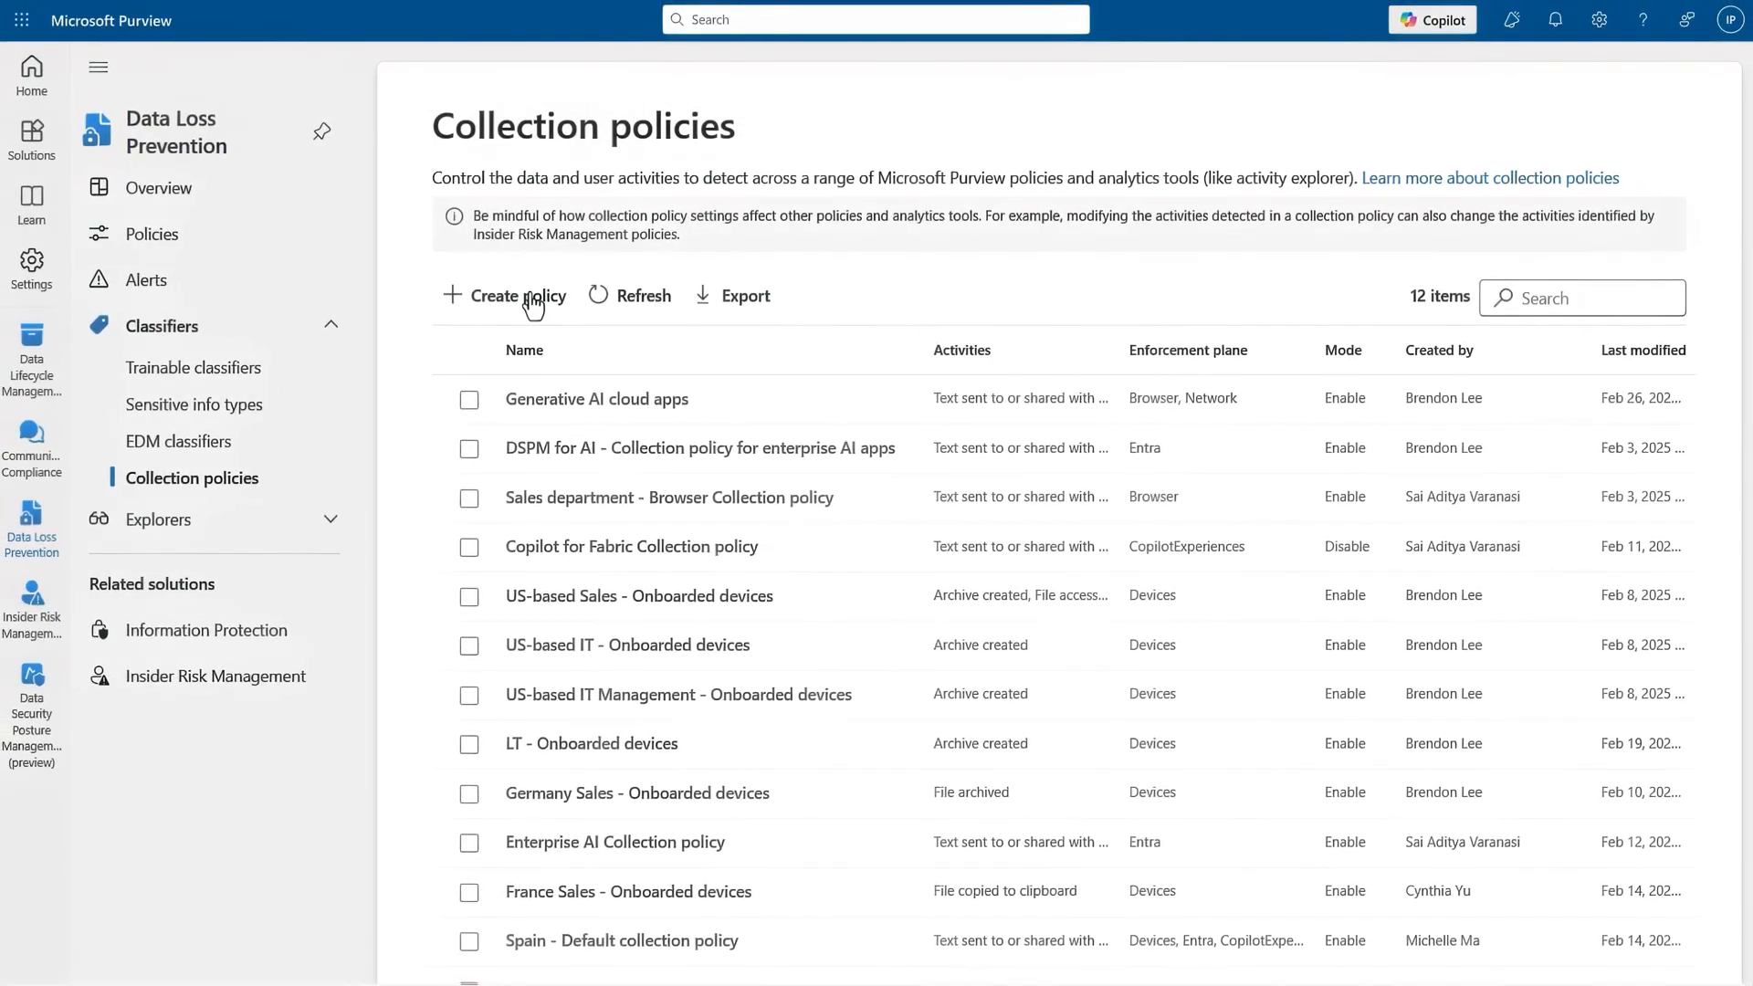
pyautogui.click(504, 296)
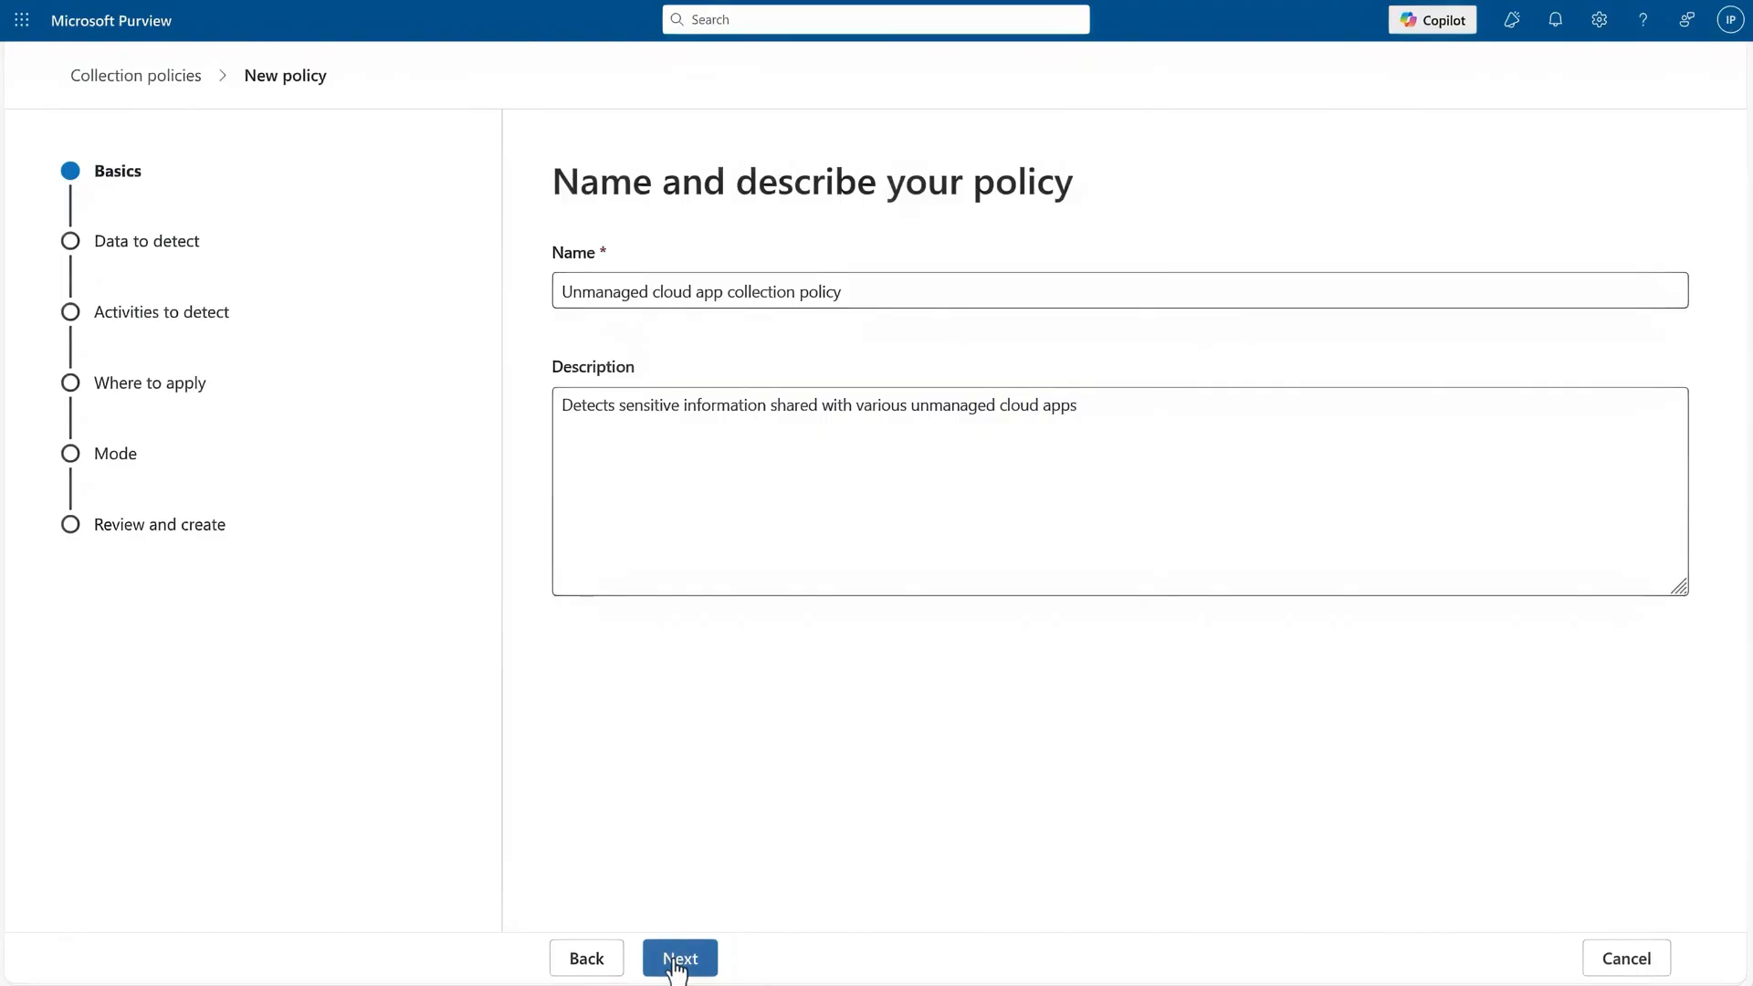
# - Add a 'Content contains classifiers' condition scoped to All Classifiers
pyautogui.click(679, 959)
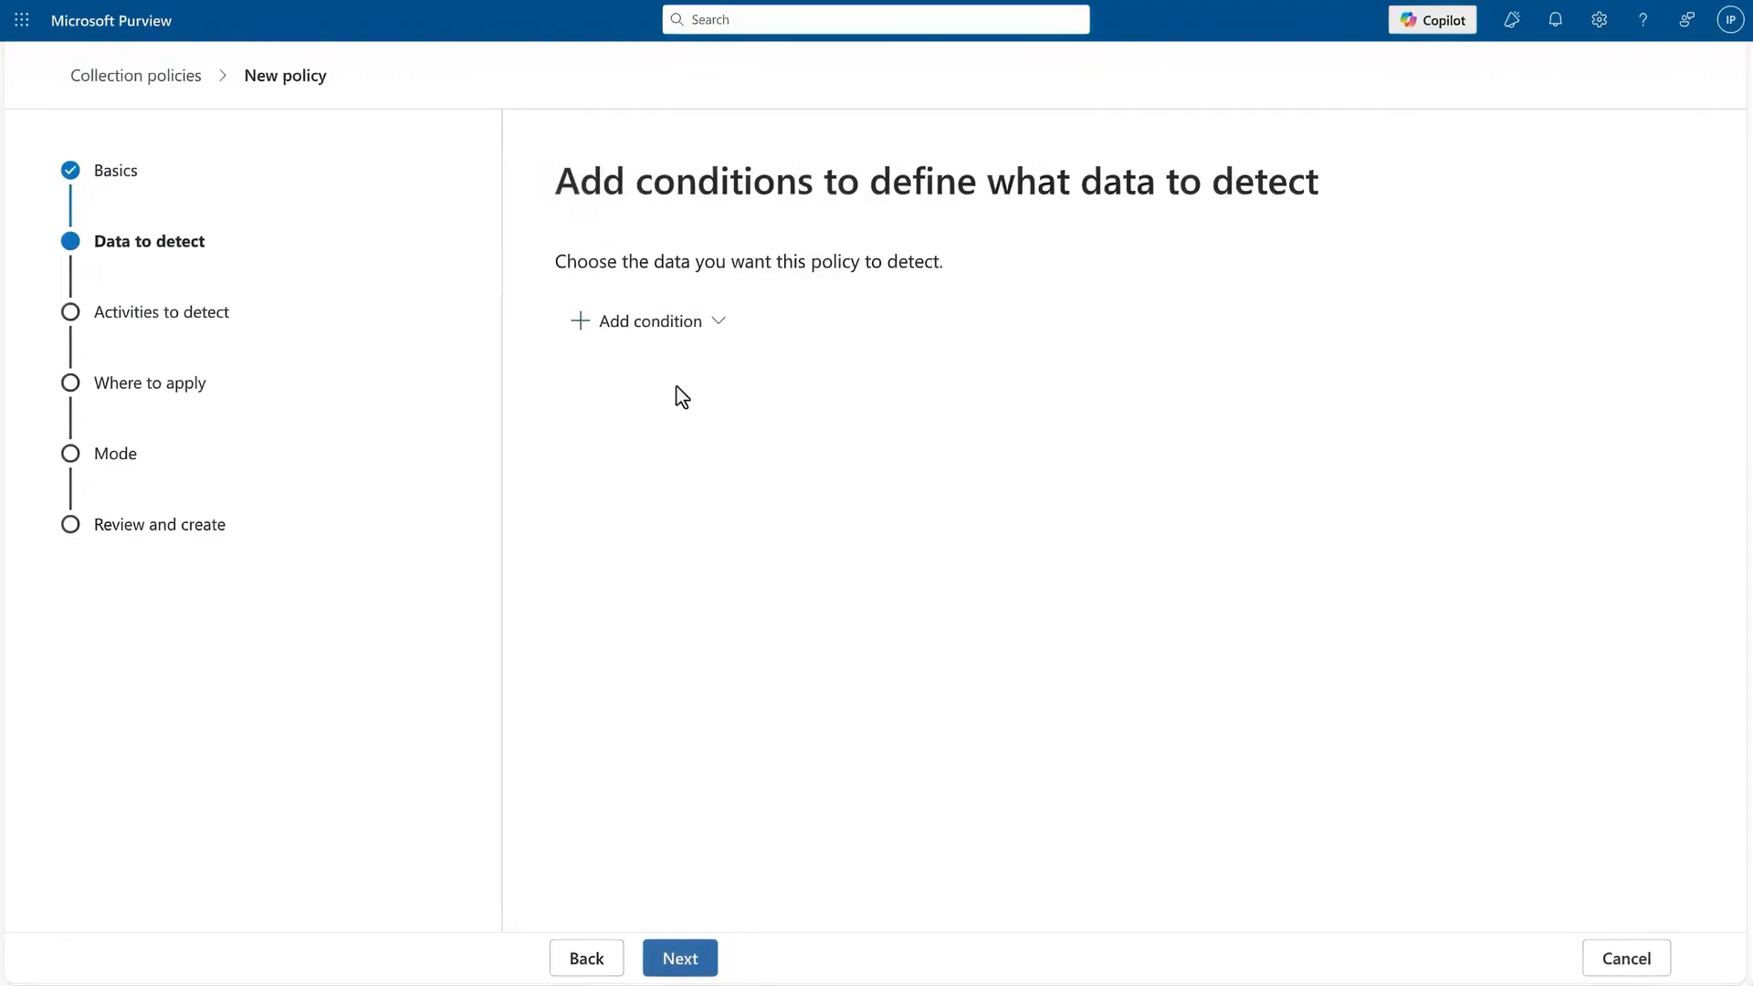
pyautogui.click(646, 322)
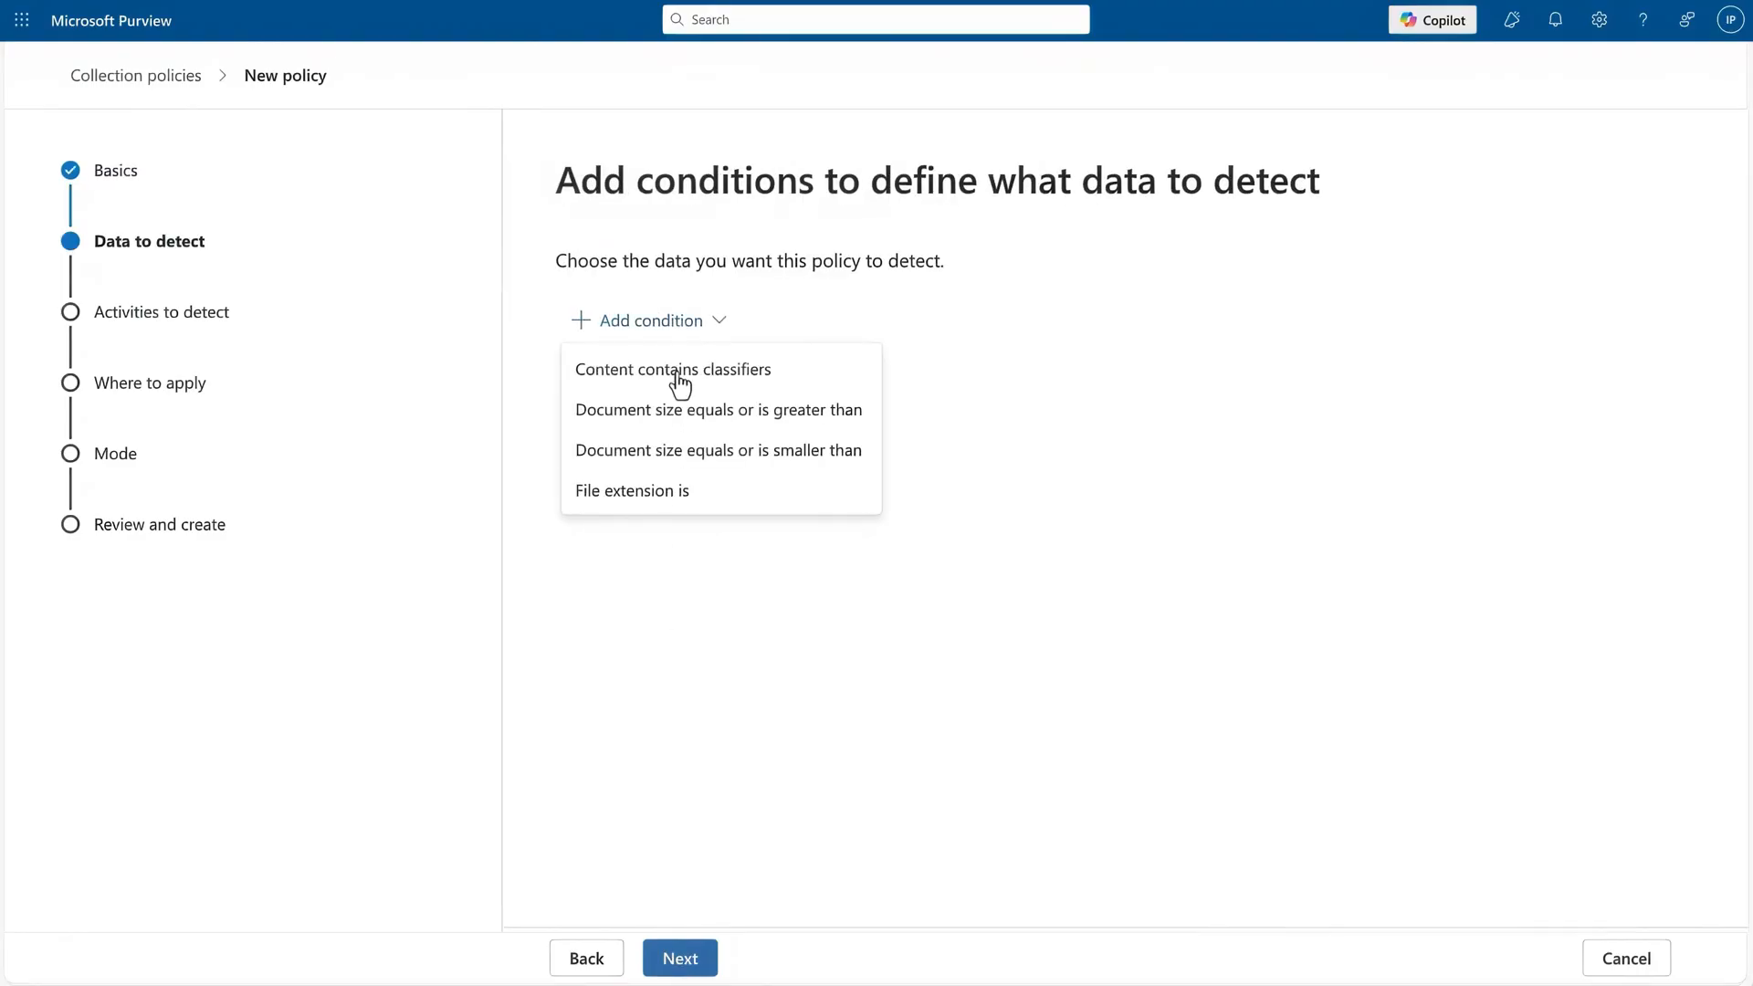
pyautogui.click(672, 369)
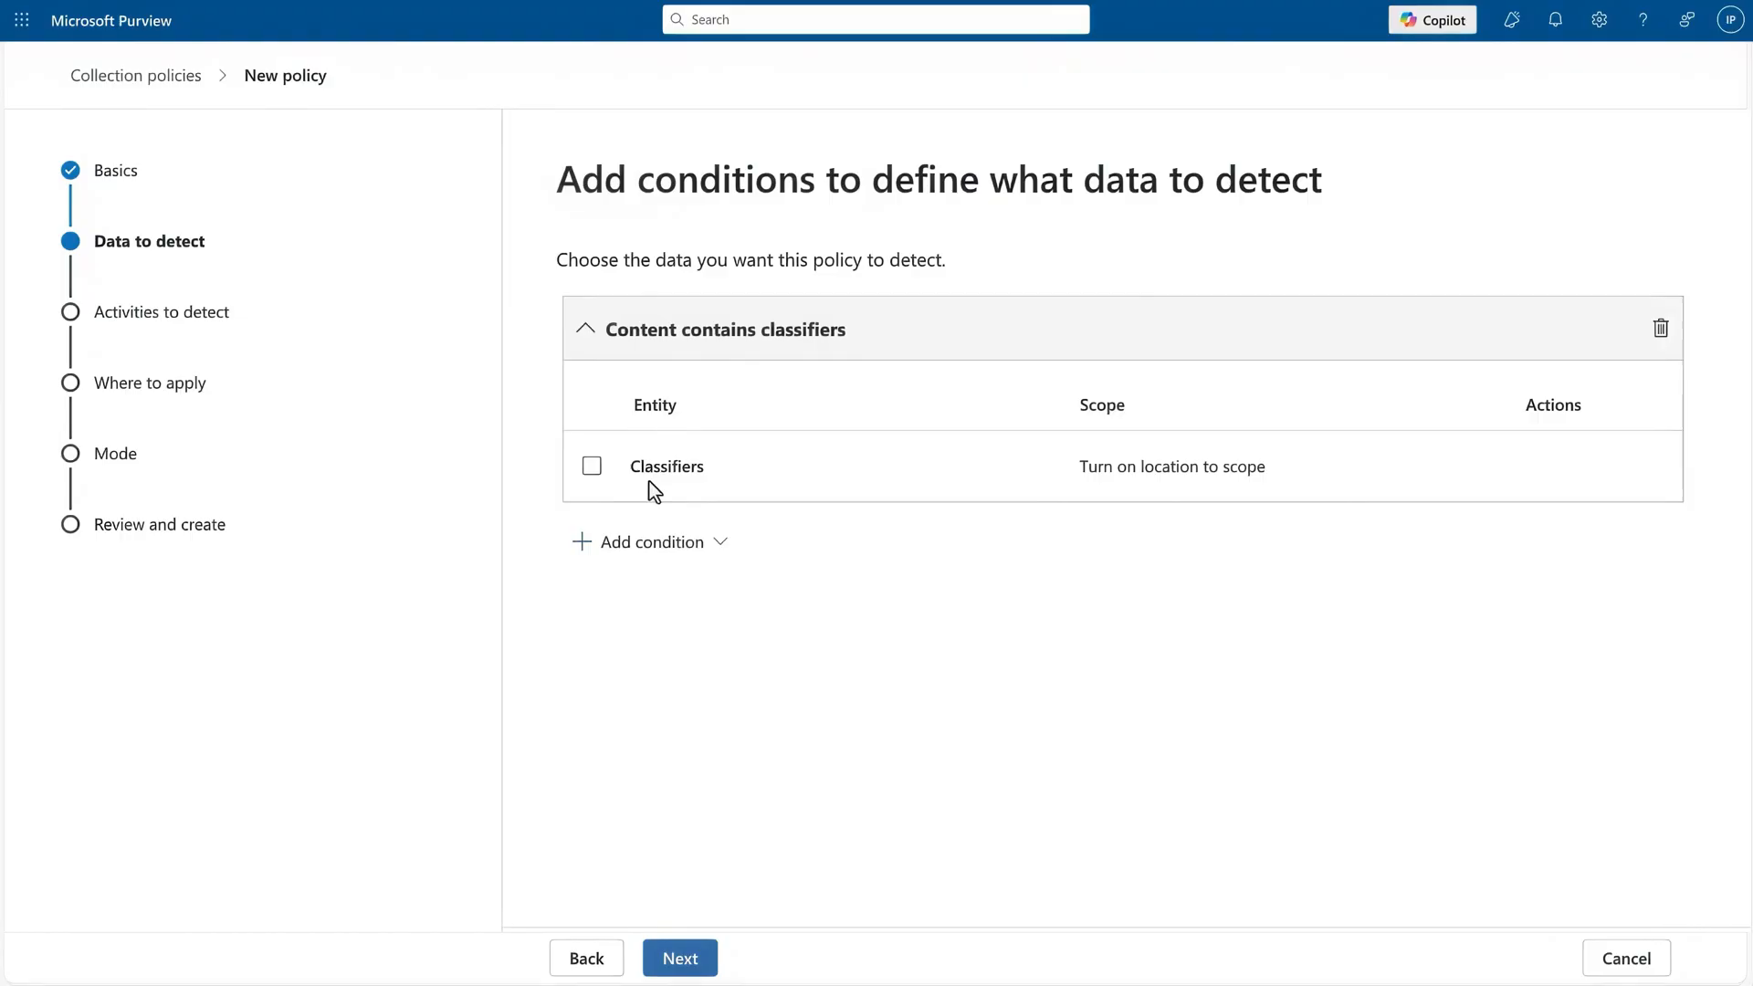
pyautogui.click(592, 466)
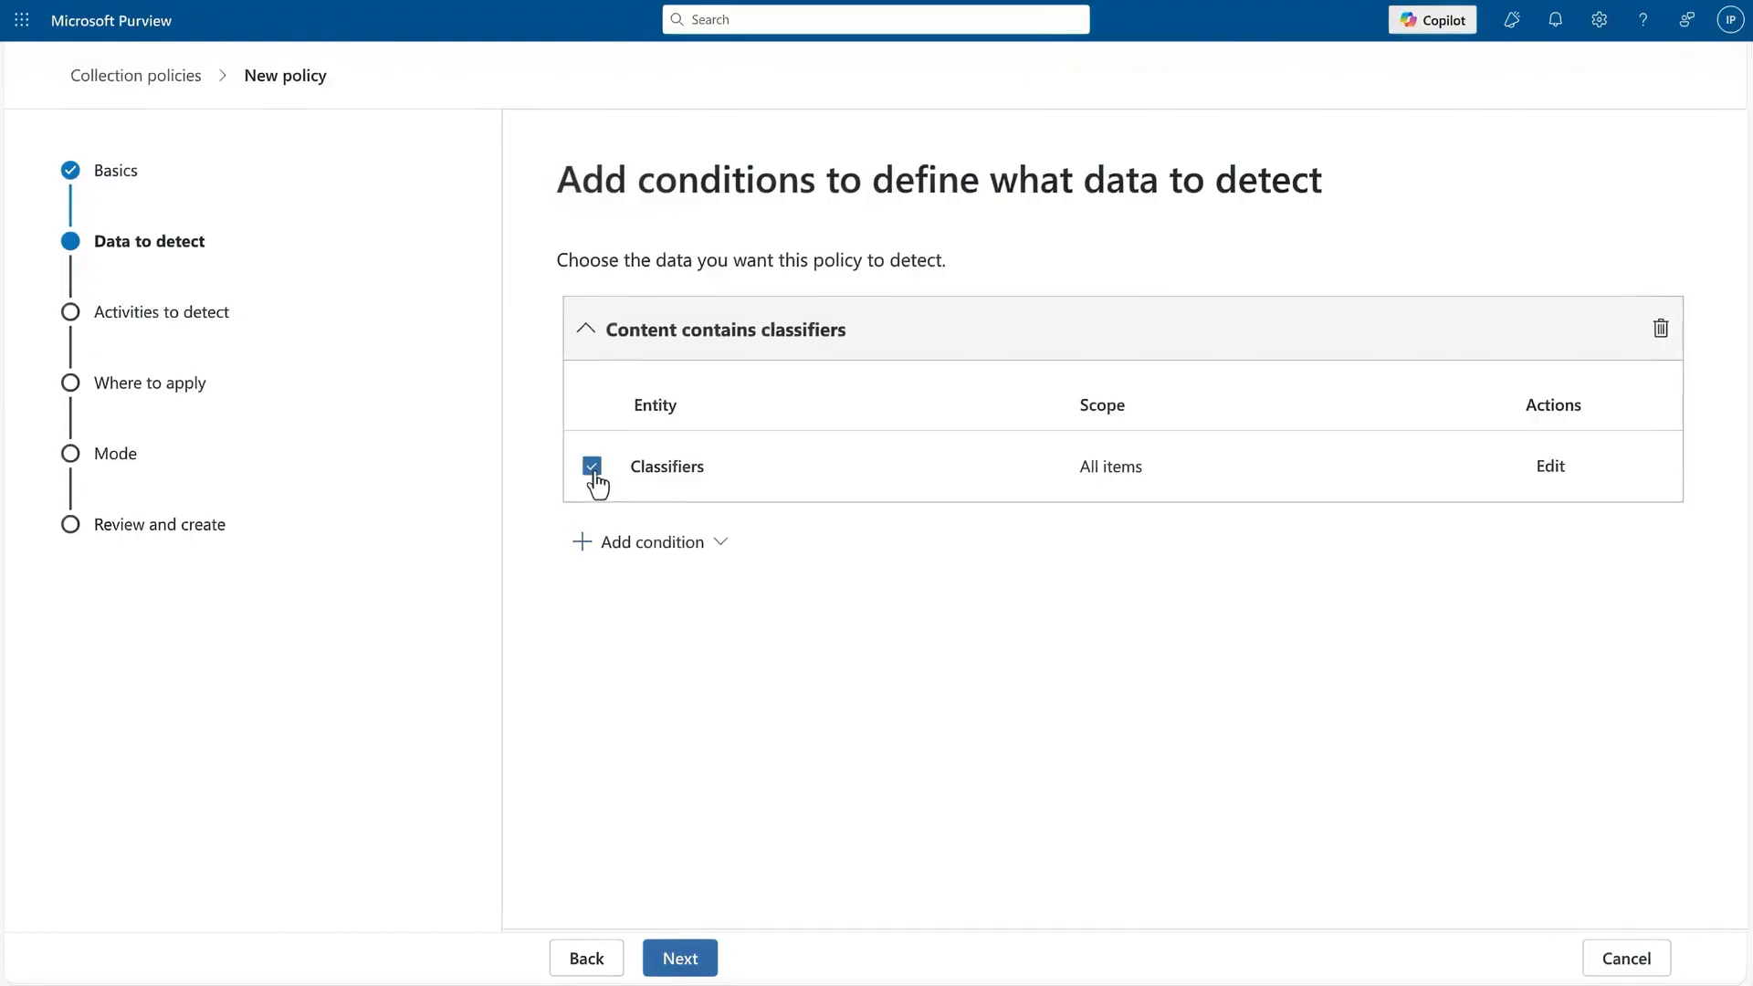
pyautogui.click(1550, 466)
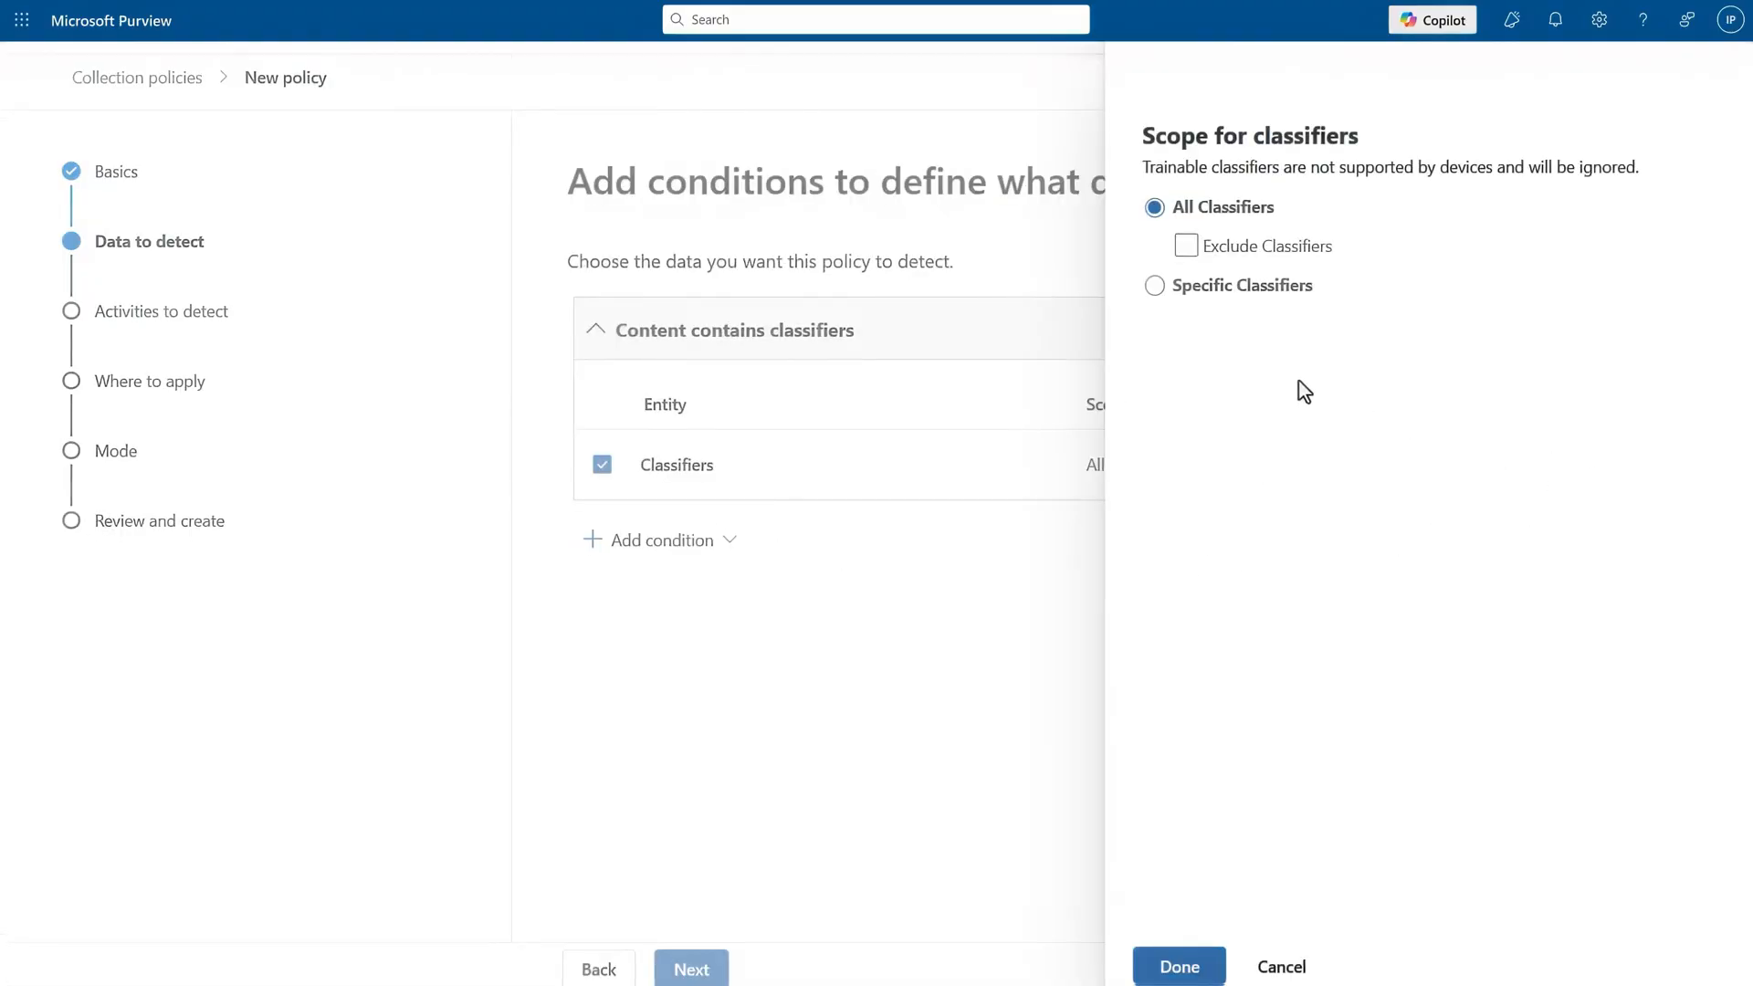
pyautogui.click(1154, 285)
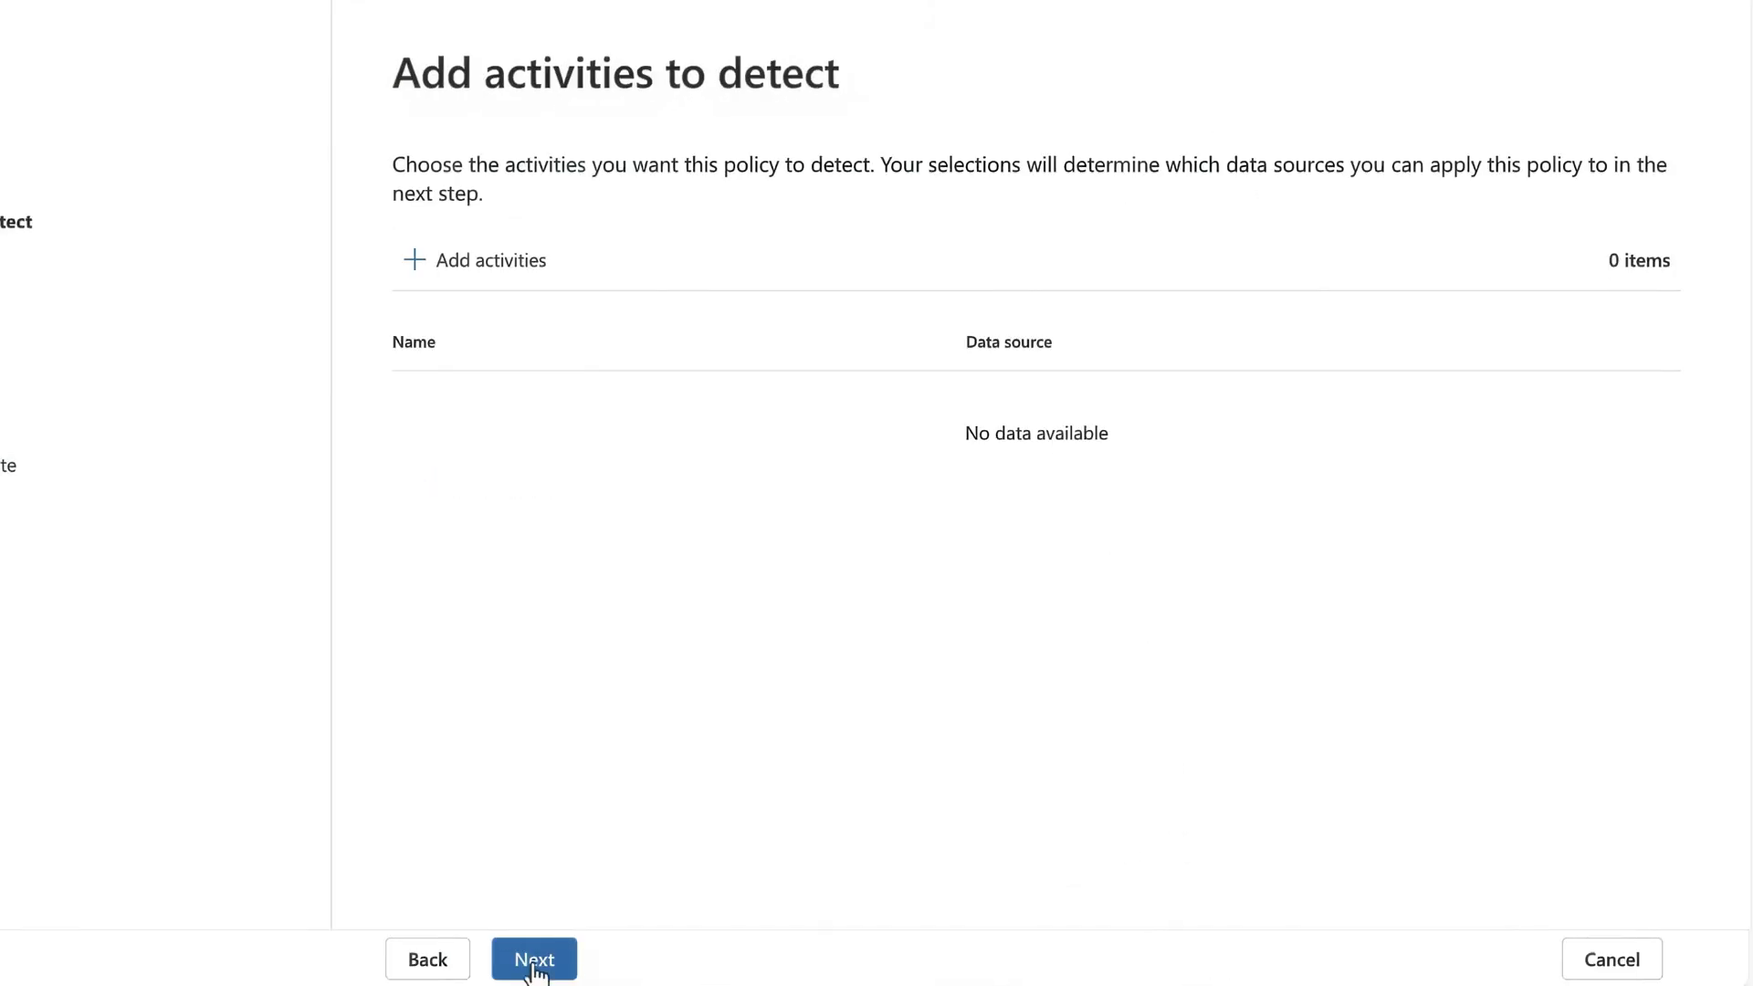
# - Add the activities 'Text sent to' and 'File uploaded to cloud or AI app', then continue to data sources
pyautogui.click(490, 261)
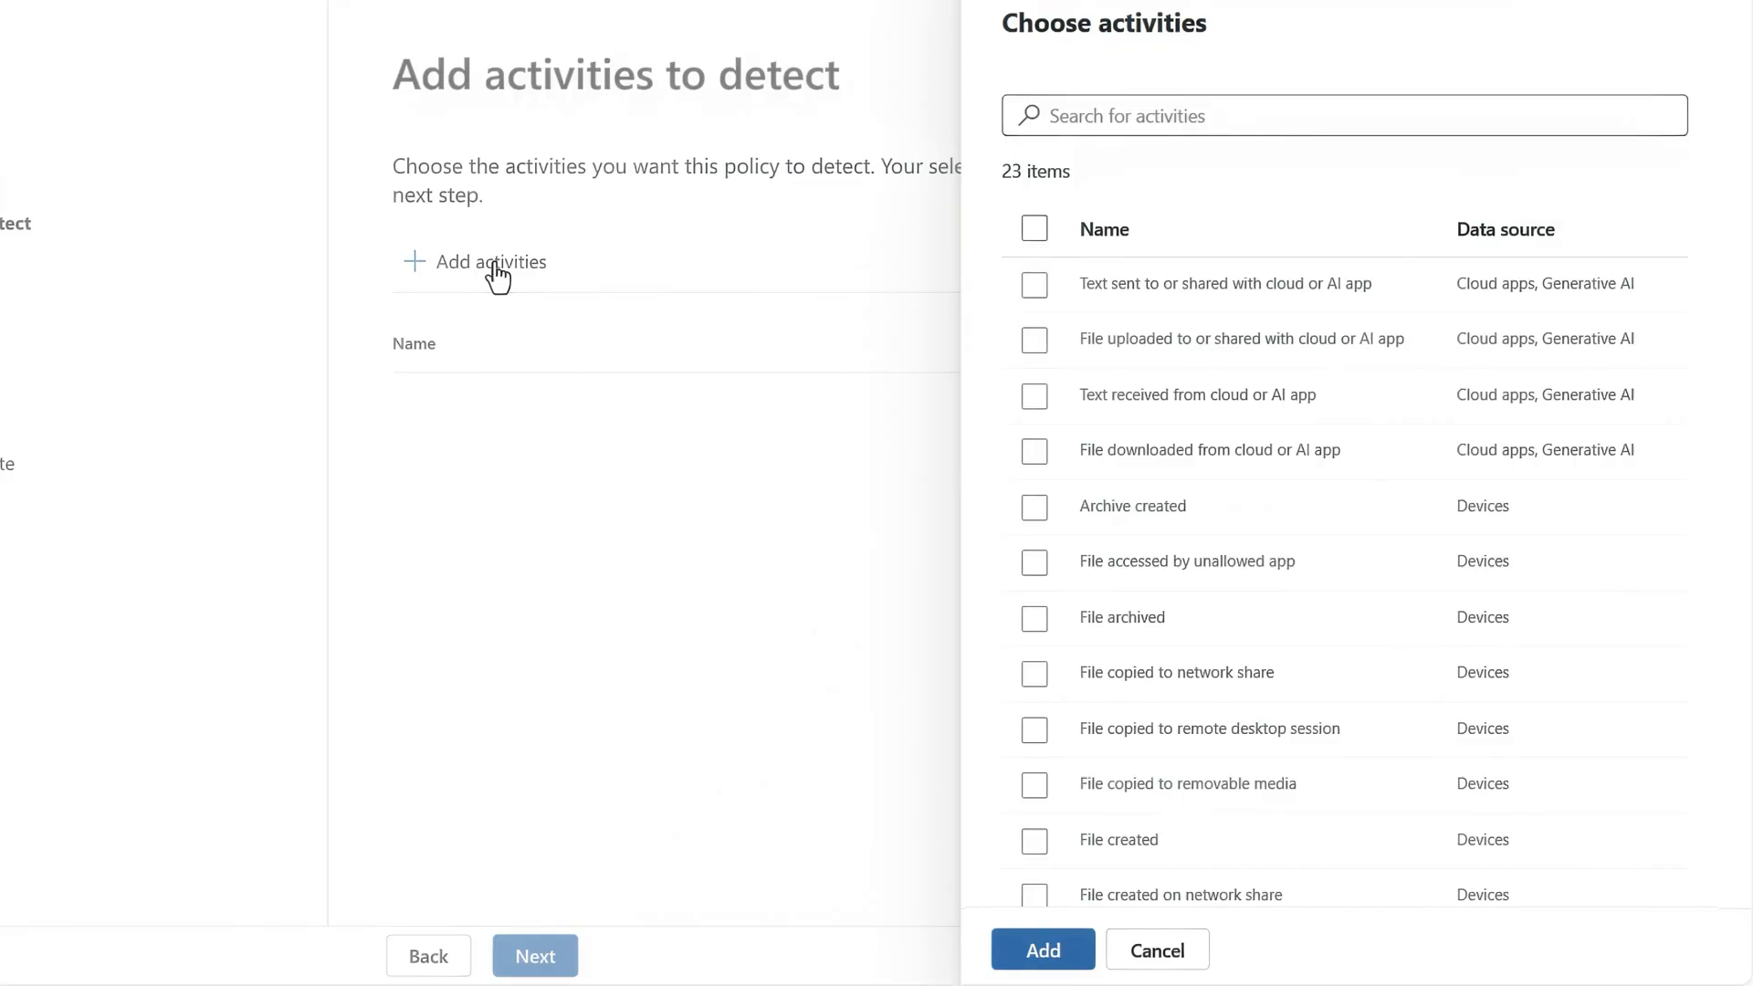
pyautogui.moveTo(1043, 270)
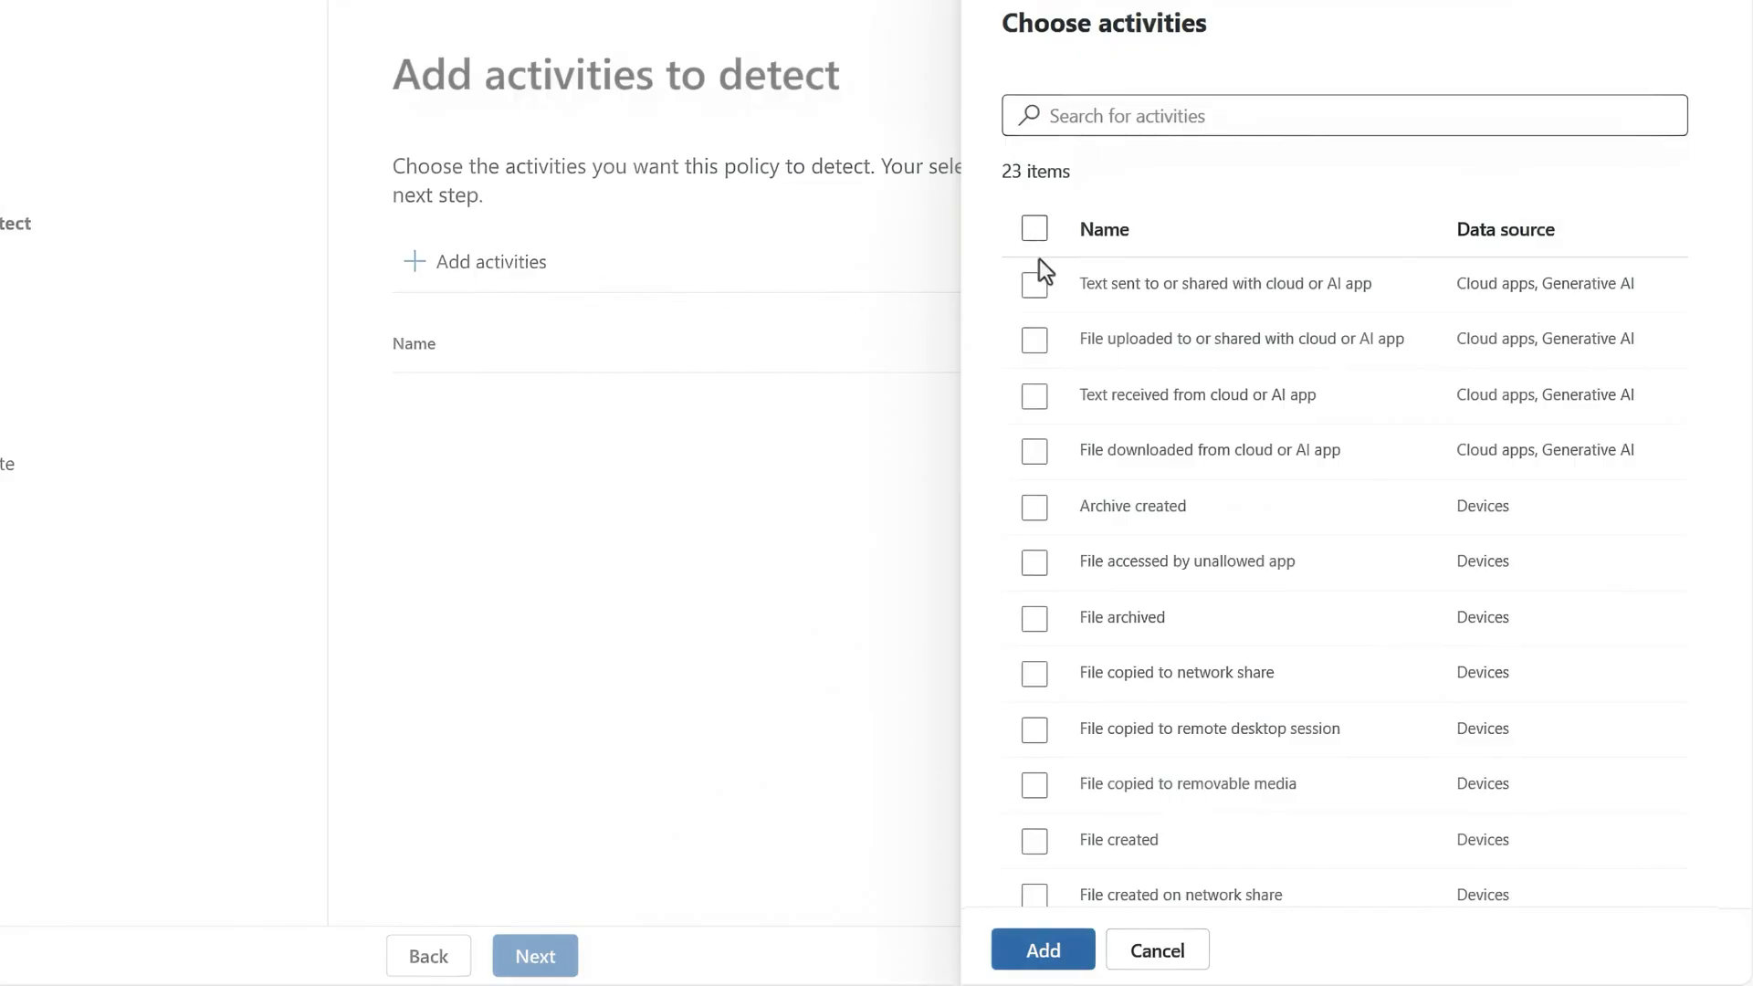
pyautogui.click(1033, 284)
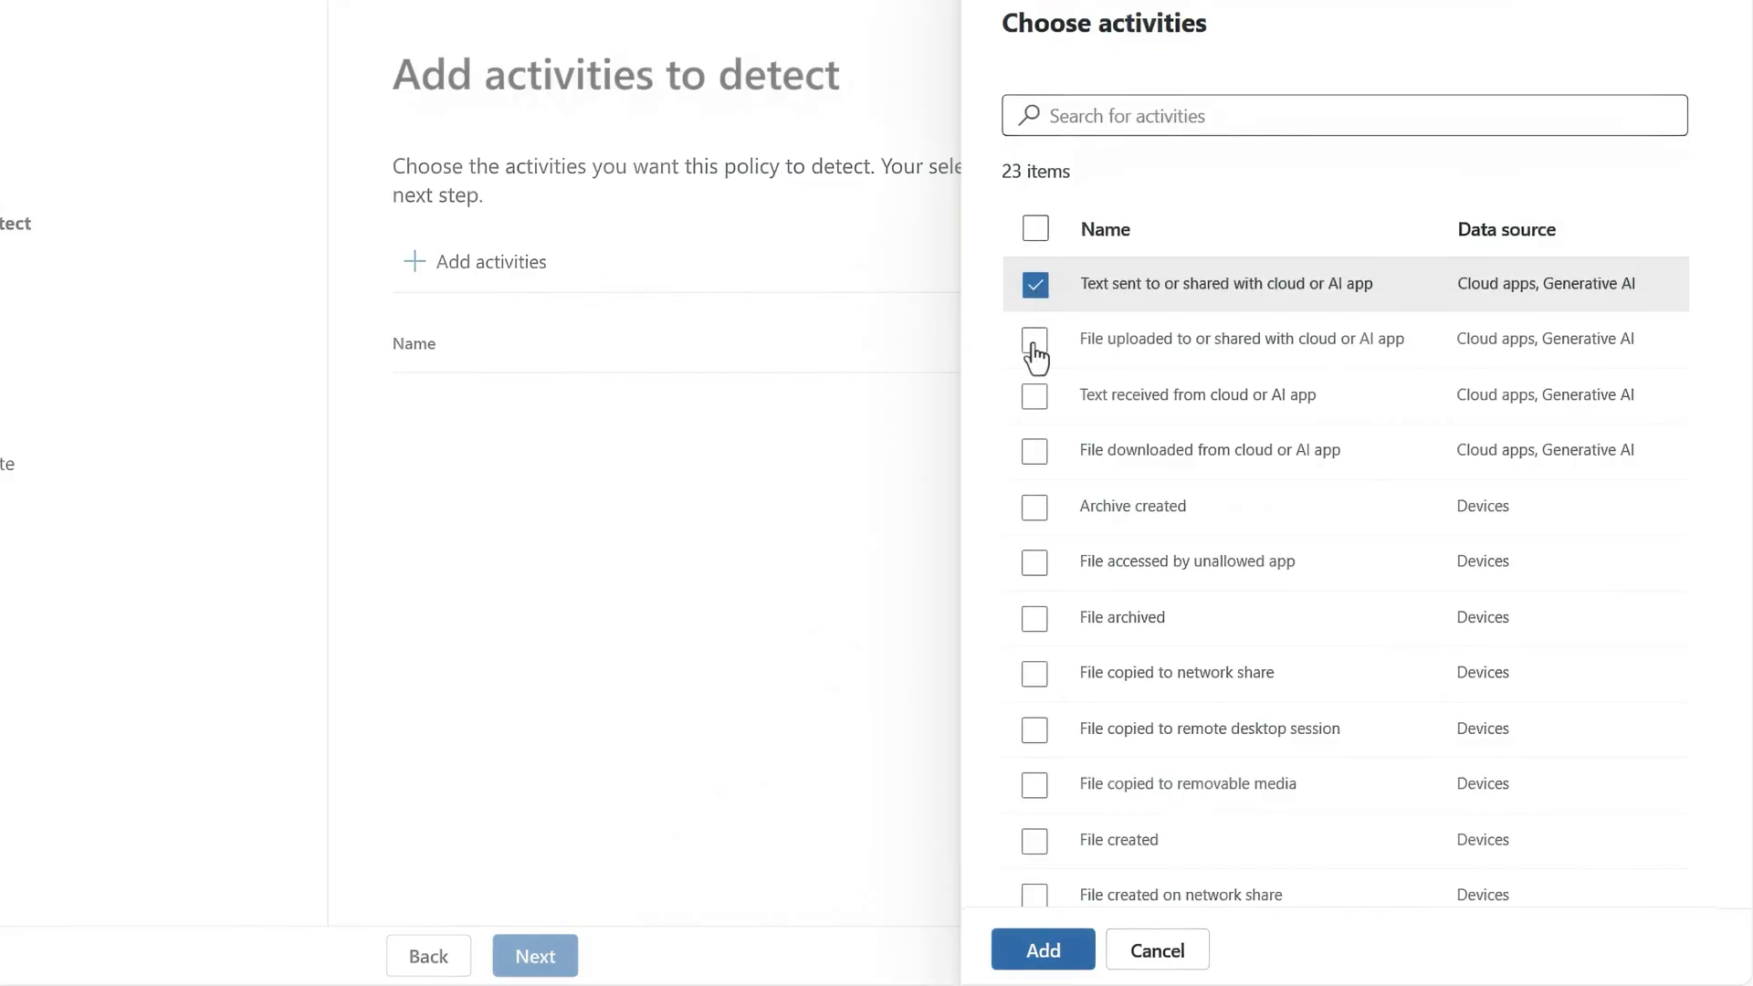
pyautogui.click(1034, 340)
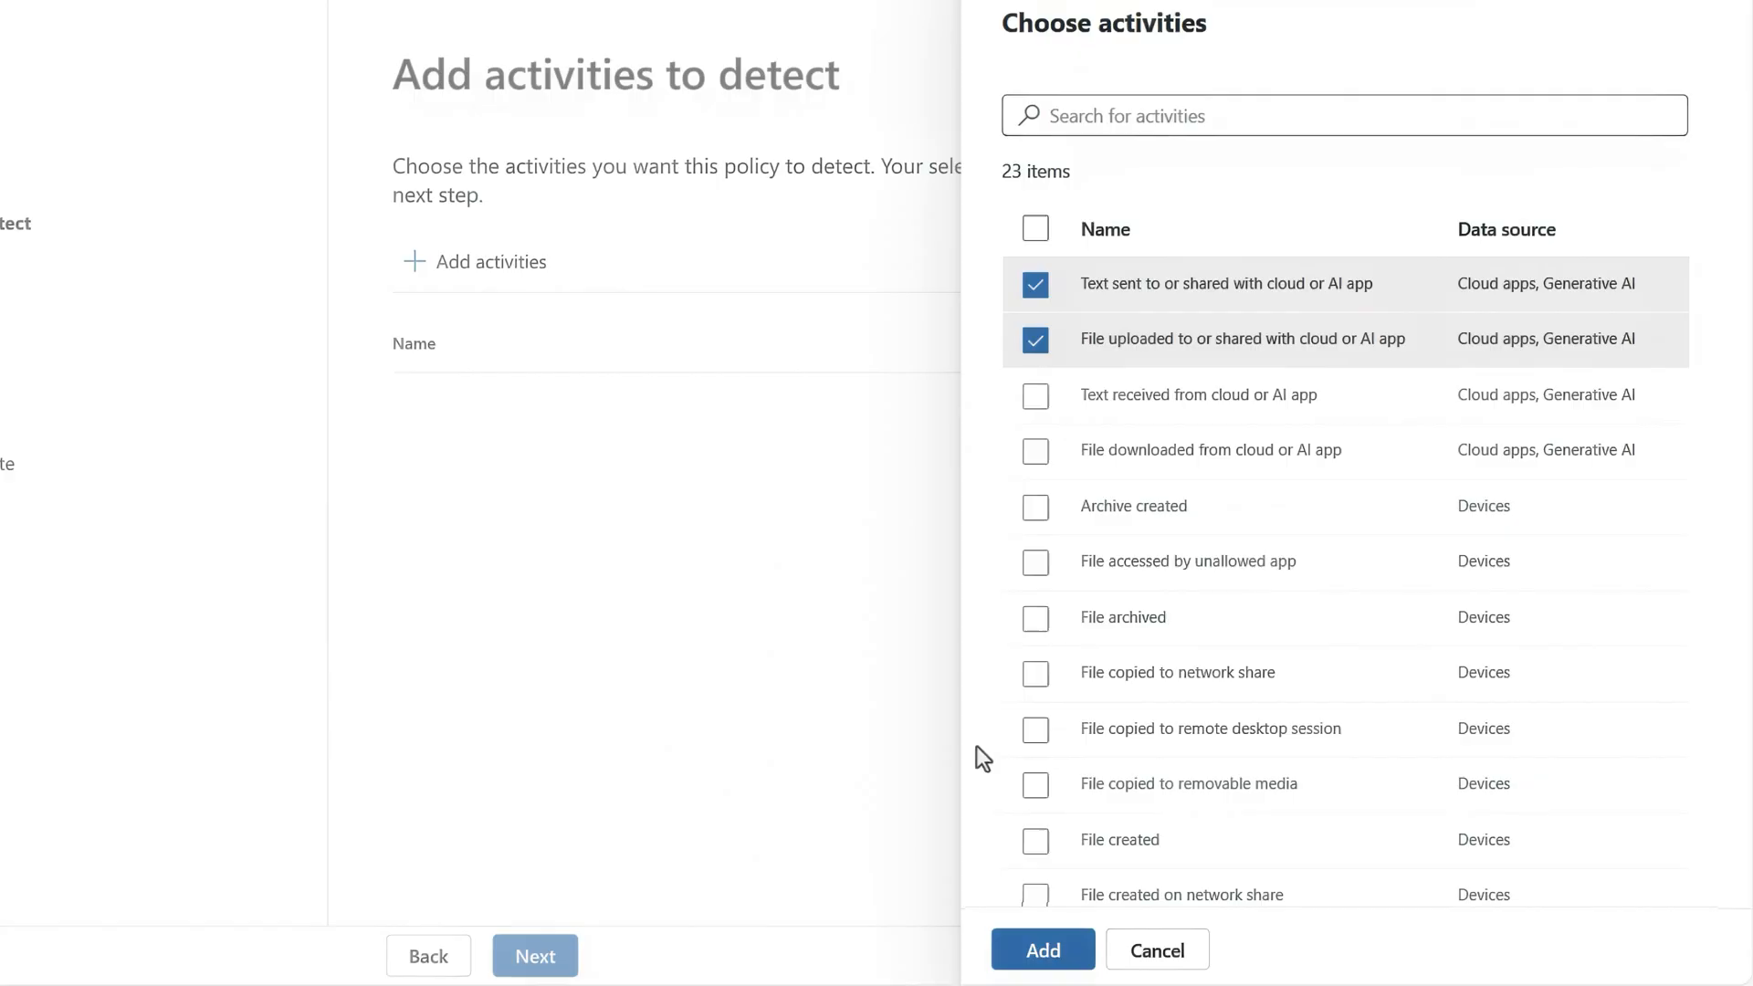
pyautogui.click(1041, 950)
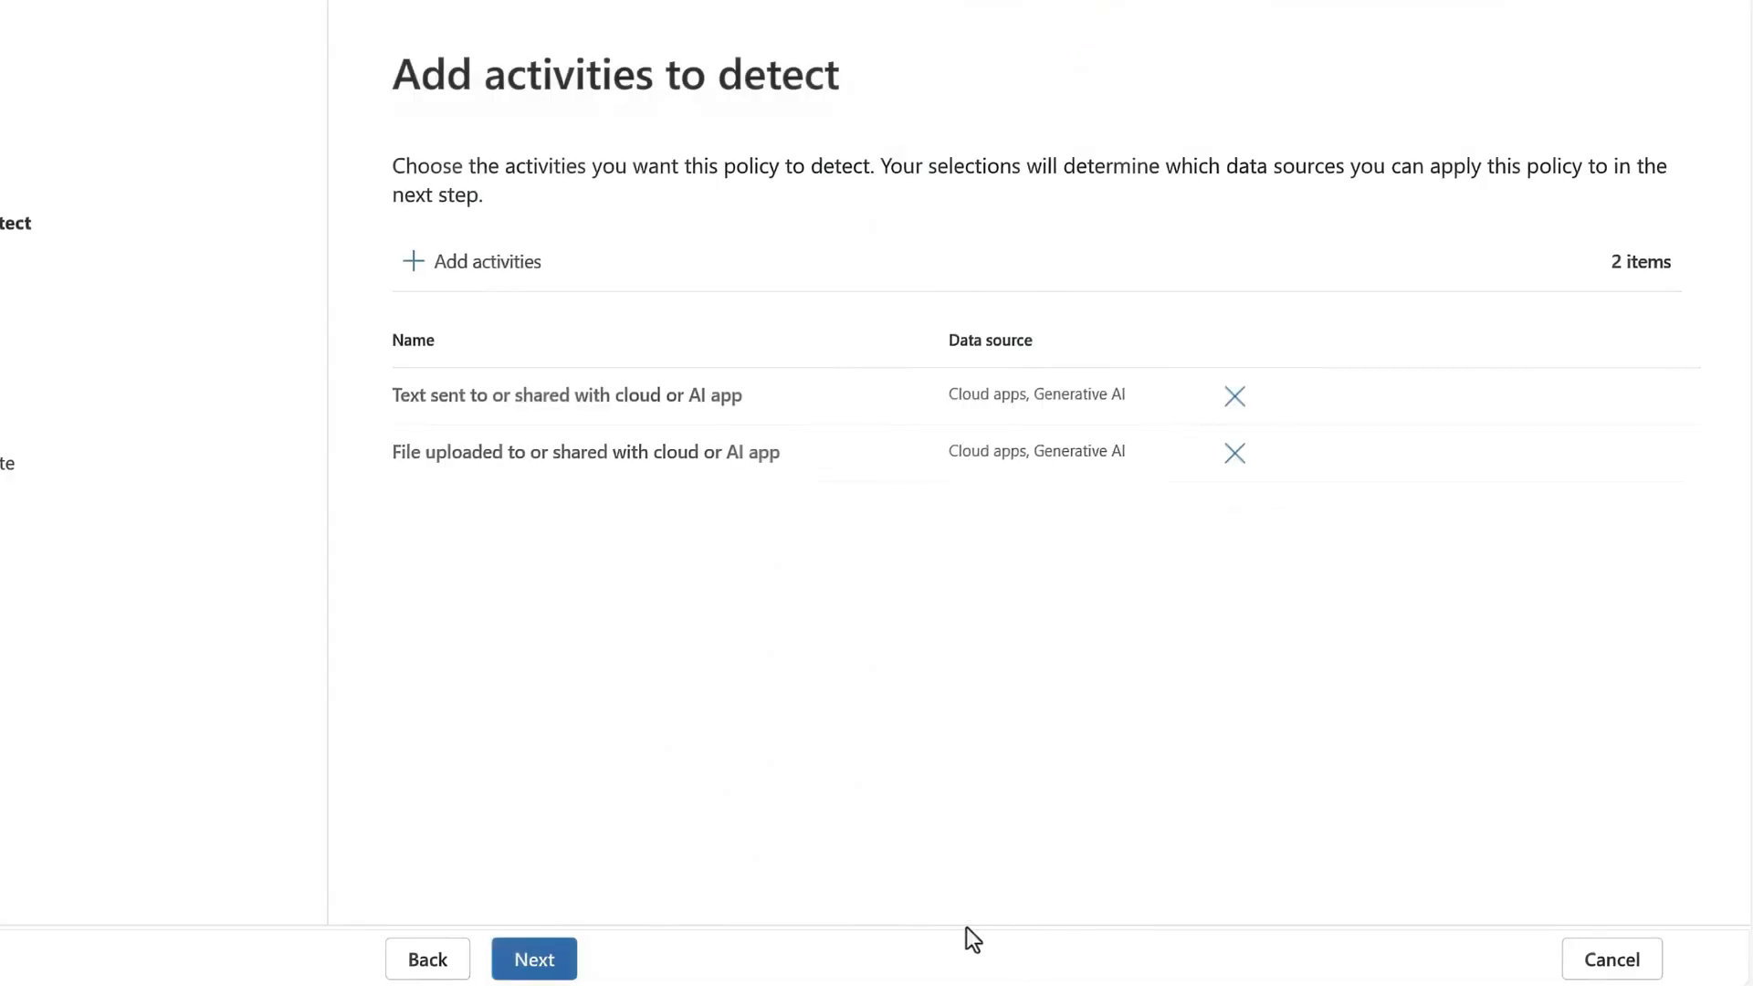
pyautogui.click(534, 958)
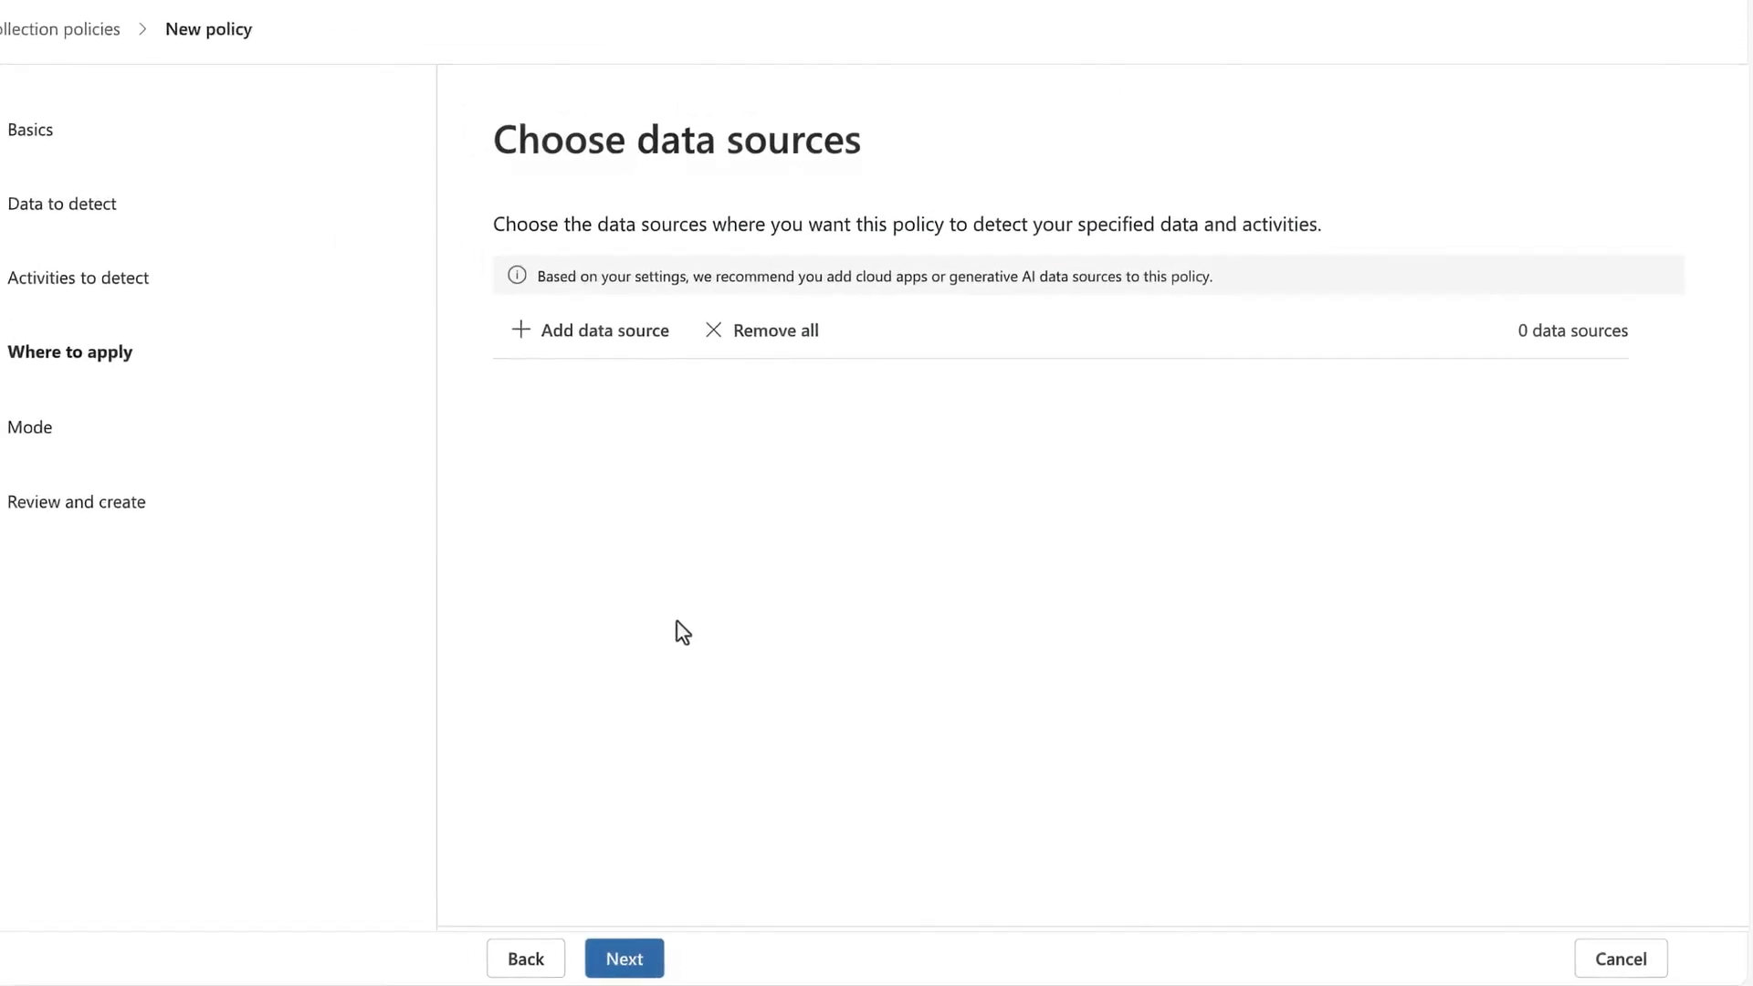
# - Add six unmanaged cloud apps, Anthropic Claude through DeepSeek, as data sources
pyautogui.click(590, 331)
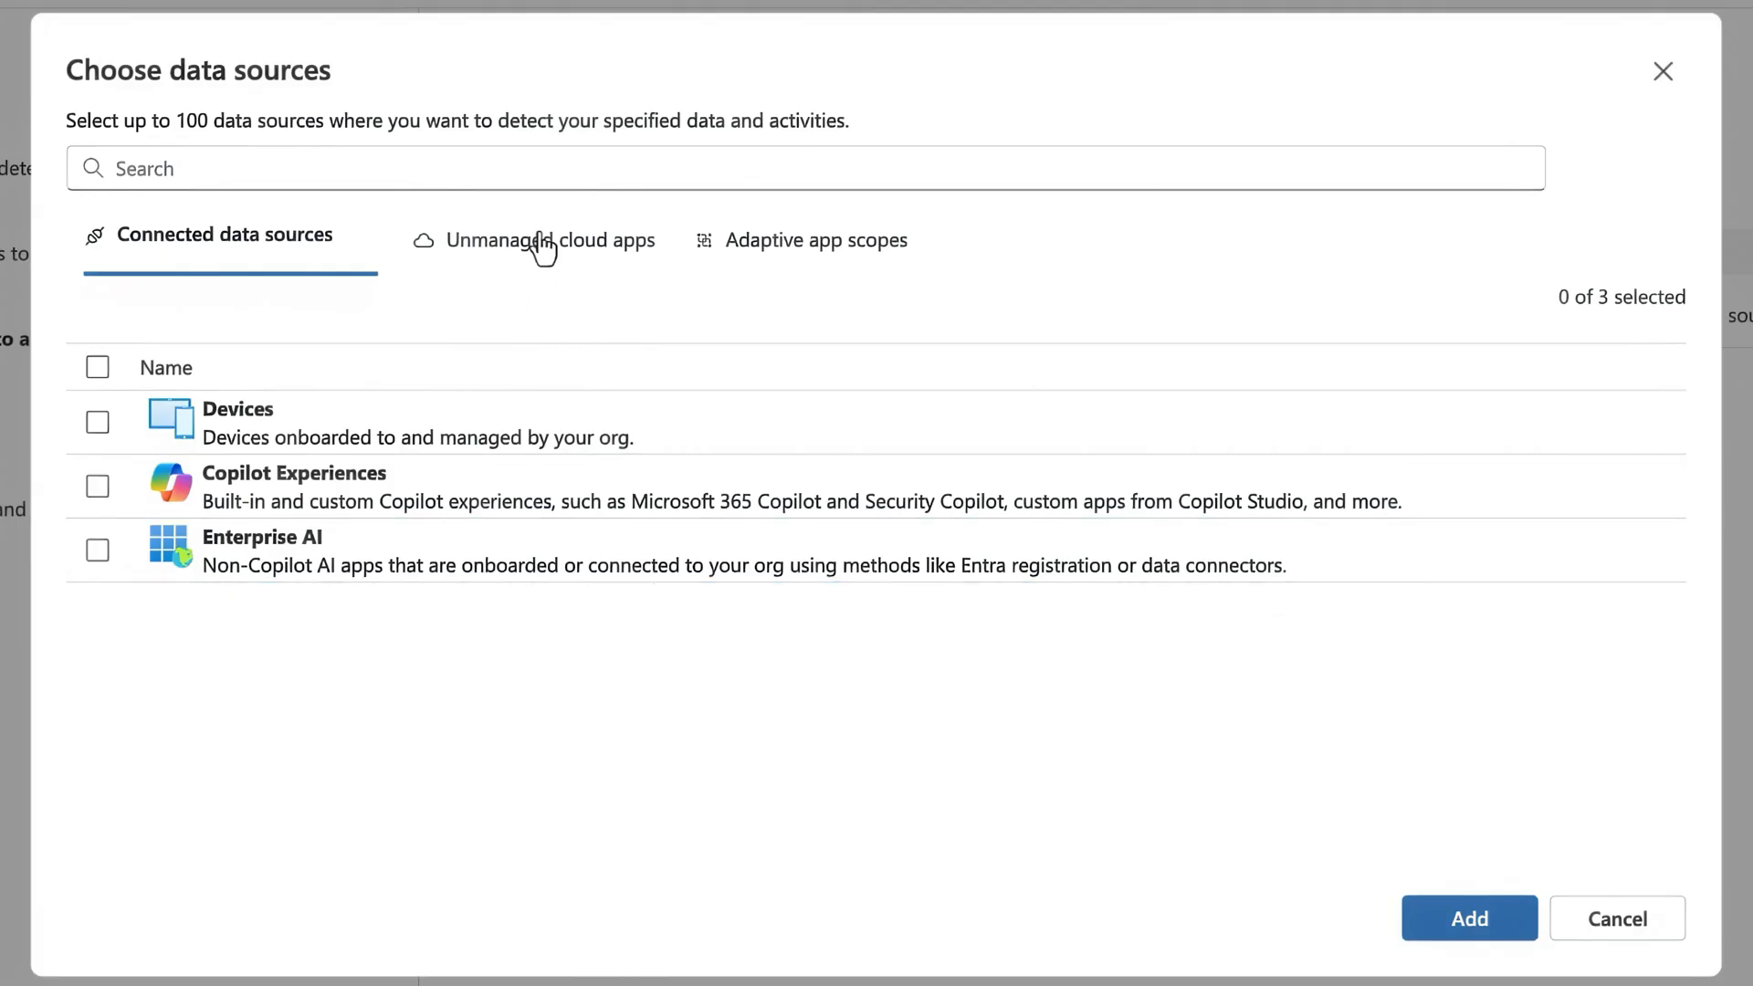
pyautogui.click(550, 237)
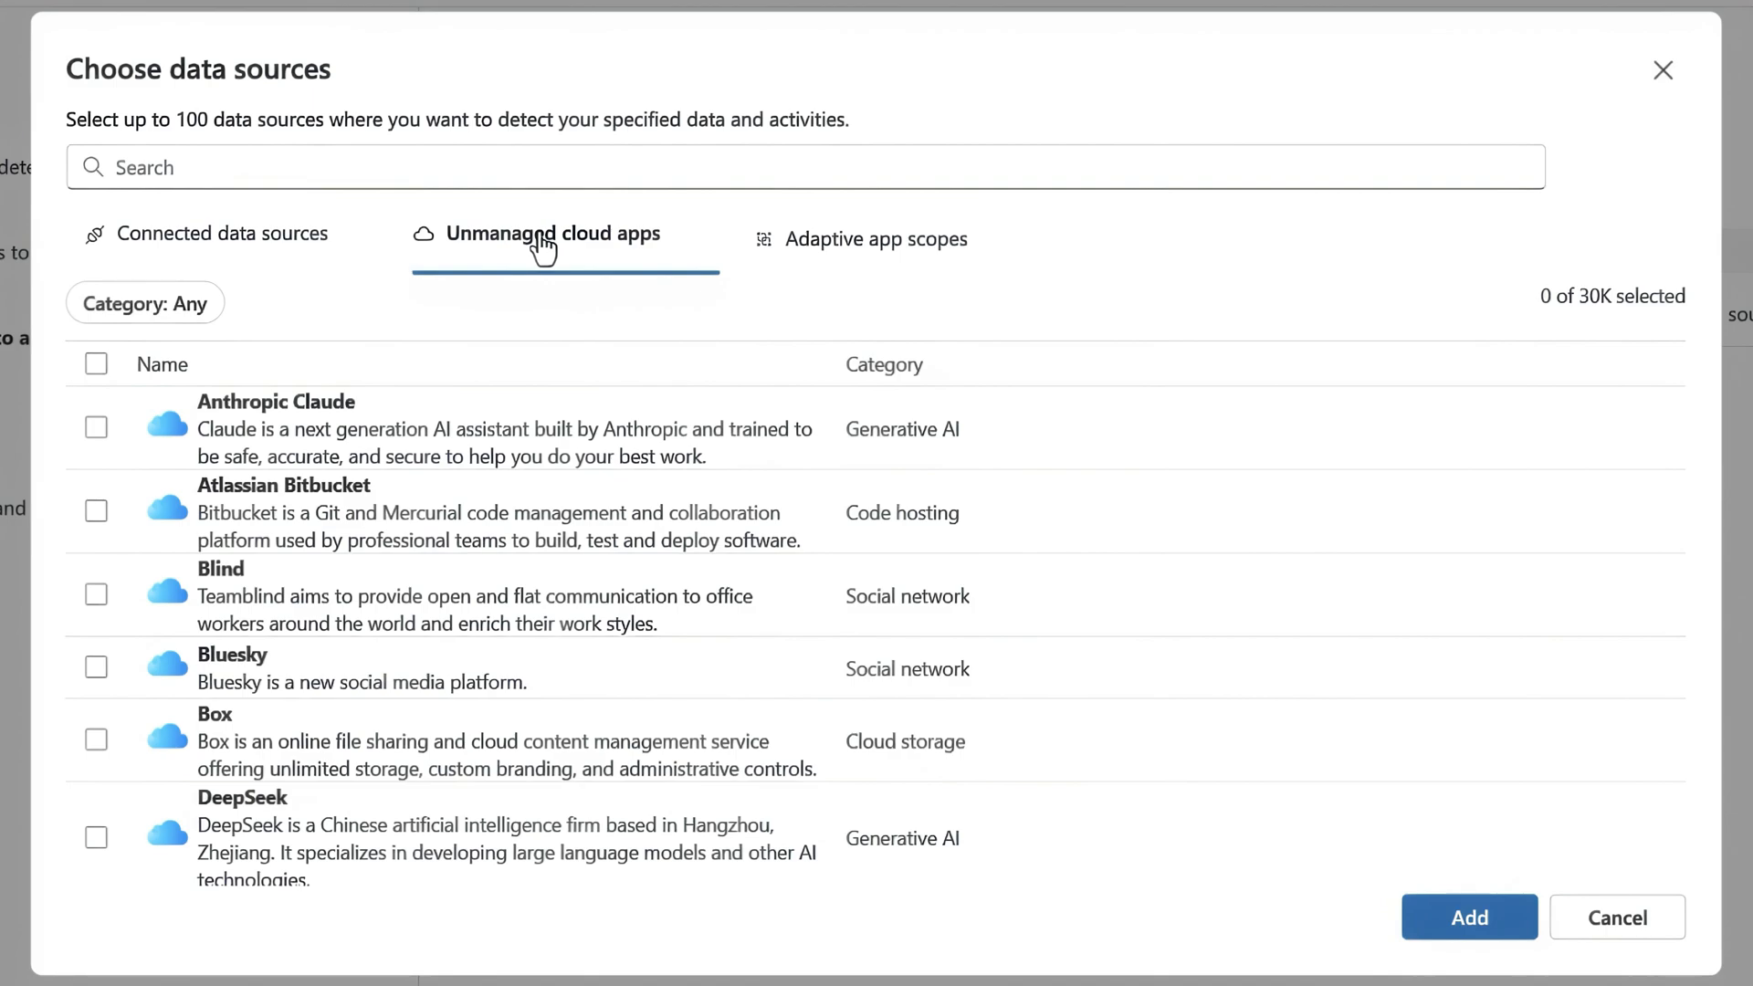
pyautogui.moveTo(95, 427)
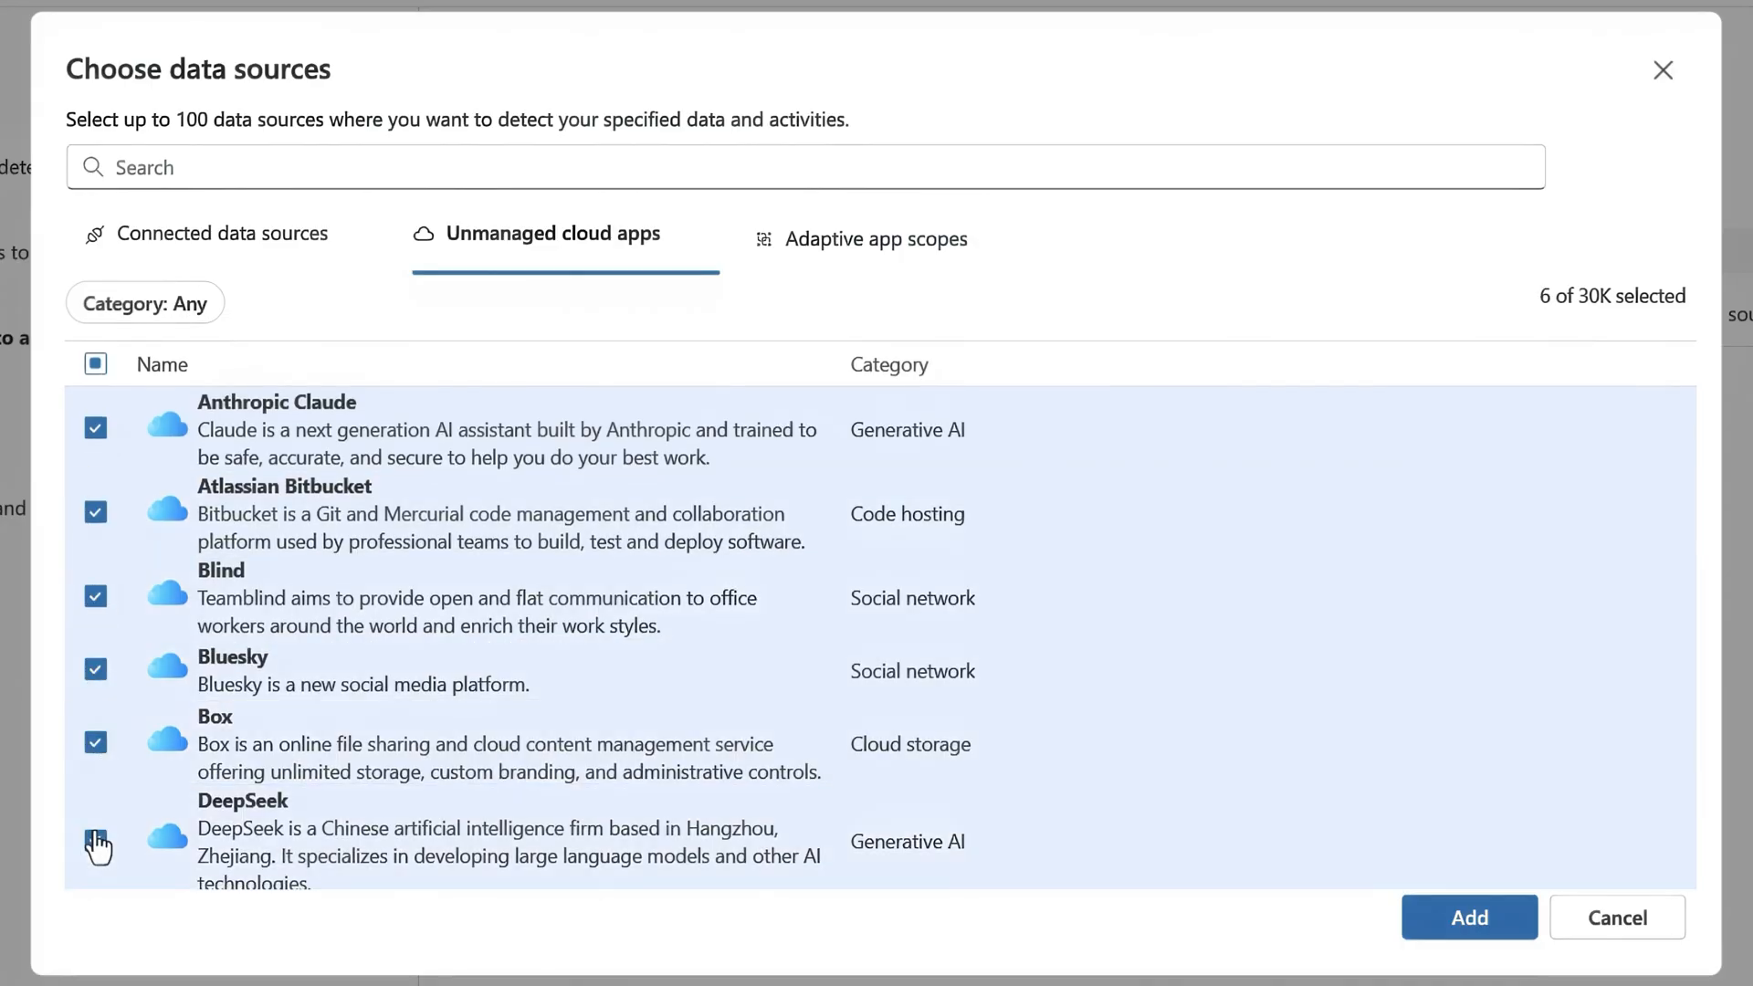
pyautogui.click(1468, 916)
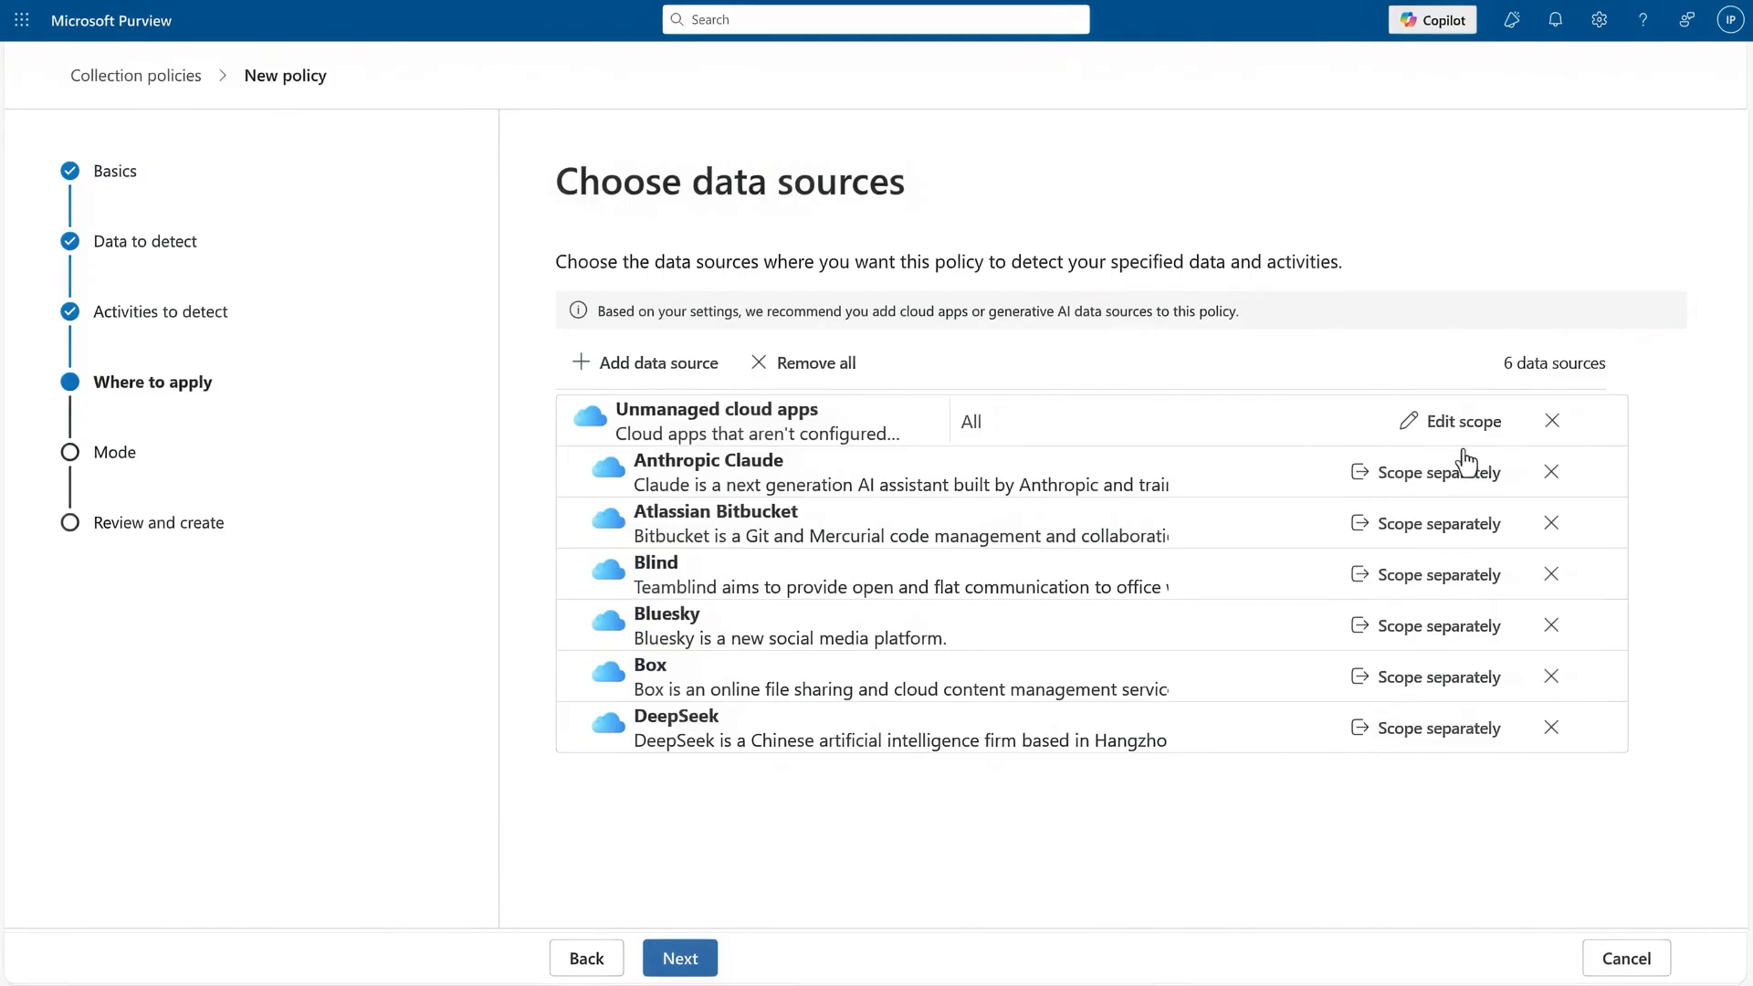
# - Scope the cloud app data sources to all users and groups and save
pyautogui.click(1450, 422)
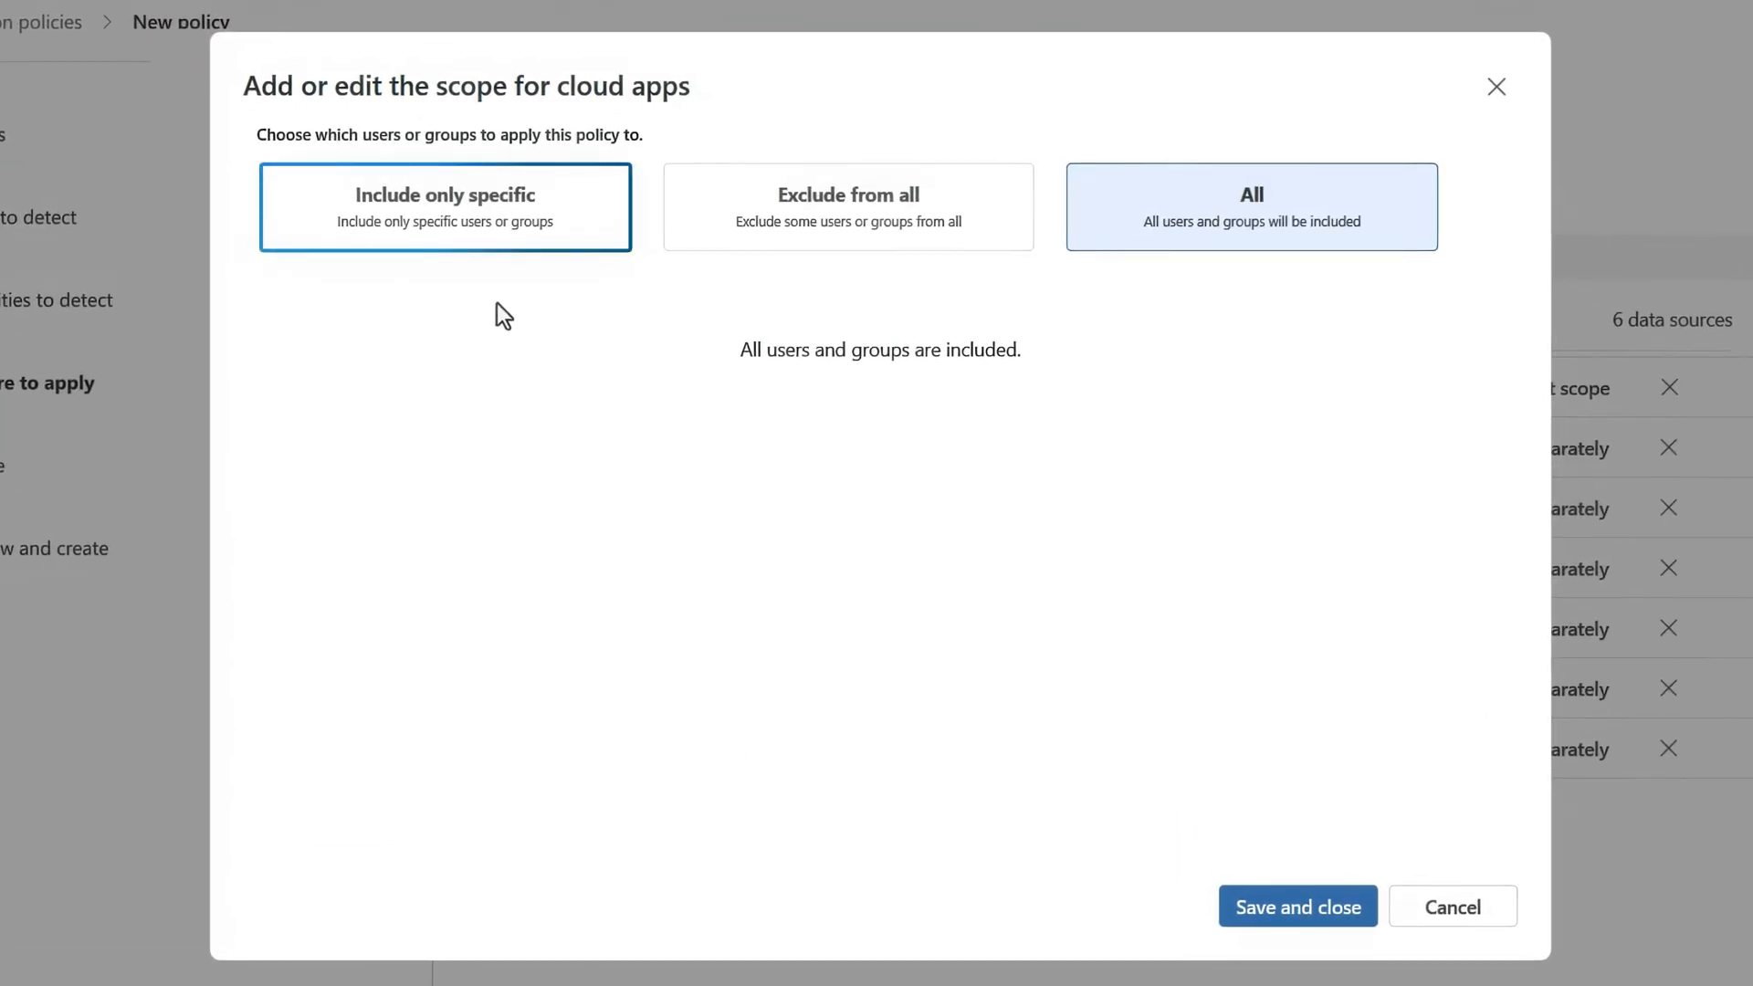
pyautogui.click(848, 207)
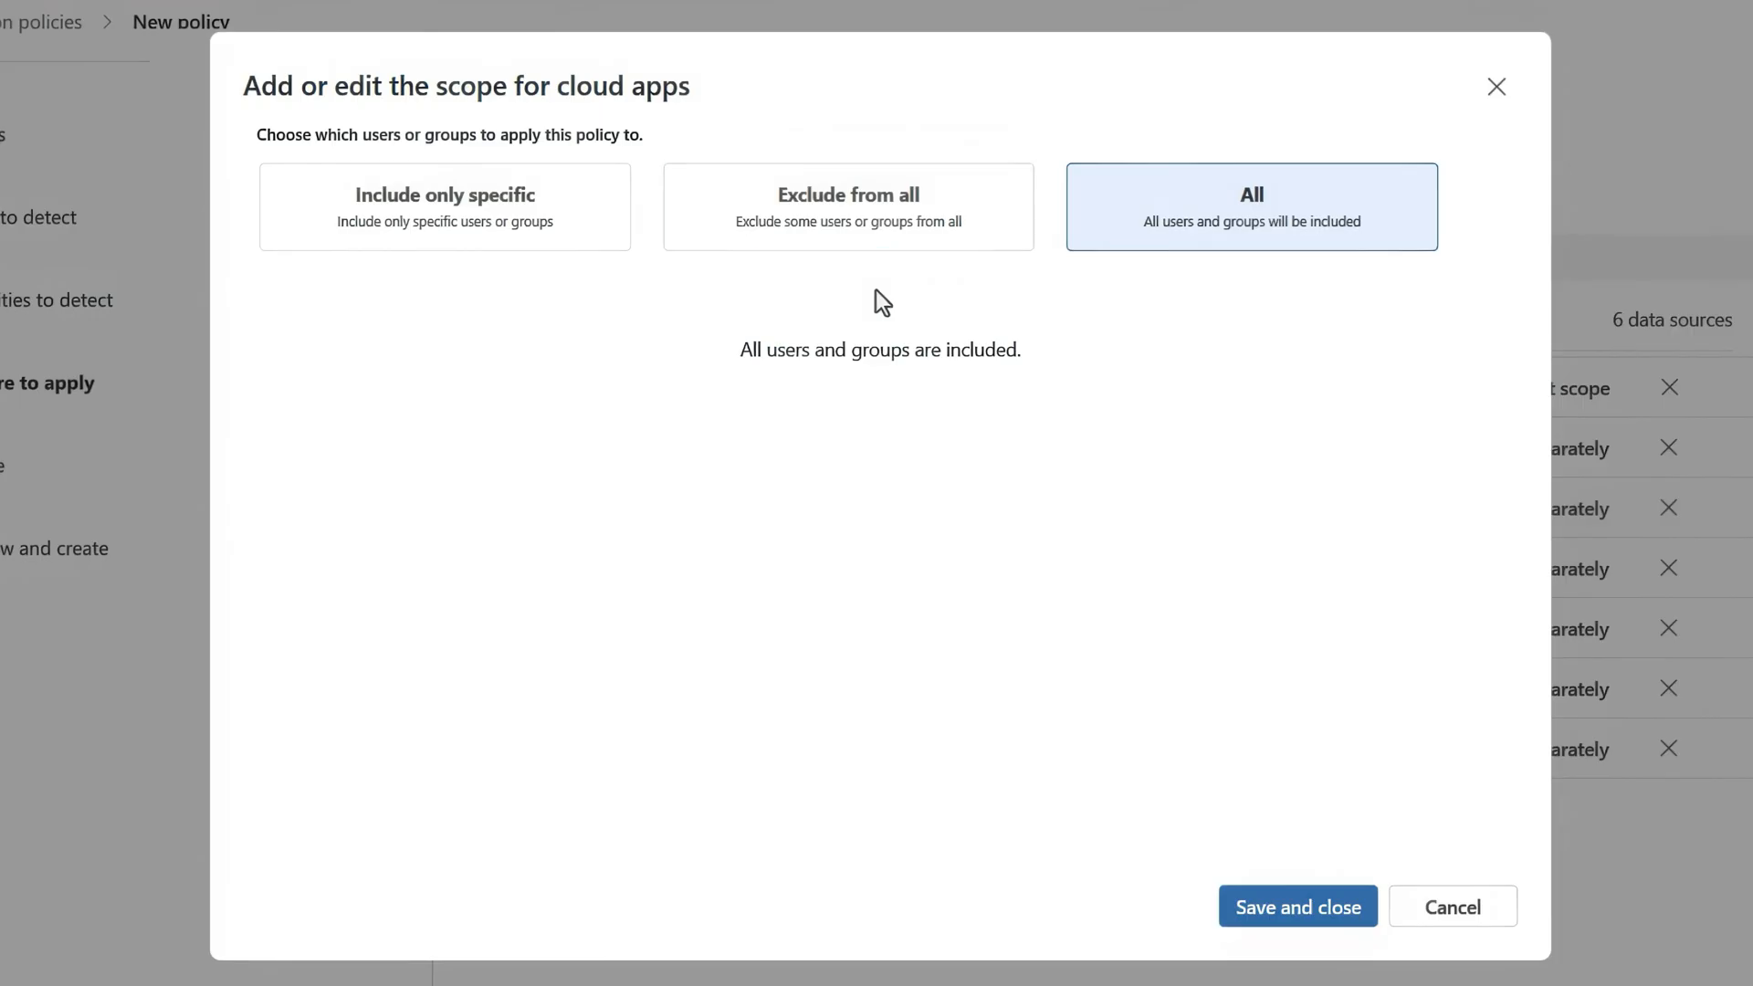
pyautogui.click(1249, 206)
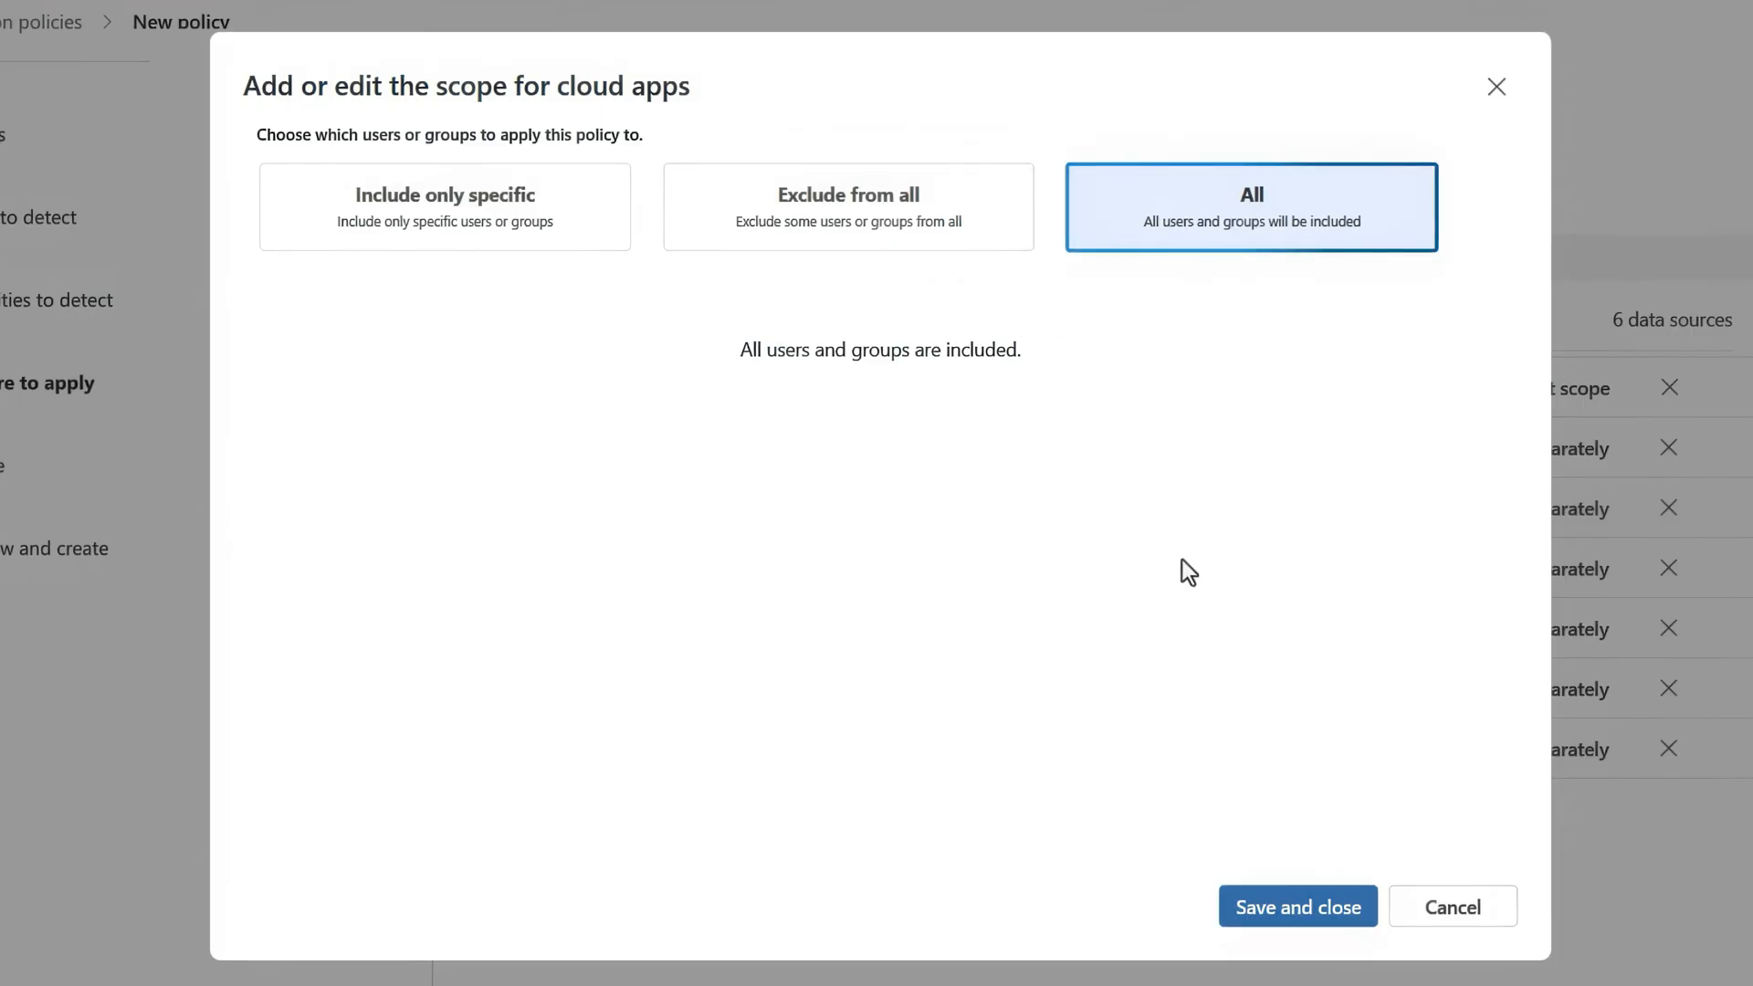
pyautogui.click(1297, 906)
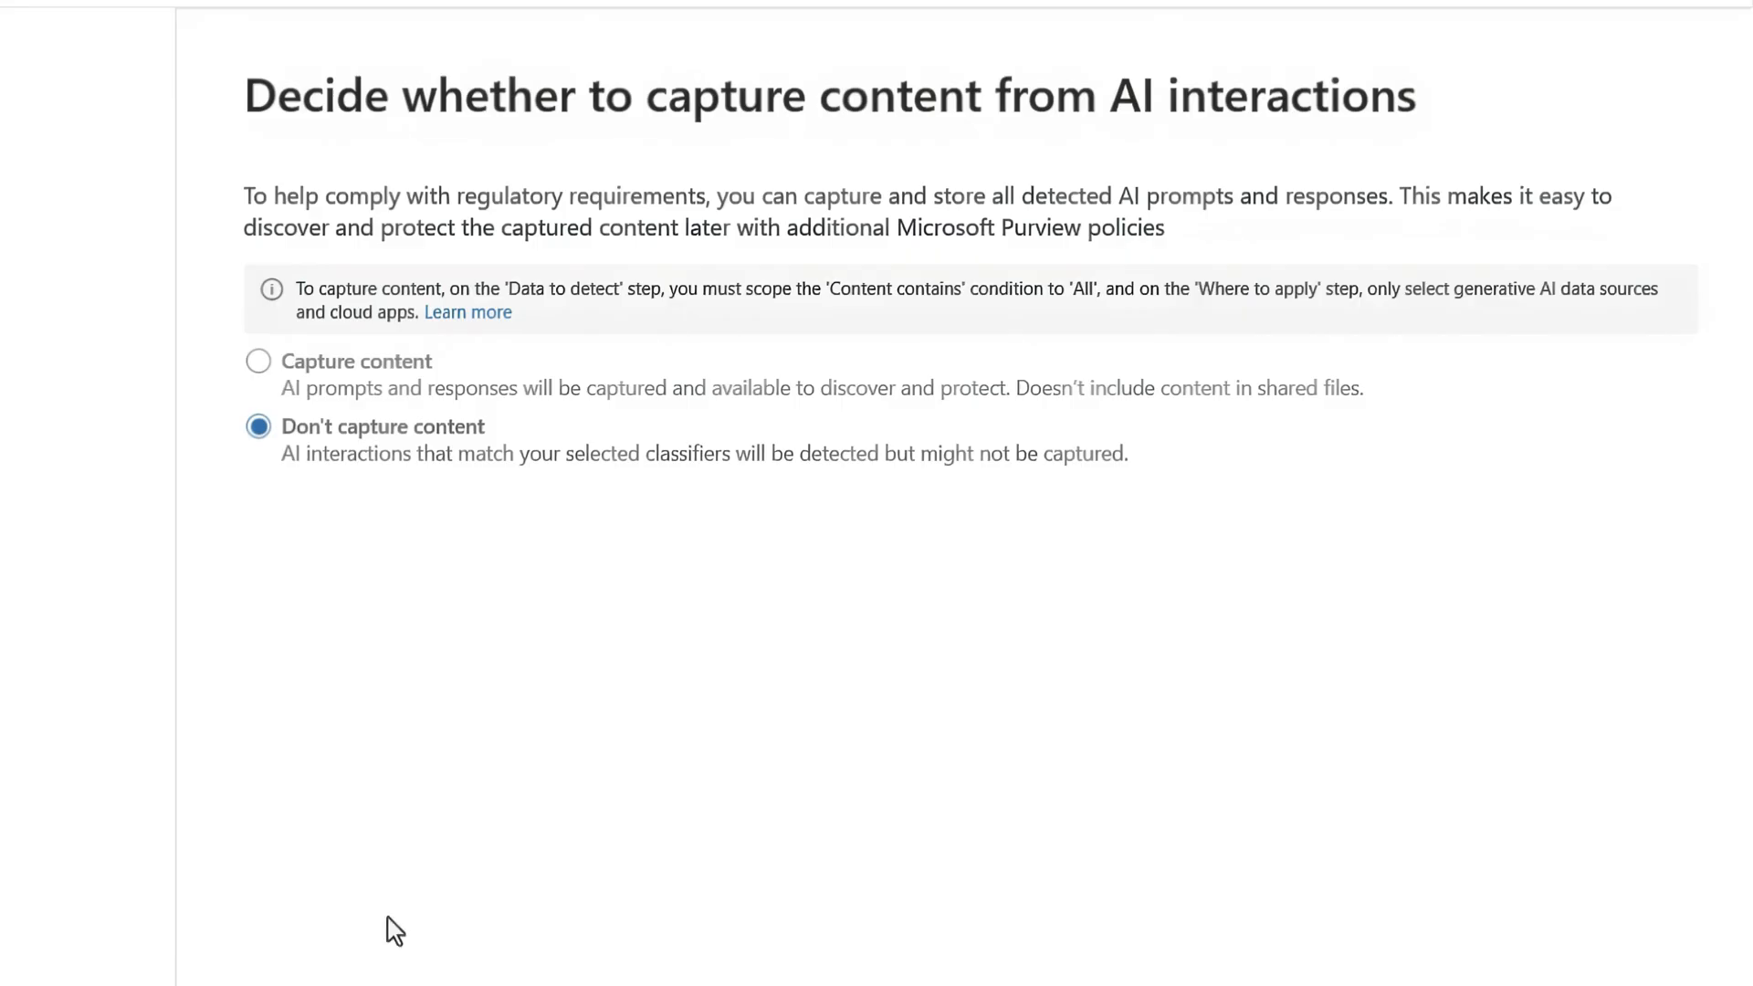
# - Choose Capture content, set the policy to Turn on, and create the Unmanaged cloud app collection policy
pyautogui.click(258, 360)
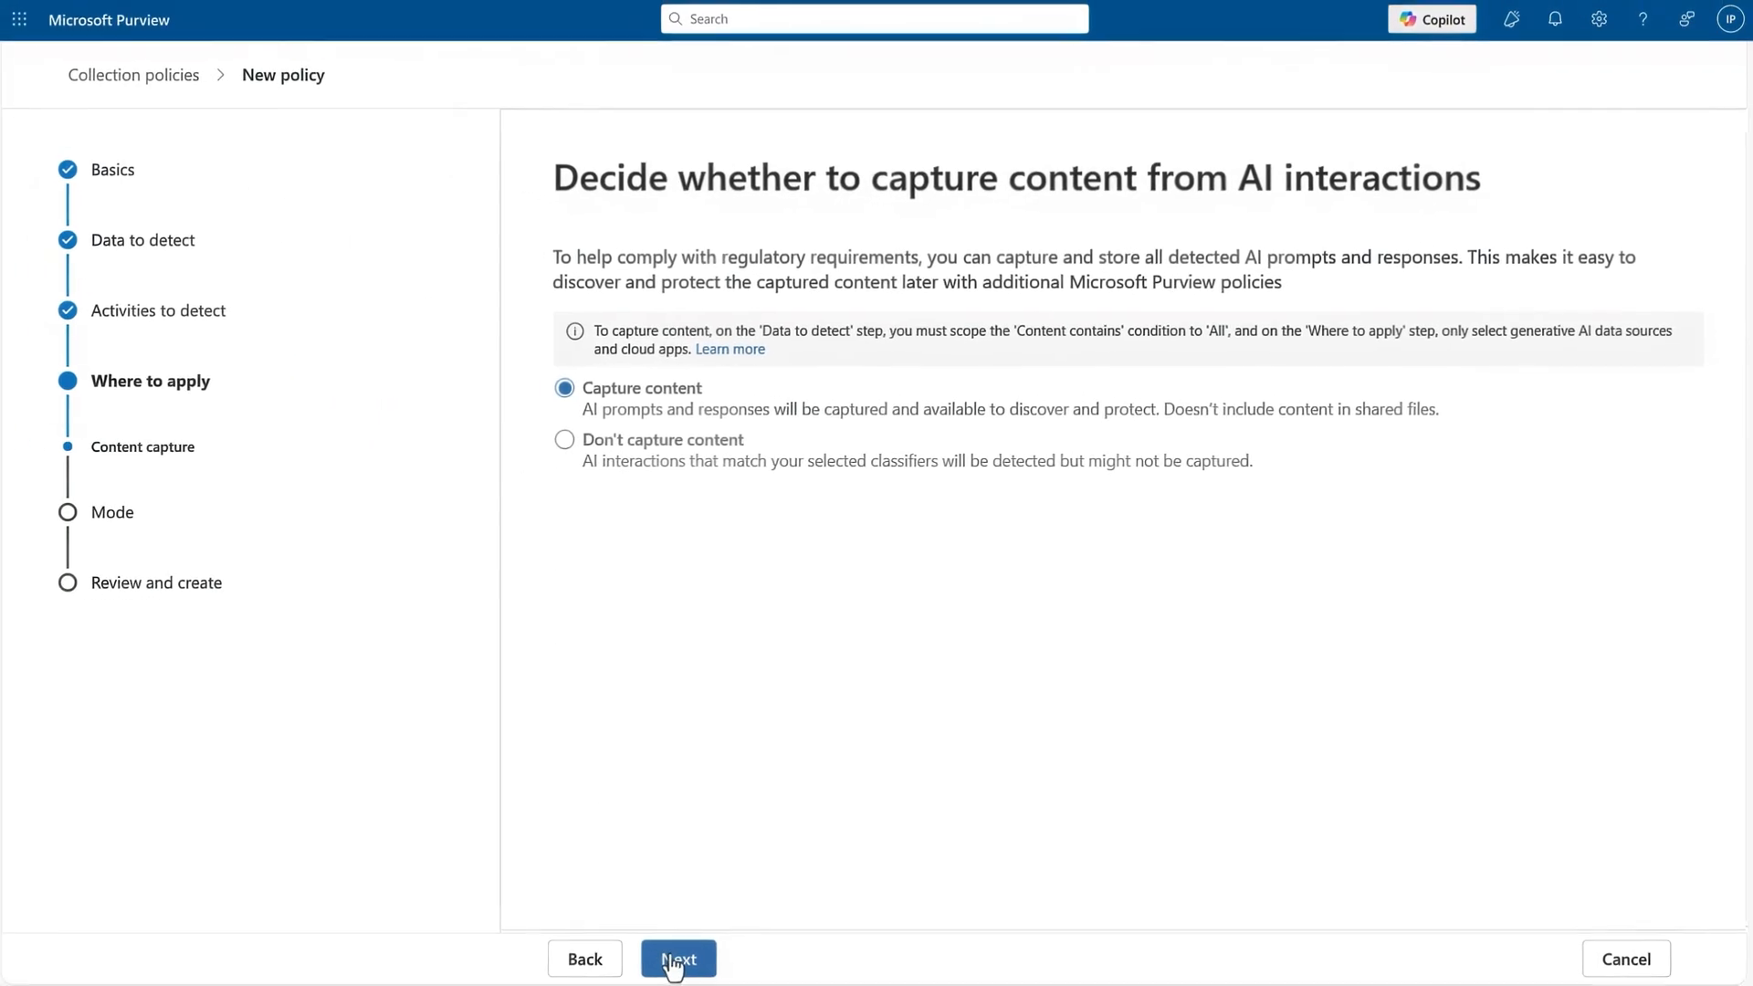
pyautogui.click(677, 958)
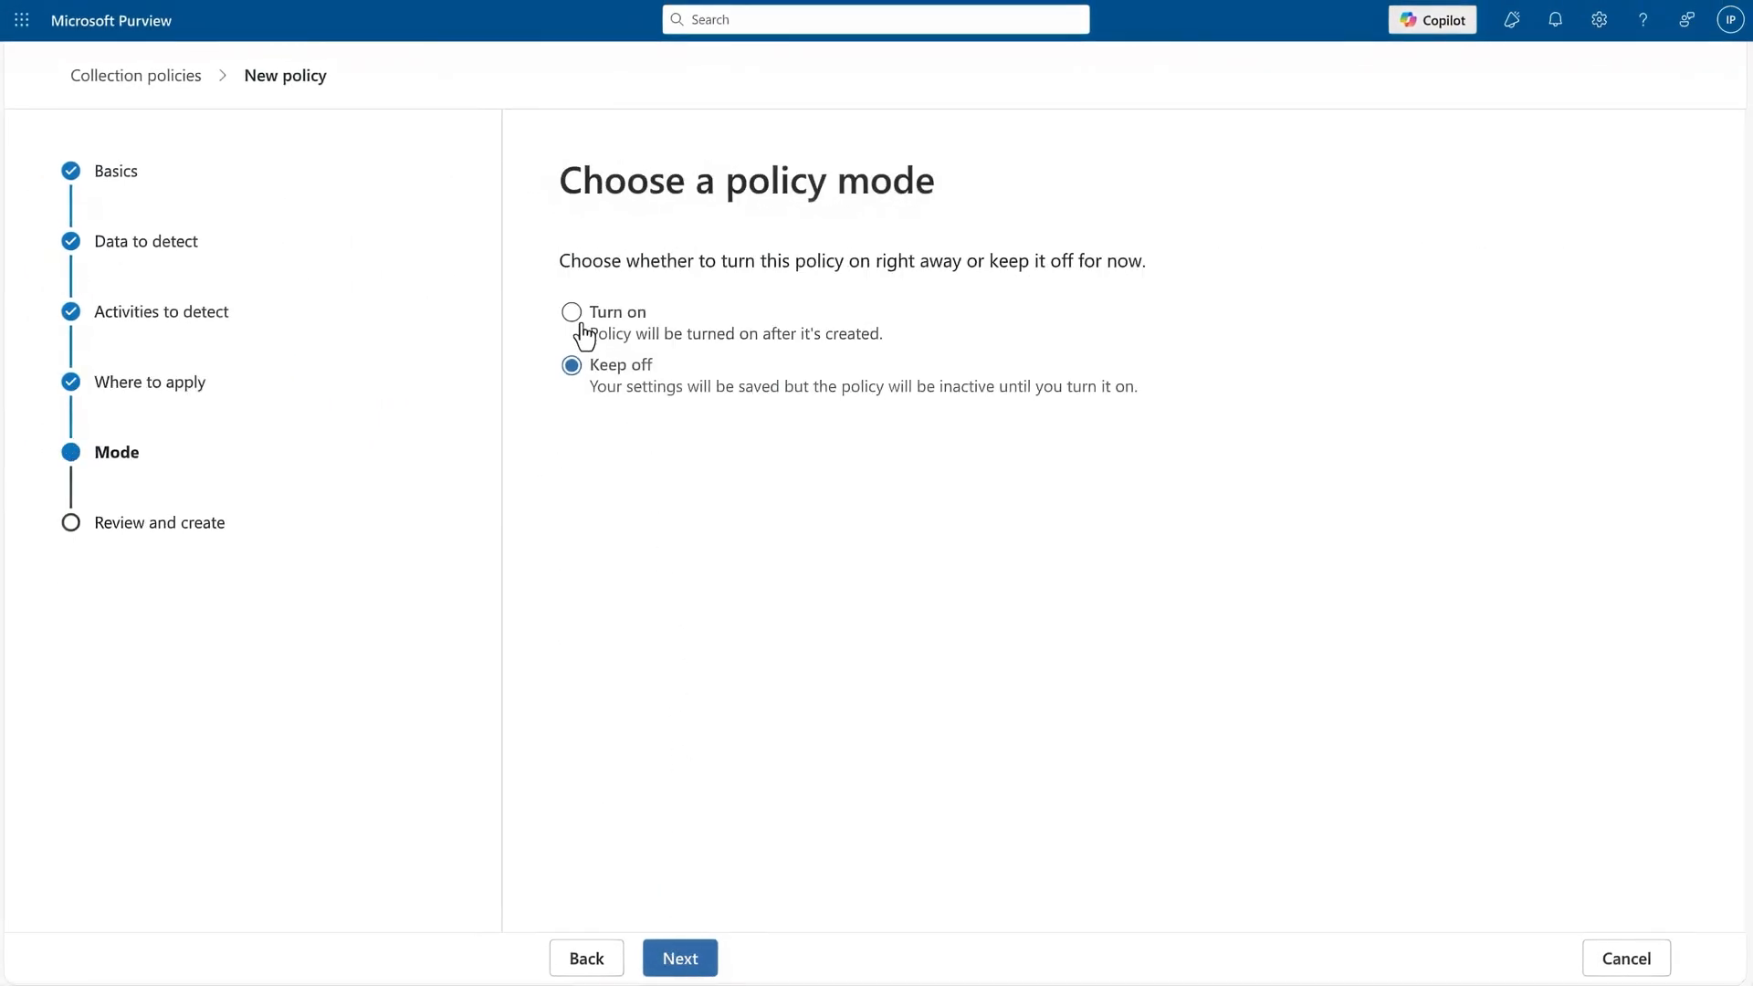
pyautogui.click(572, 313)
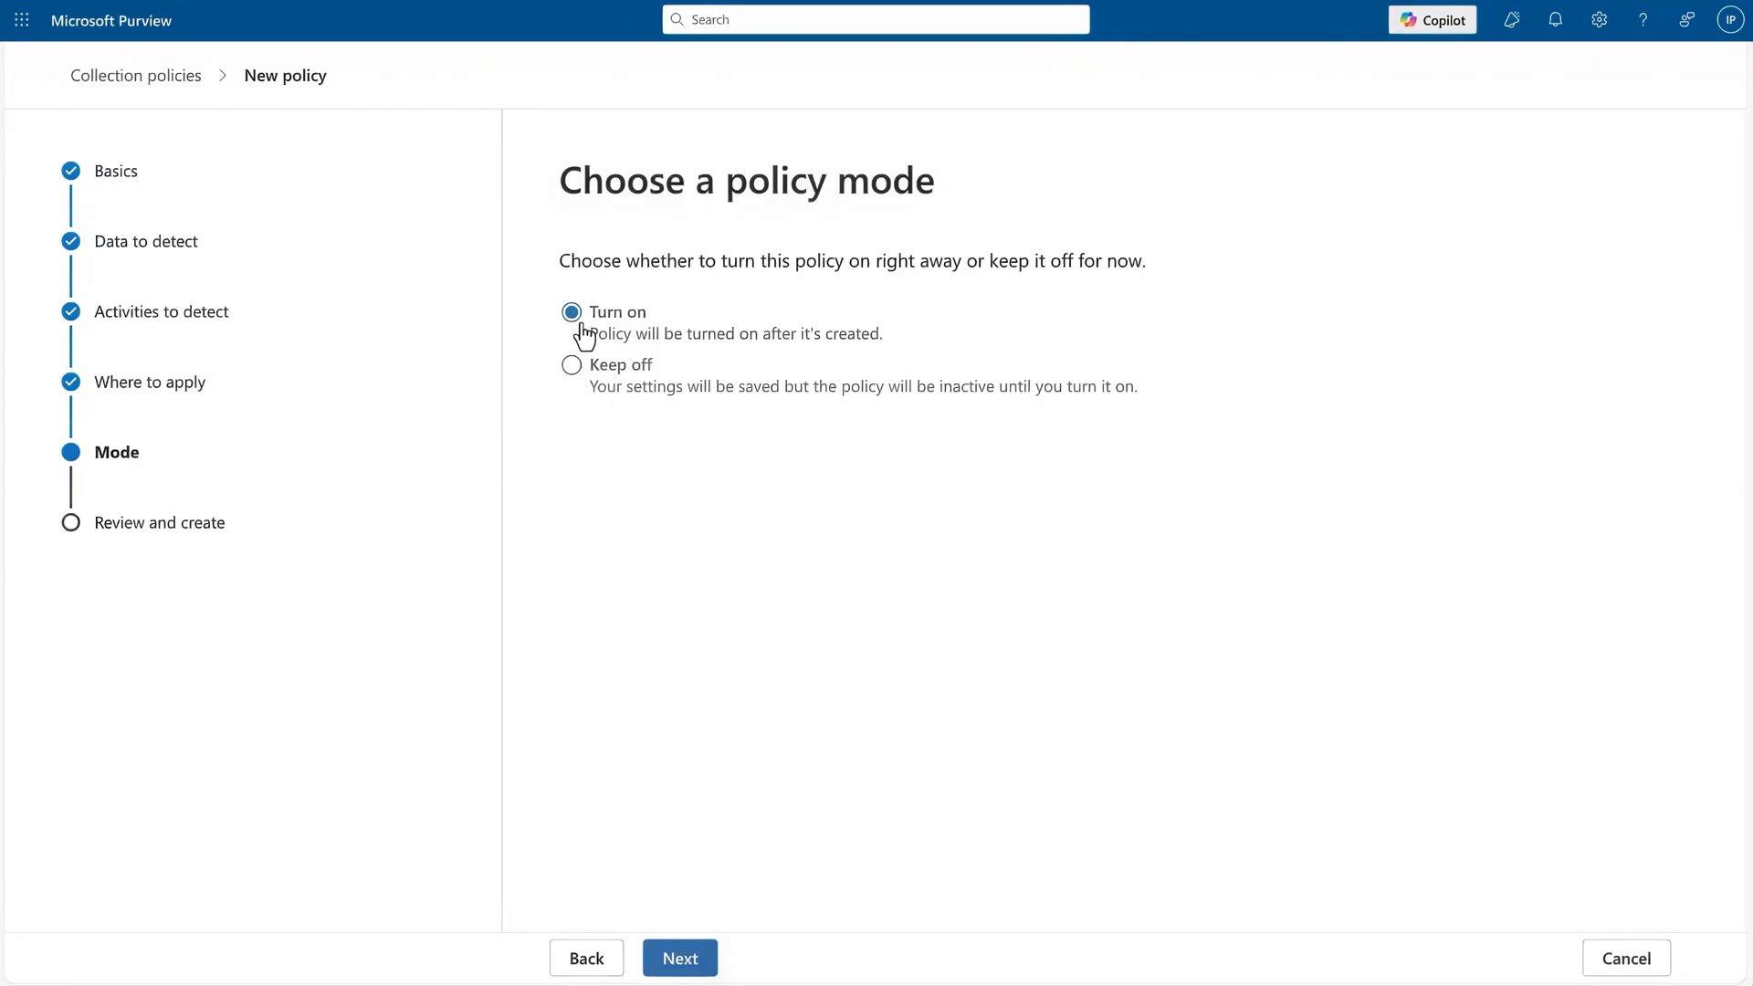
pyautogui.click(680, 958)
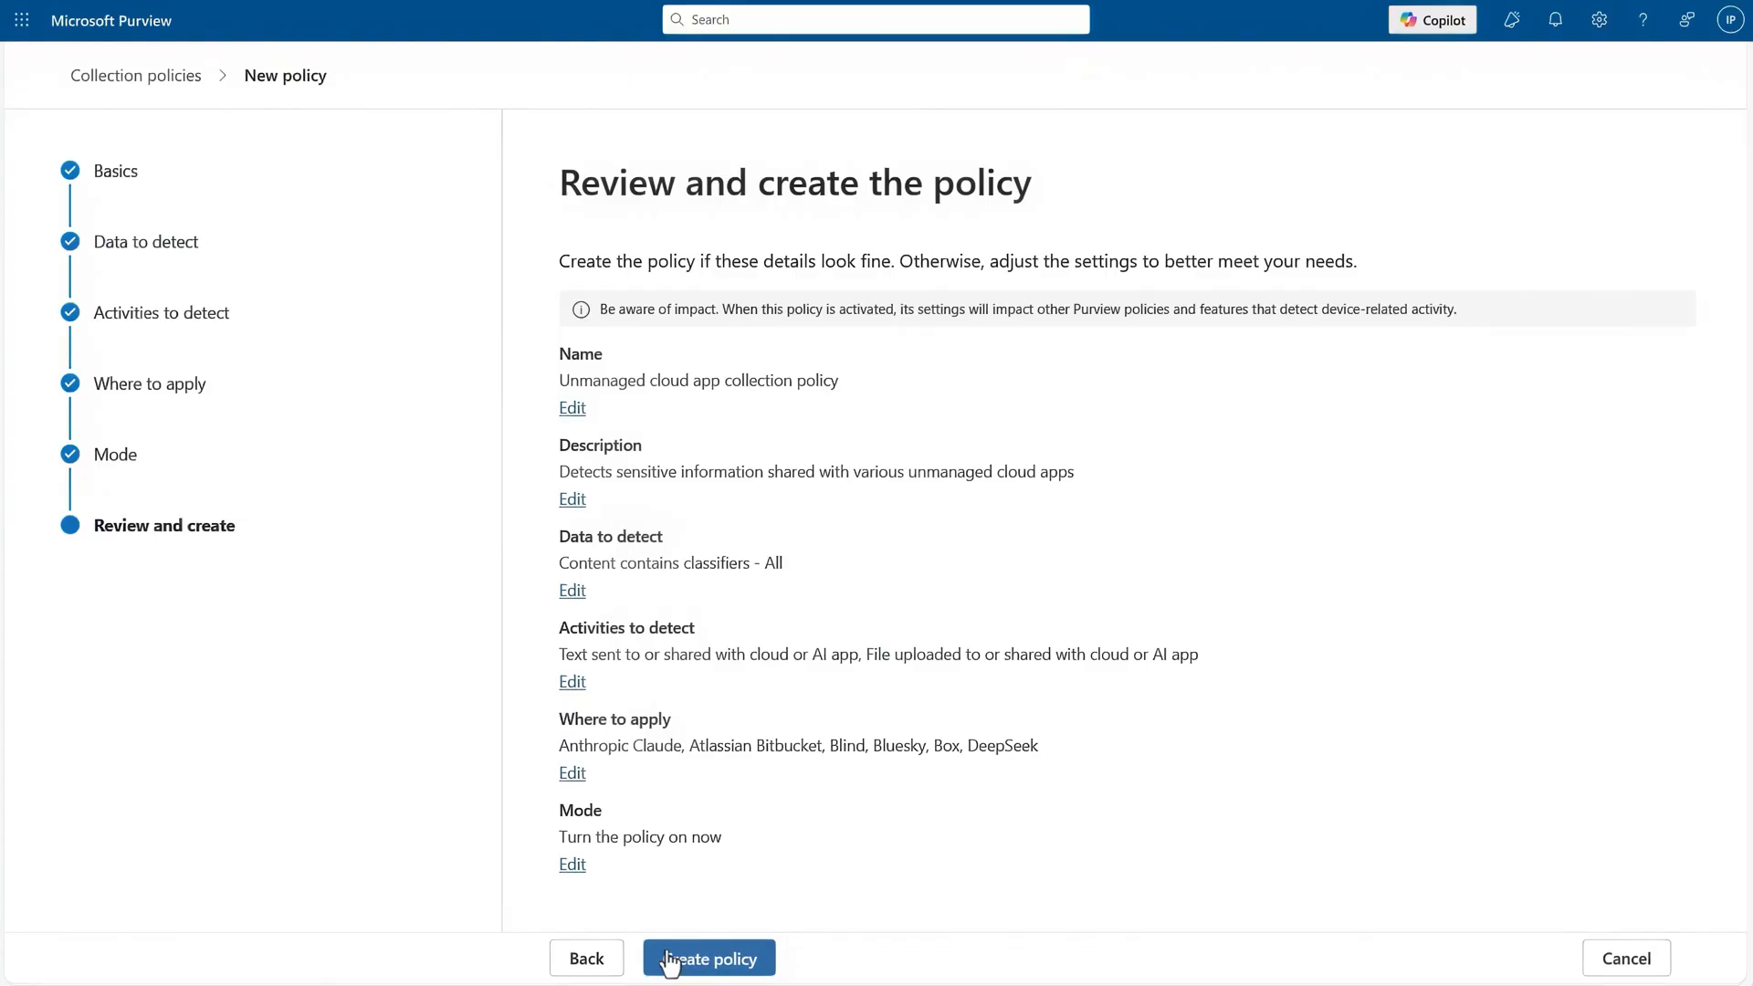
pyautogui.click(707, 958)
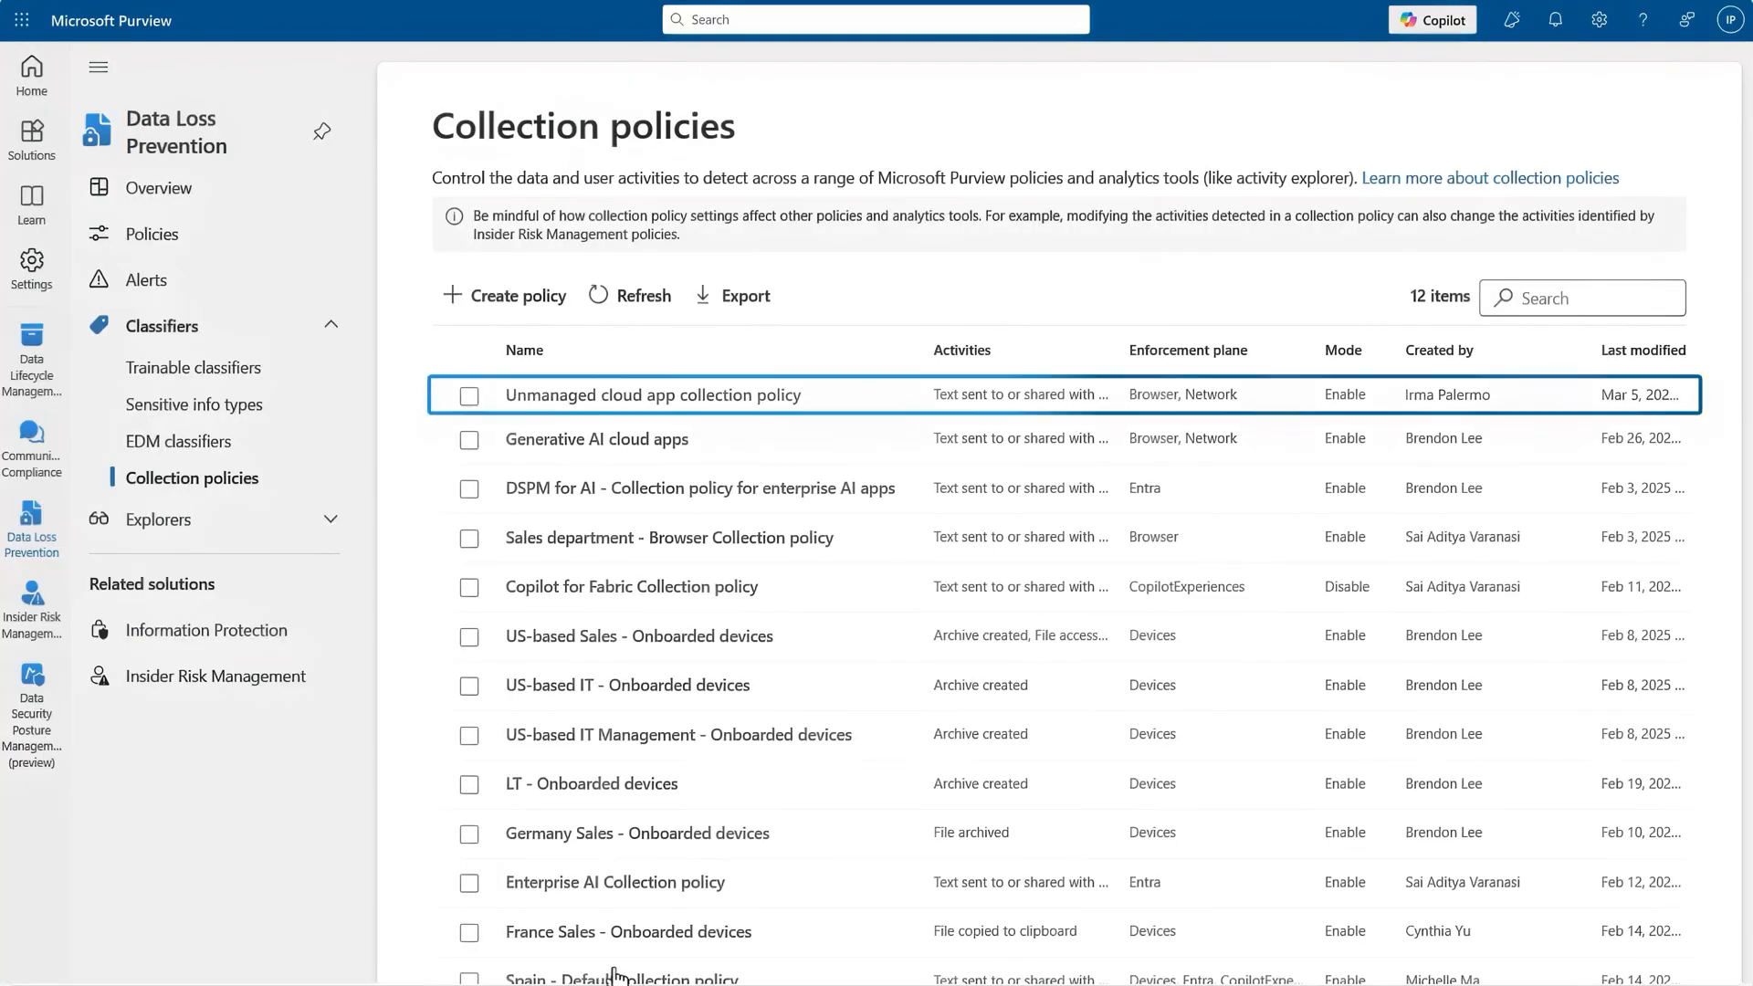
# - Begin a new DLP policy and choose Data in browser and network activity as its scope
pyautogui.click(148, 234)
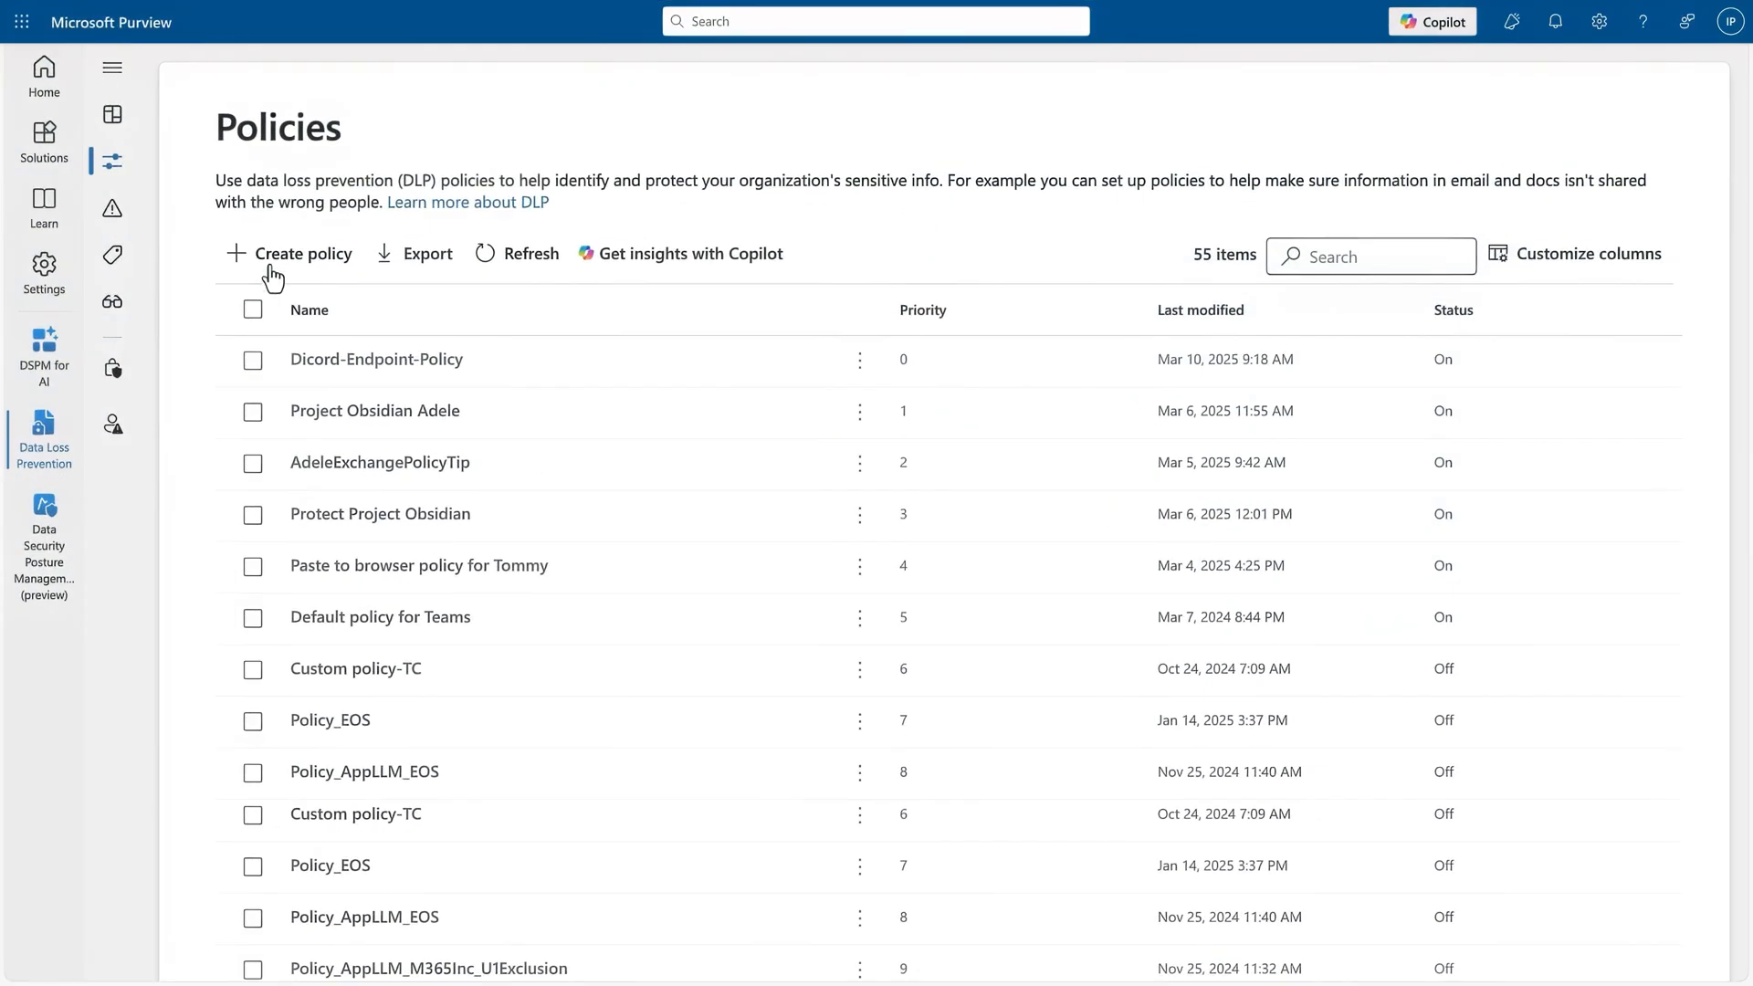
pyautogui.click(302, 252)
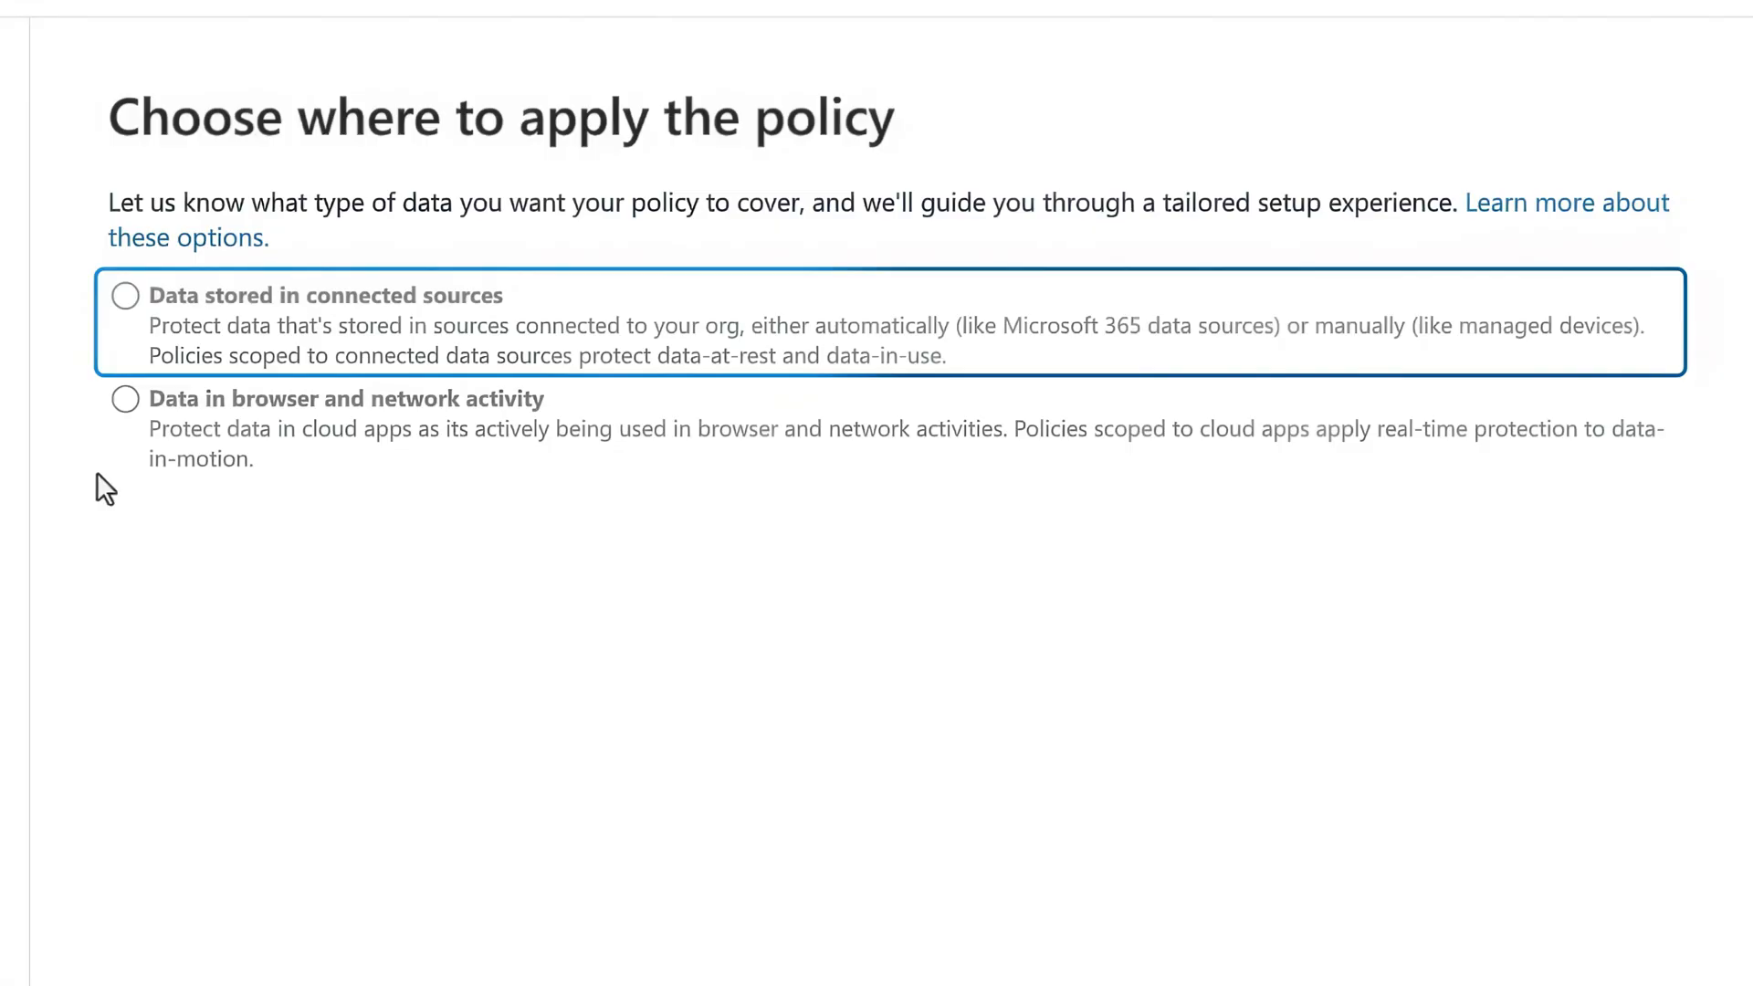
pyautogui.click(126, 398)
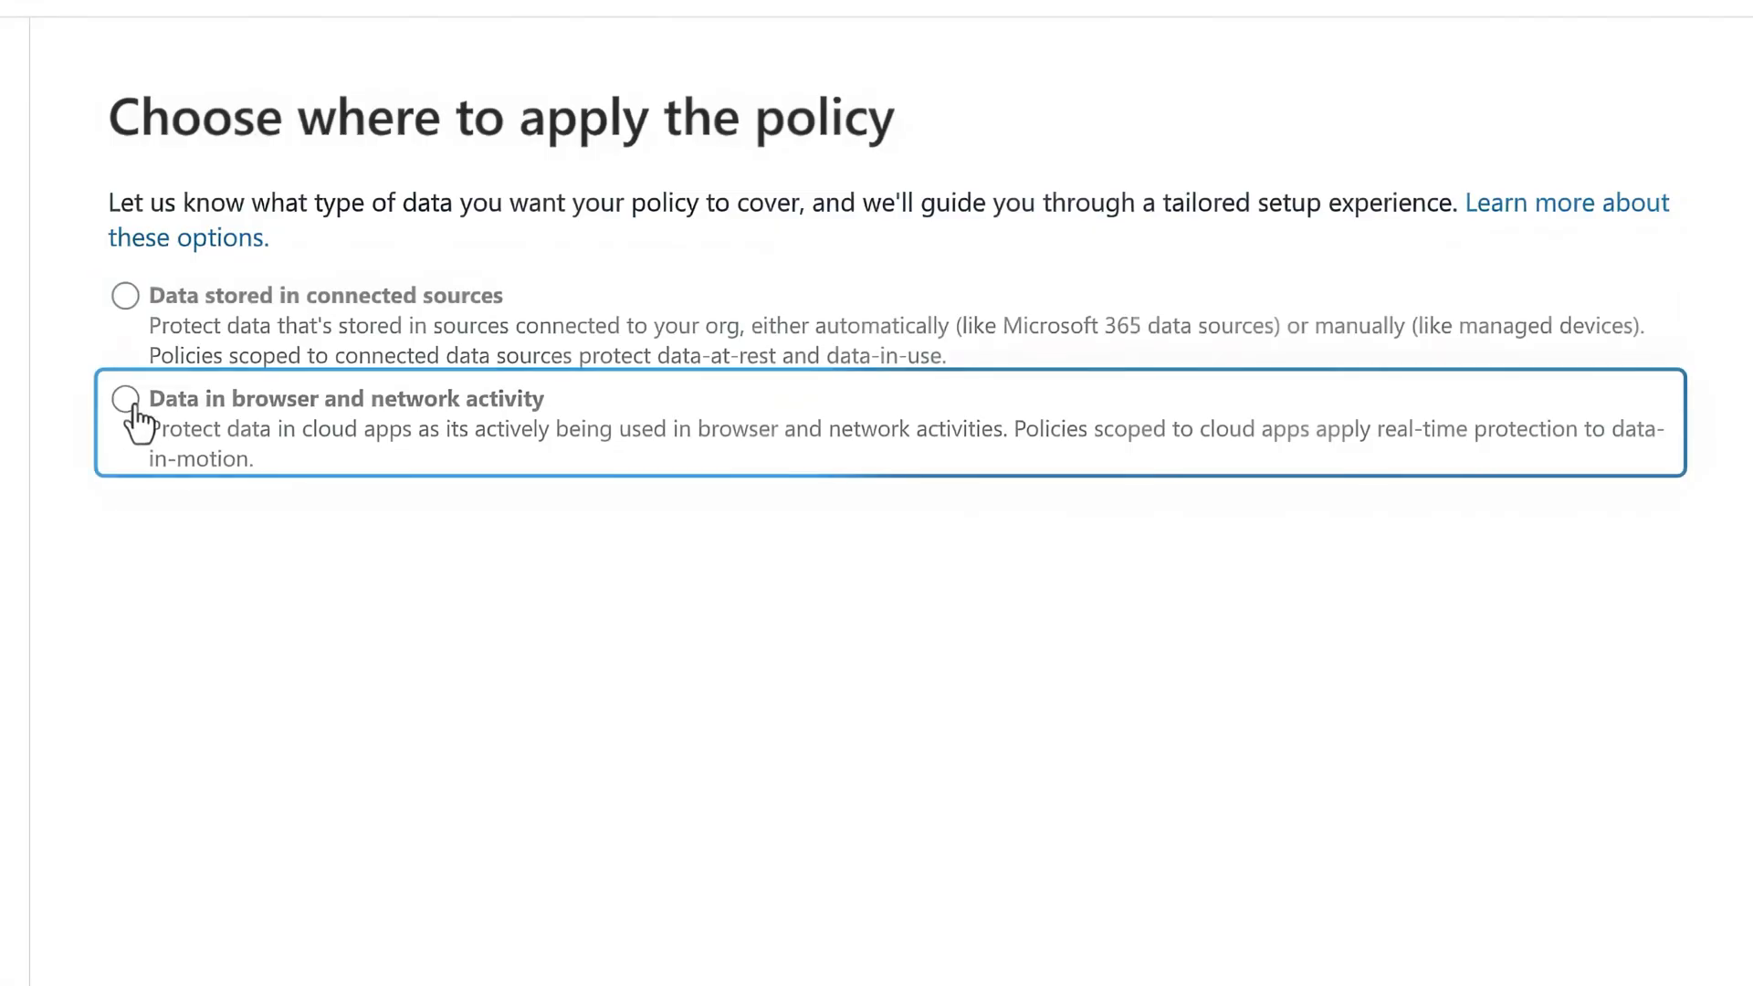
pyautogui.click(126, 400)
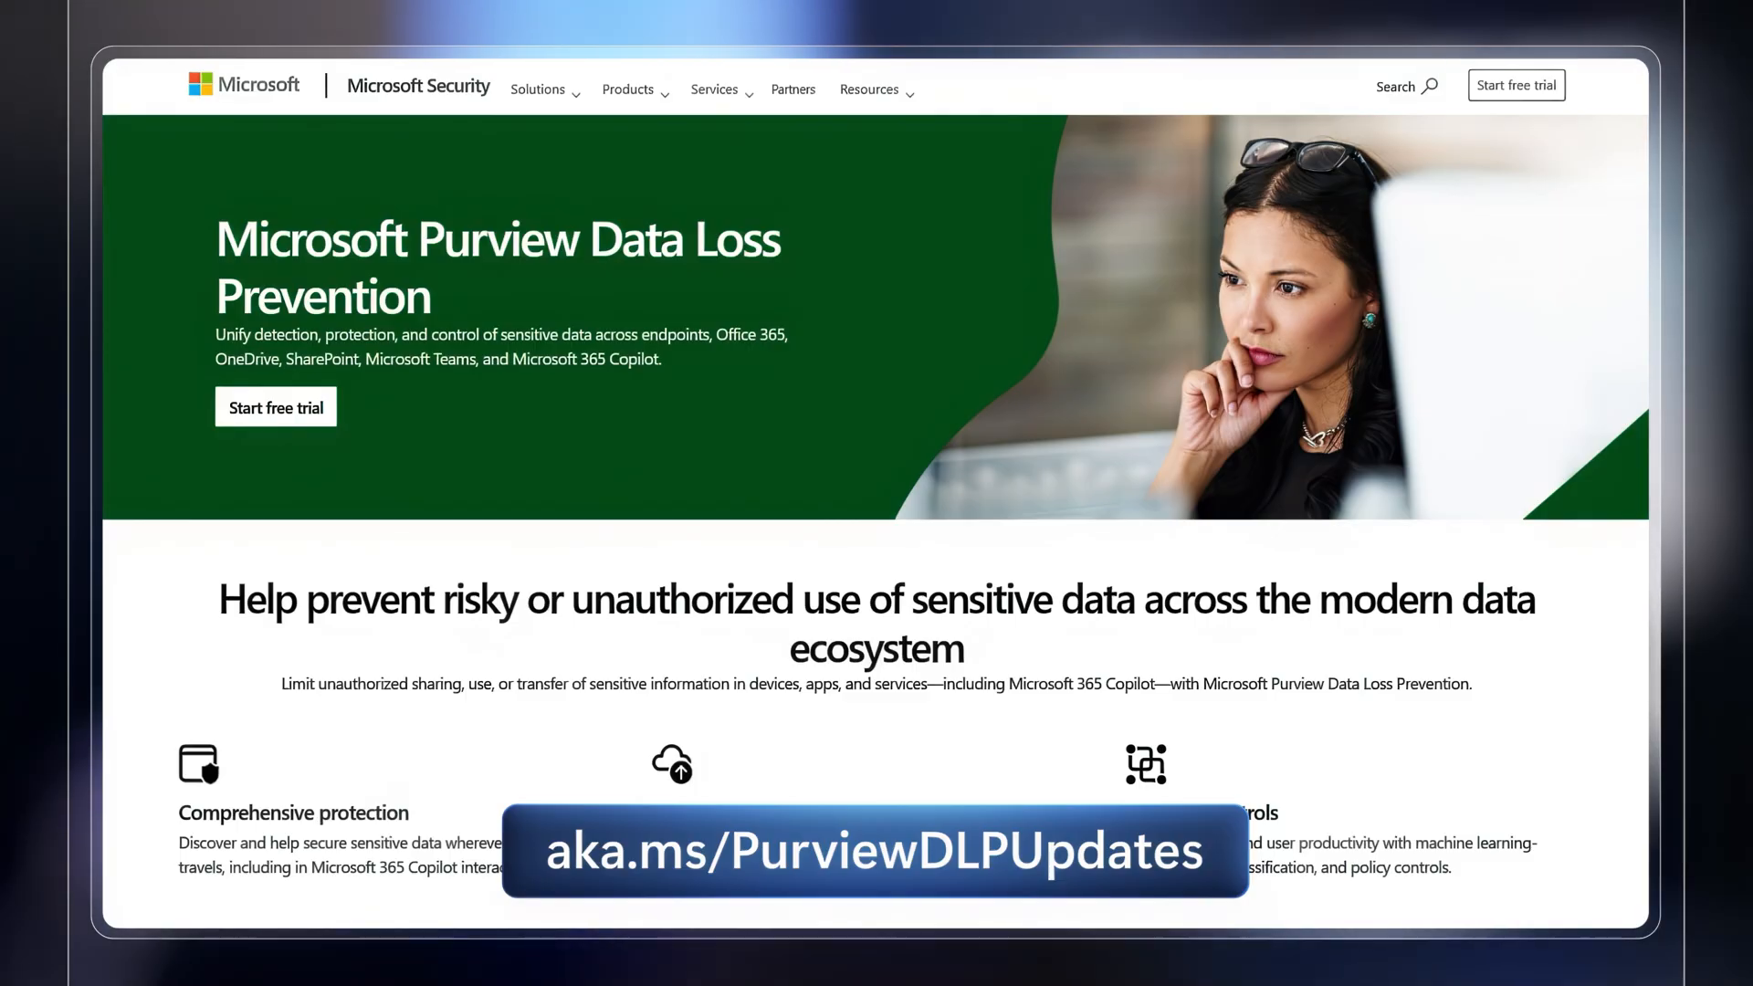
# - Scroll down the Purview Data Loss Prevention product page to the aka.ms/PurviewDLPUpdates link
pyautogui.scroll(-3)
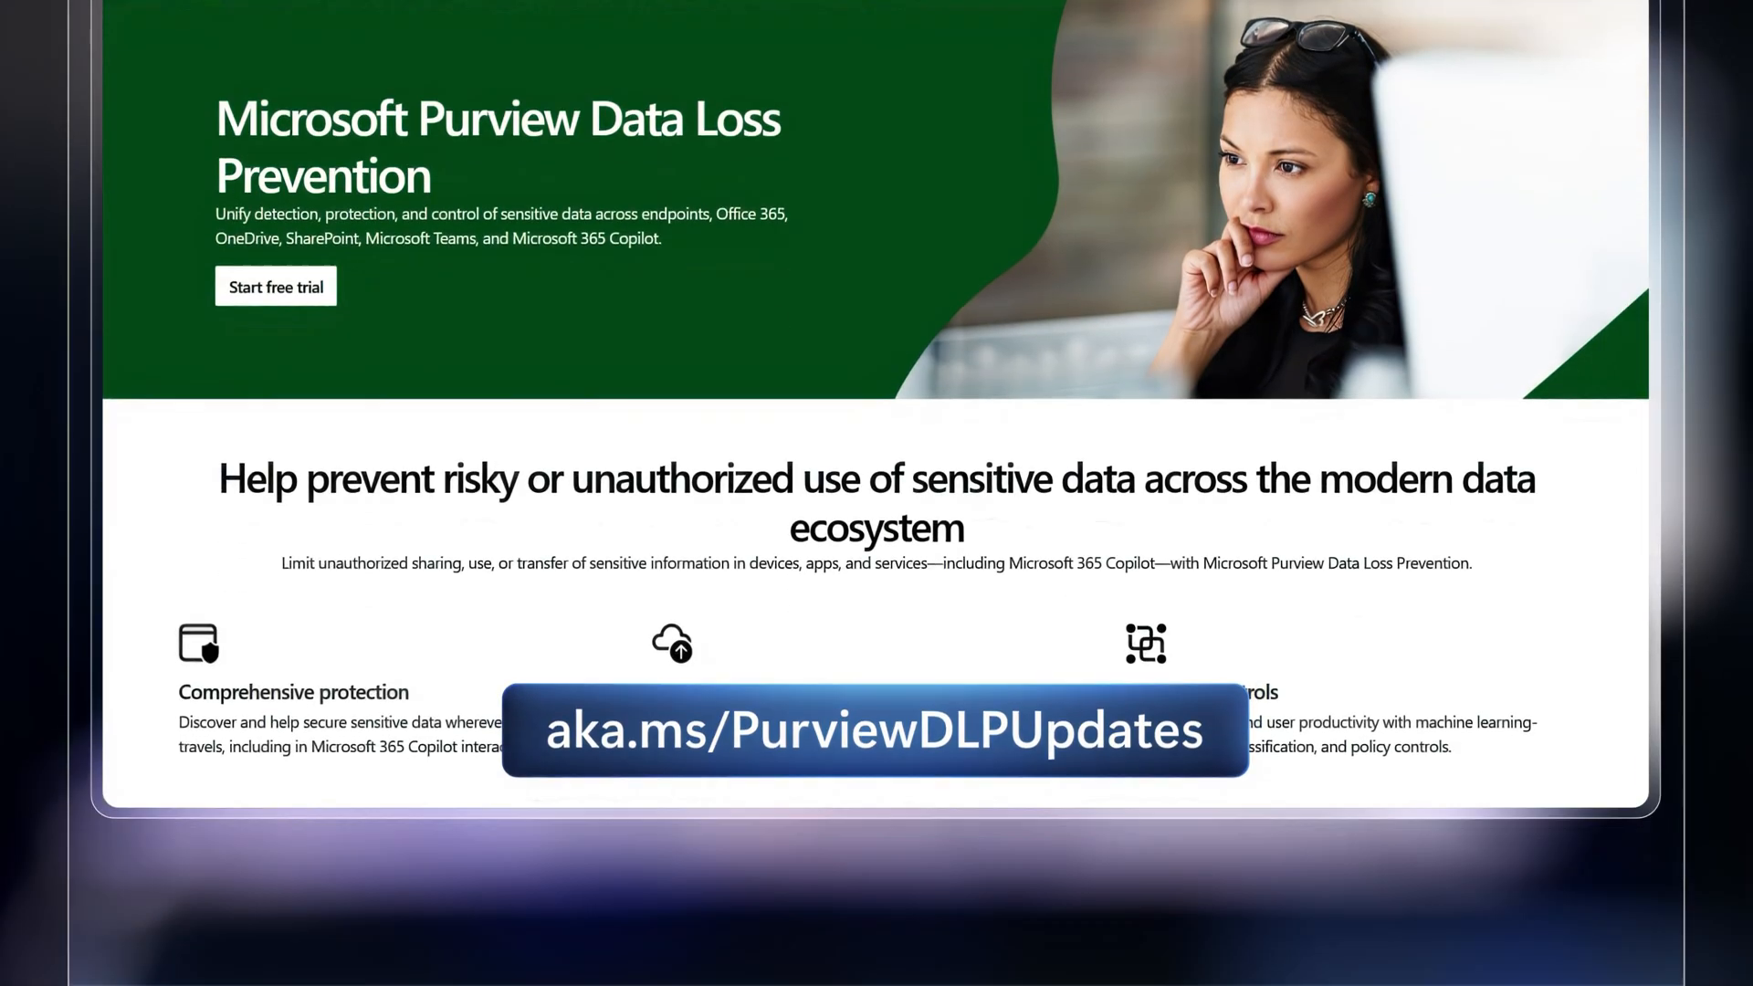